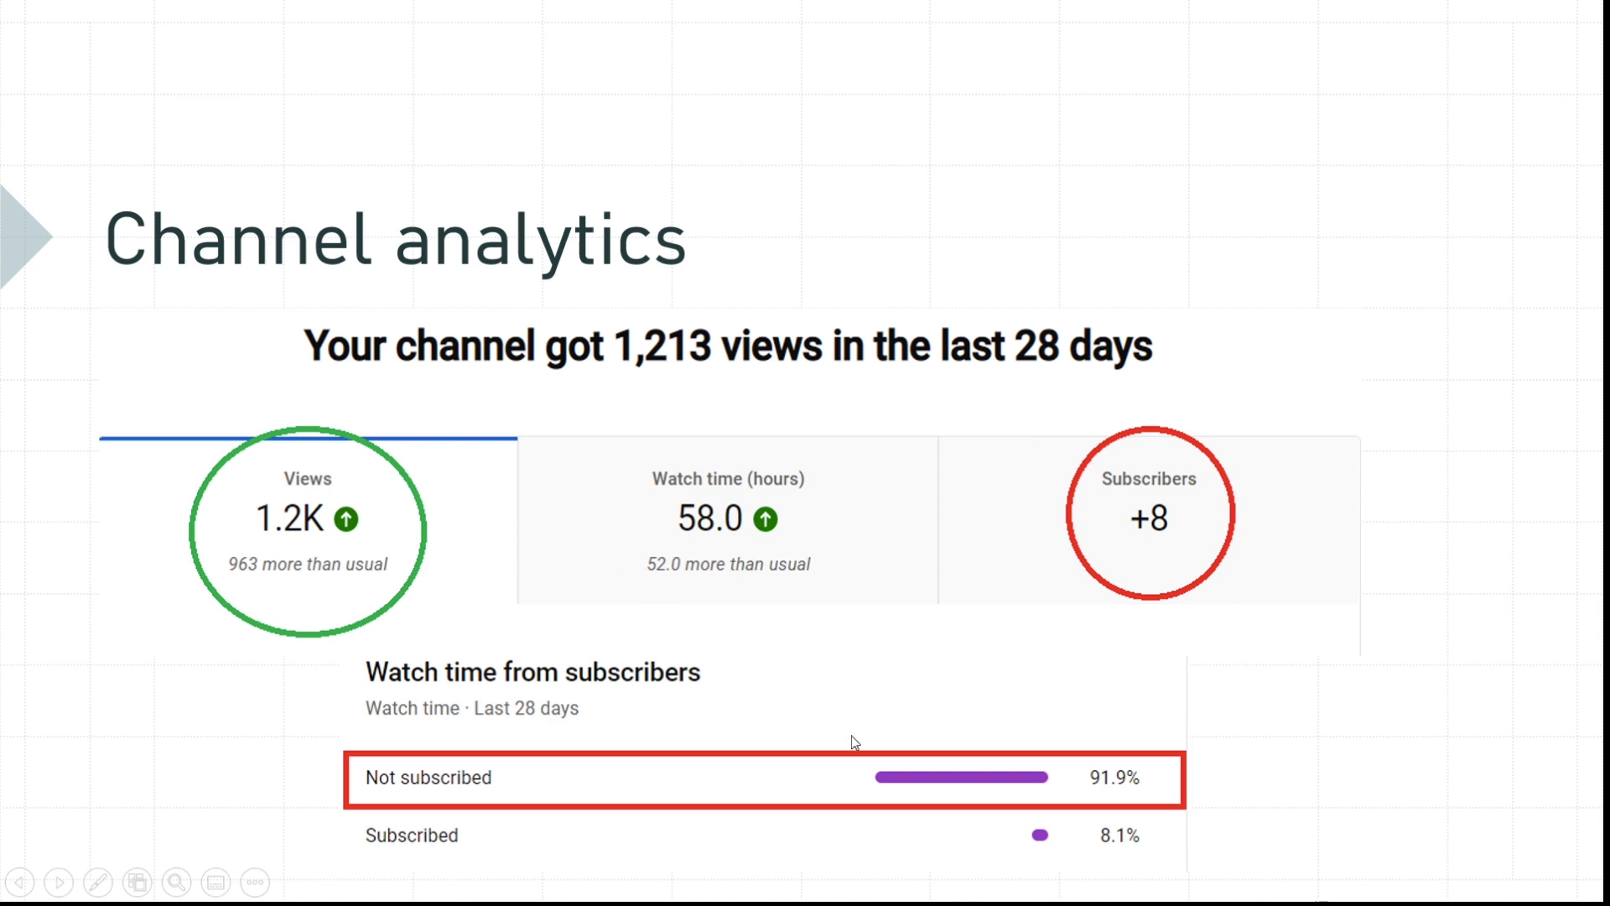
{"action": "mouse_move", "coordinate": [1118, 847]}
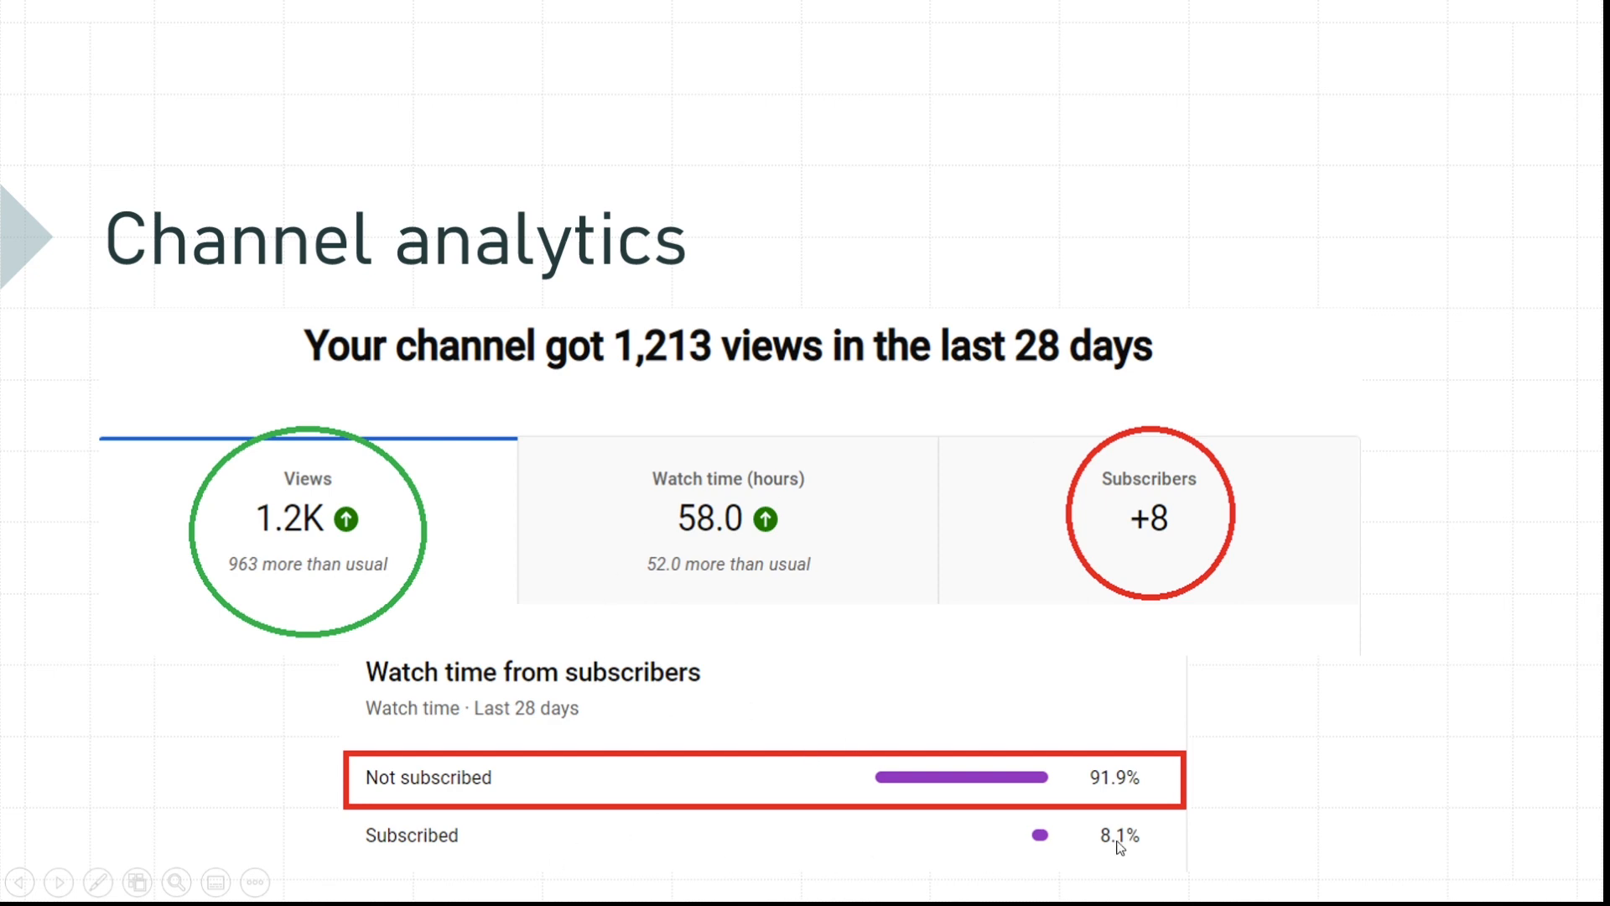
{"action": "mouse_move", "coordinate": [1145, 844]}
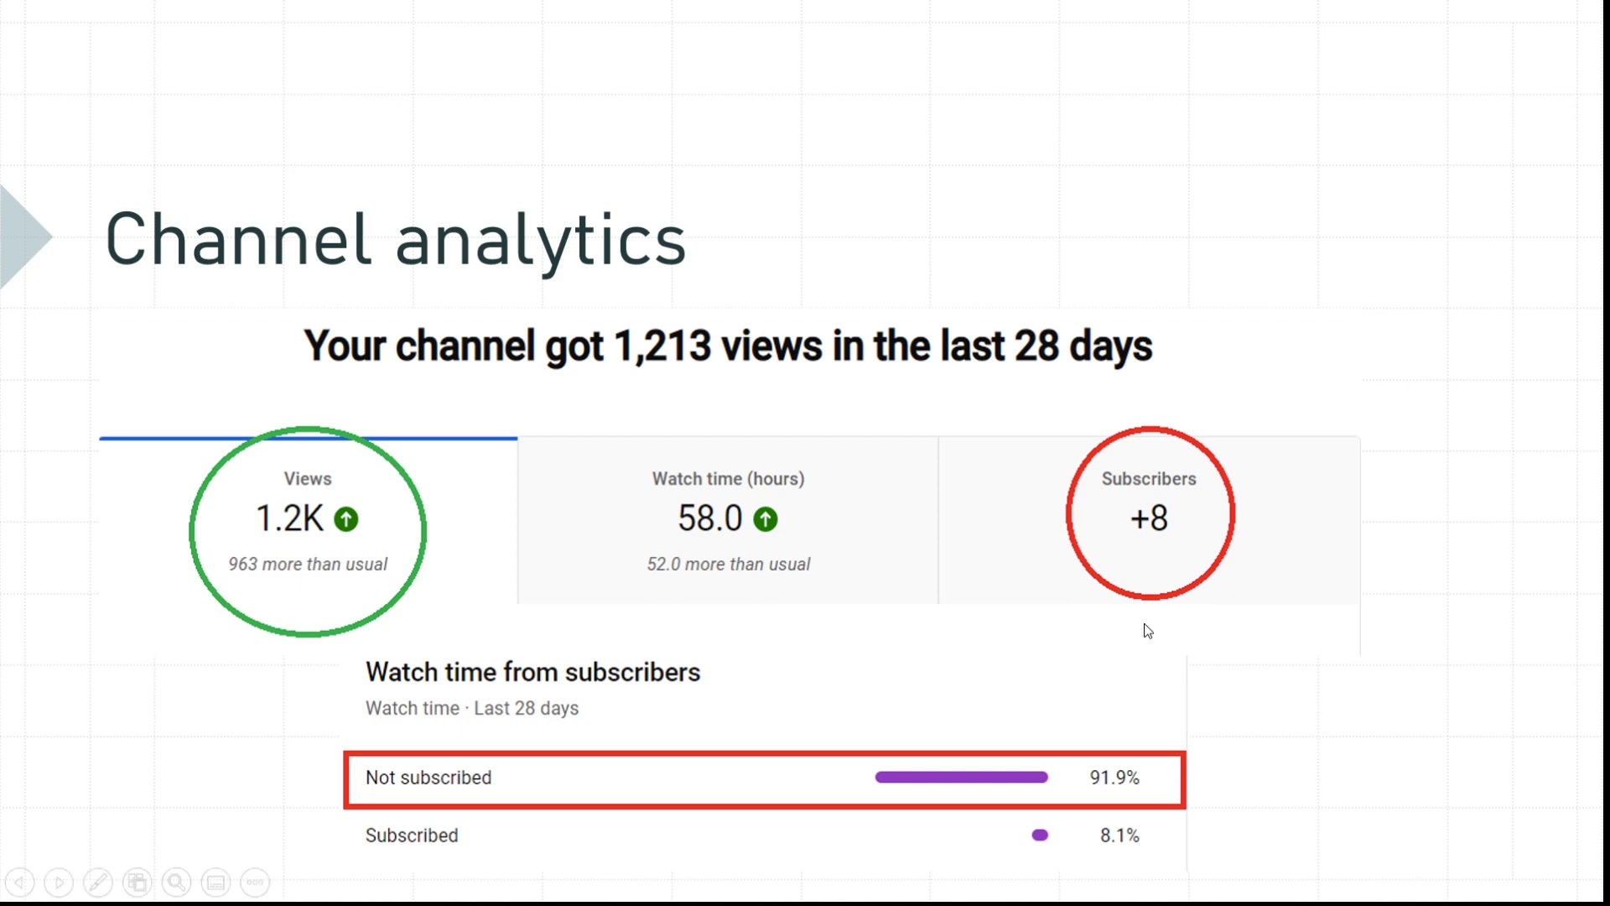
{"action": "mouse_move", "coordinate": [1207, 644]}
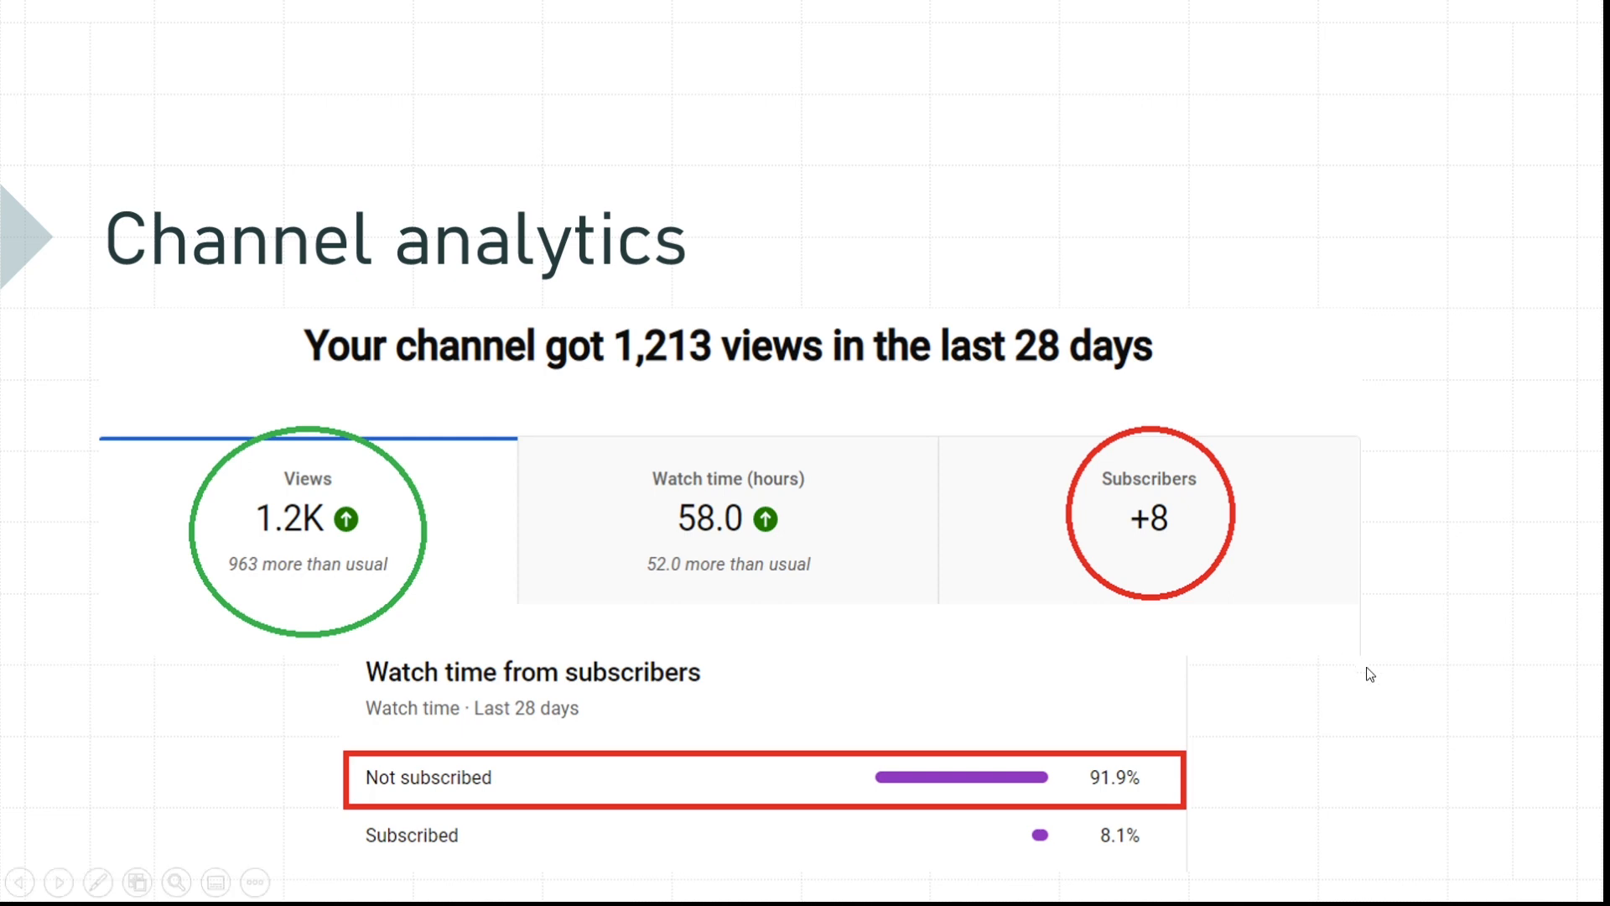
{"action": "mouse_move", "coordinate": [1319, 656]}
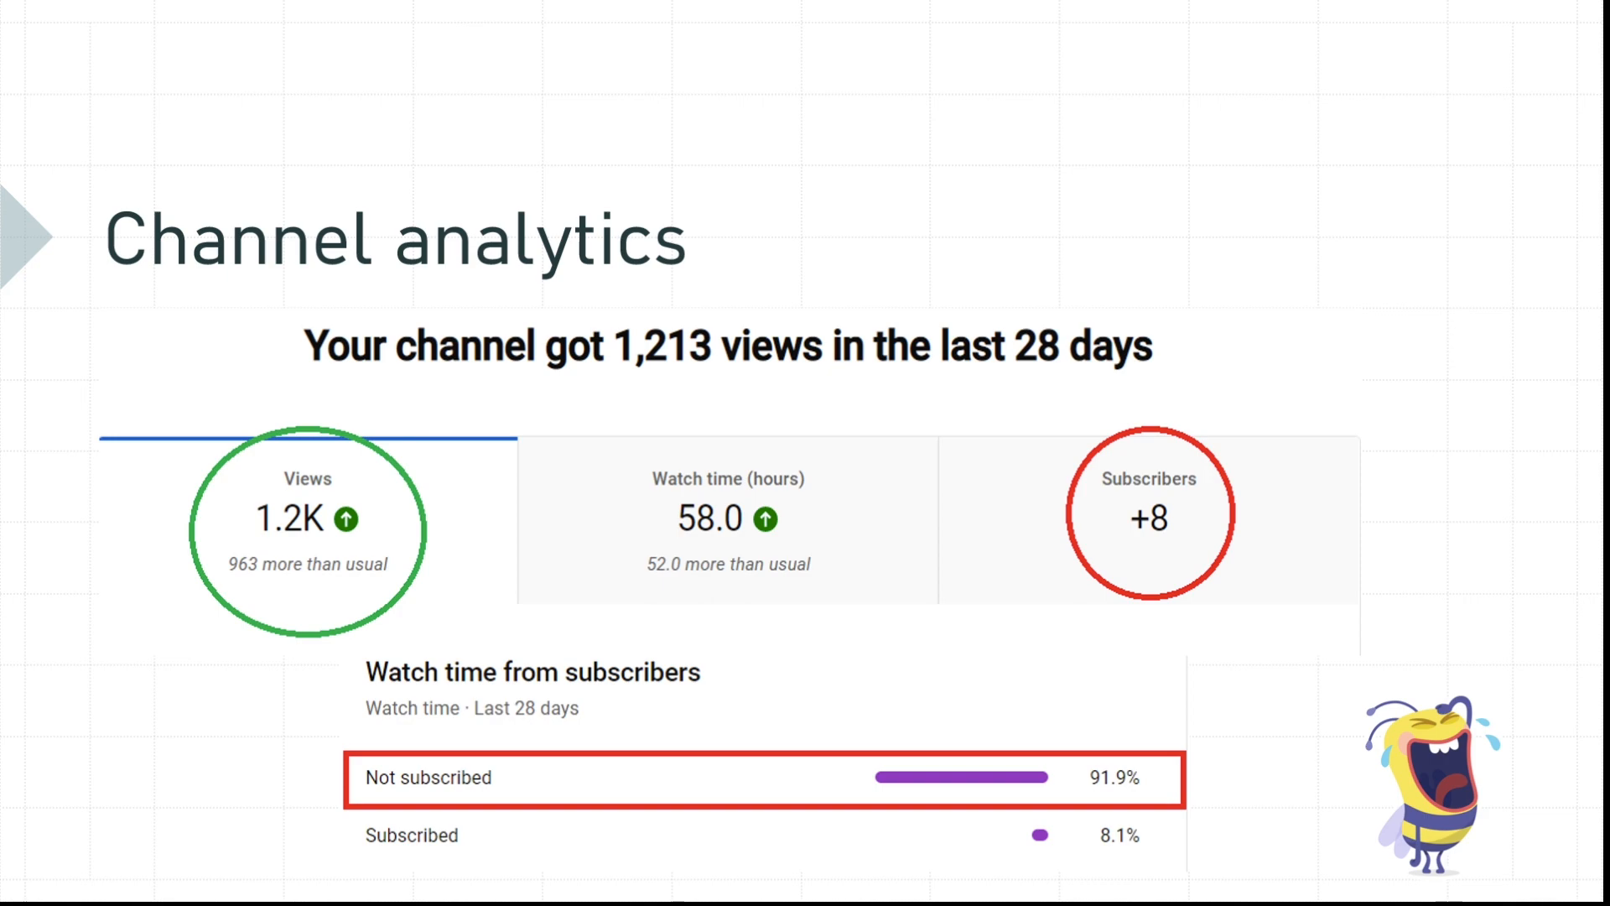
Advance the slideshow to the Redis Introduction slide
{"action": "key", "text": "Right"}
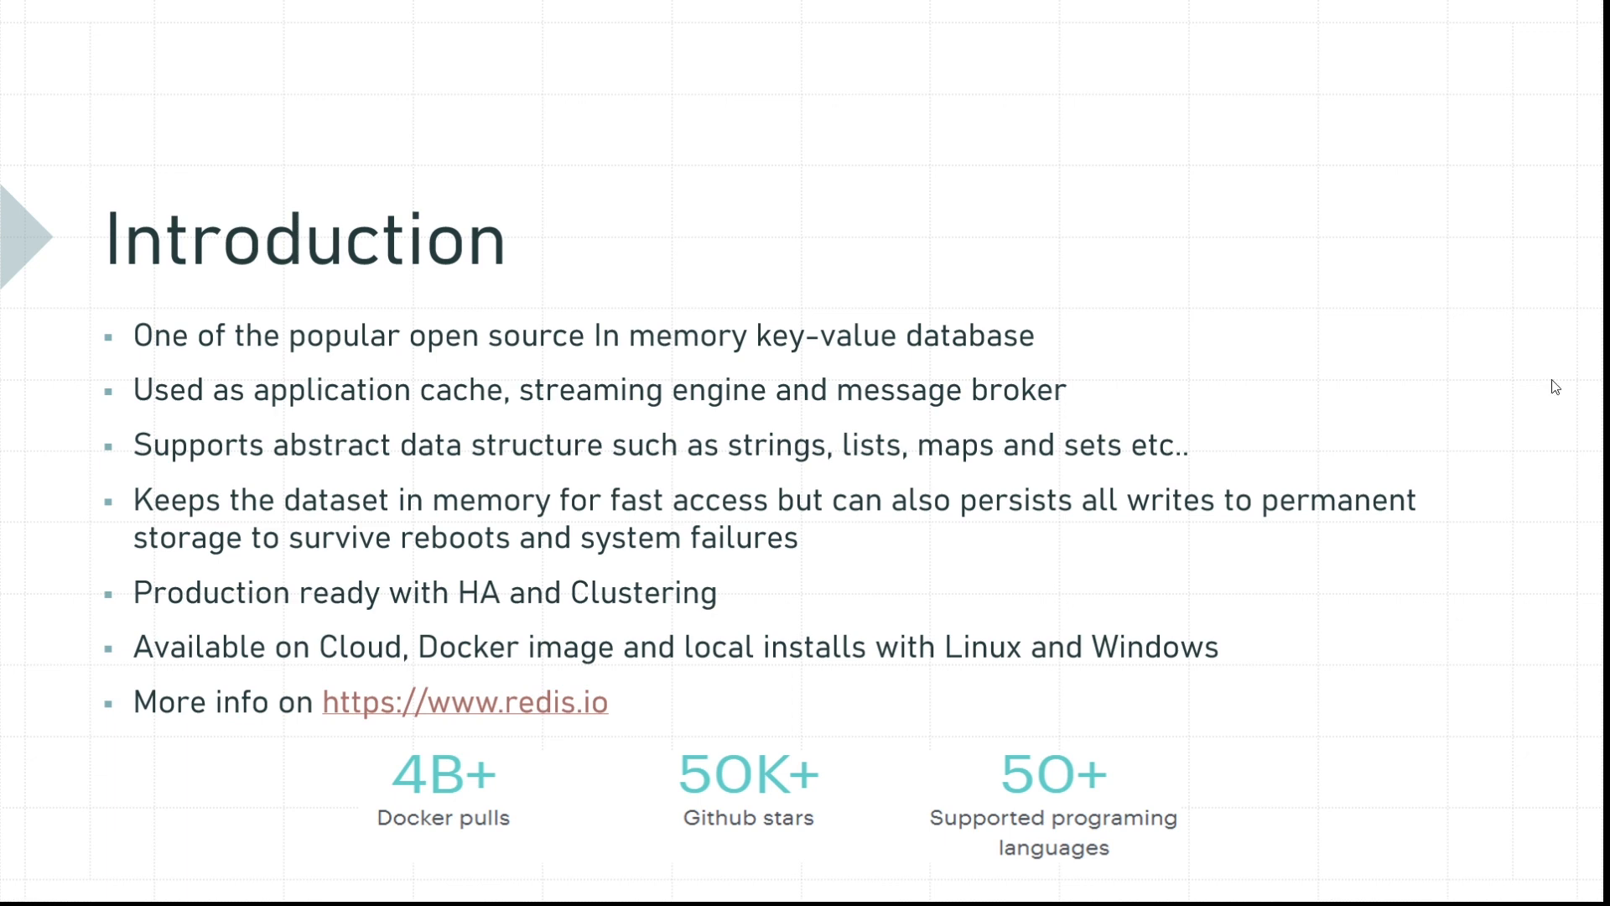
{"action": "mouse_move", "coordinate": [431, 852]}
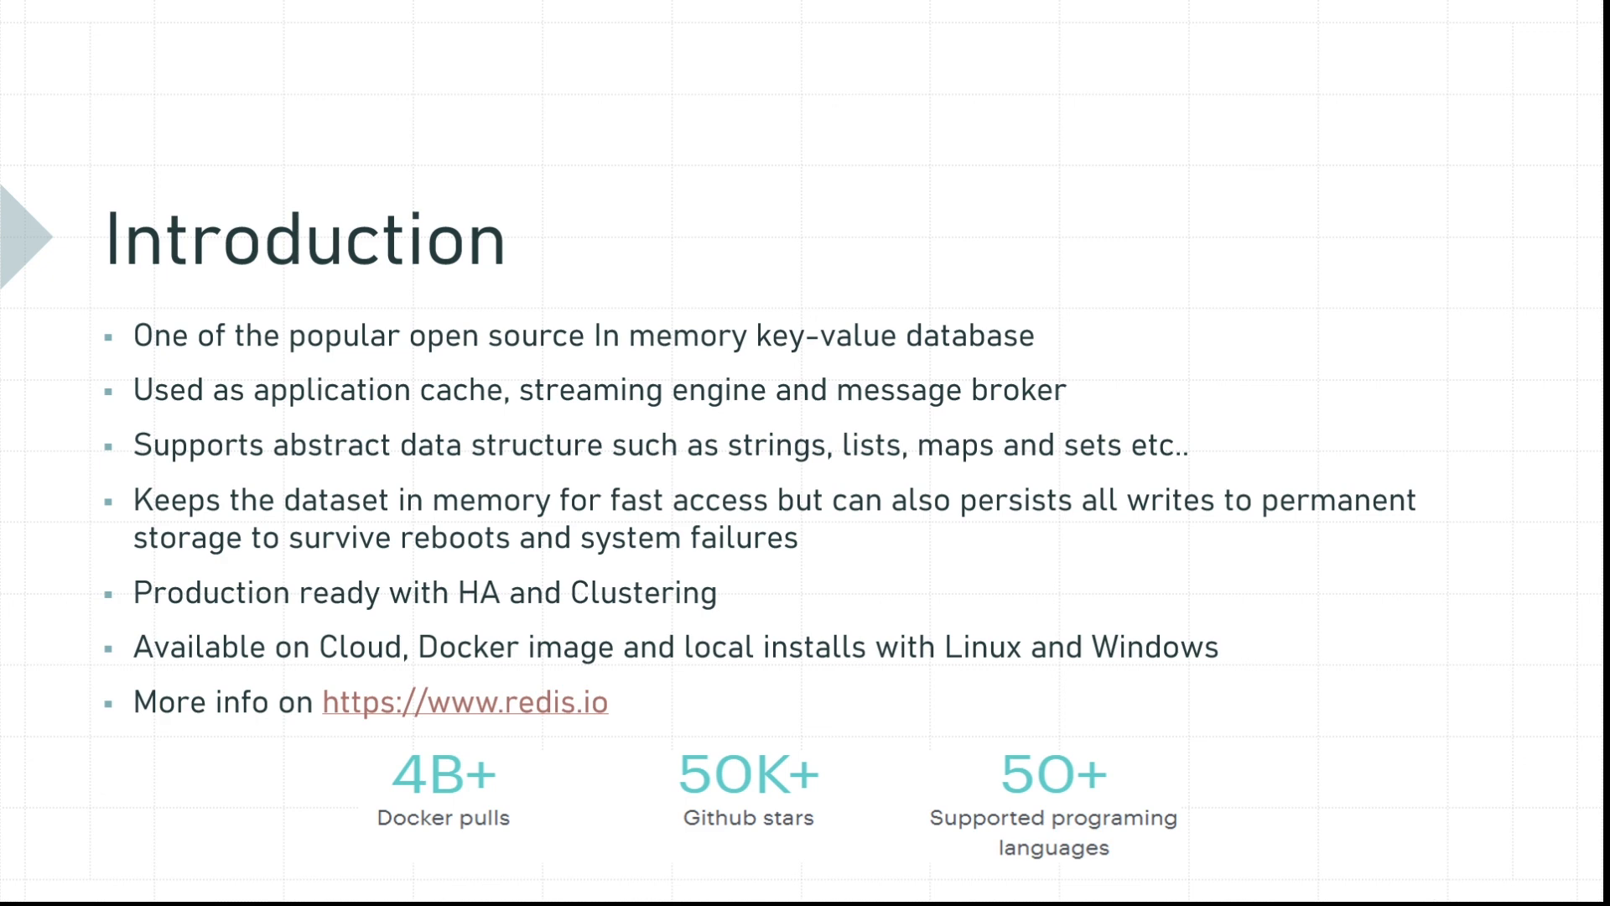
{"action": "mouse_move", "coordinate": [719, 765]}
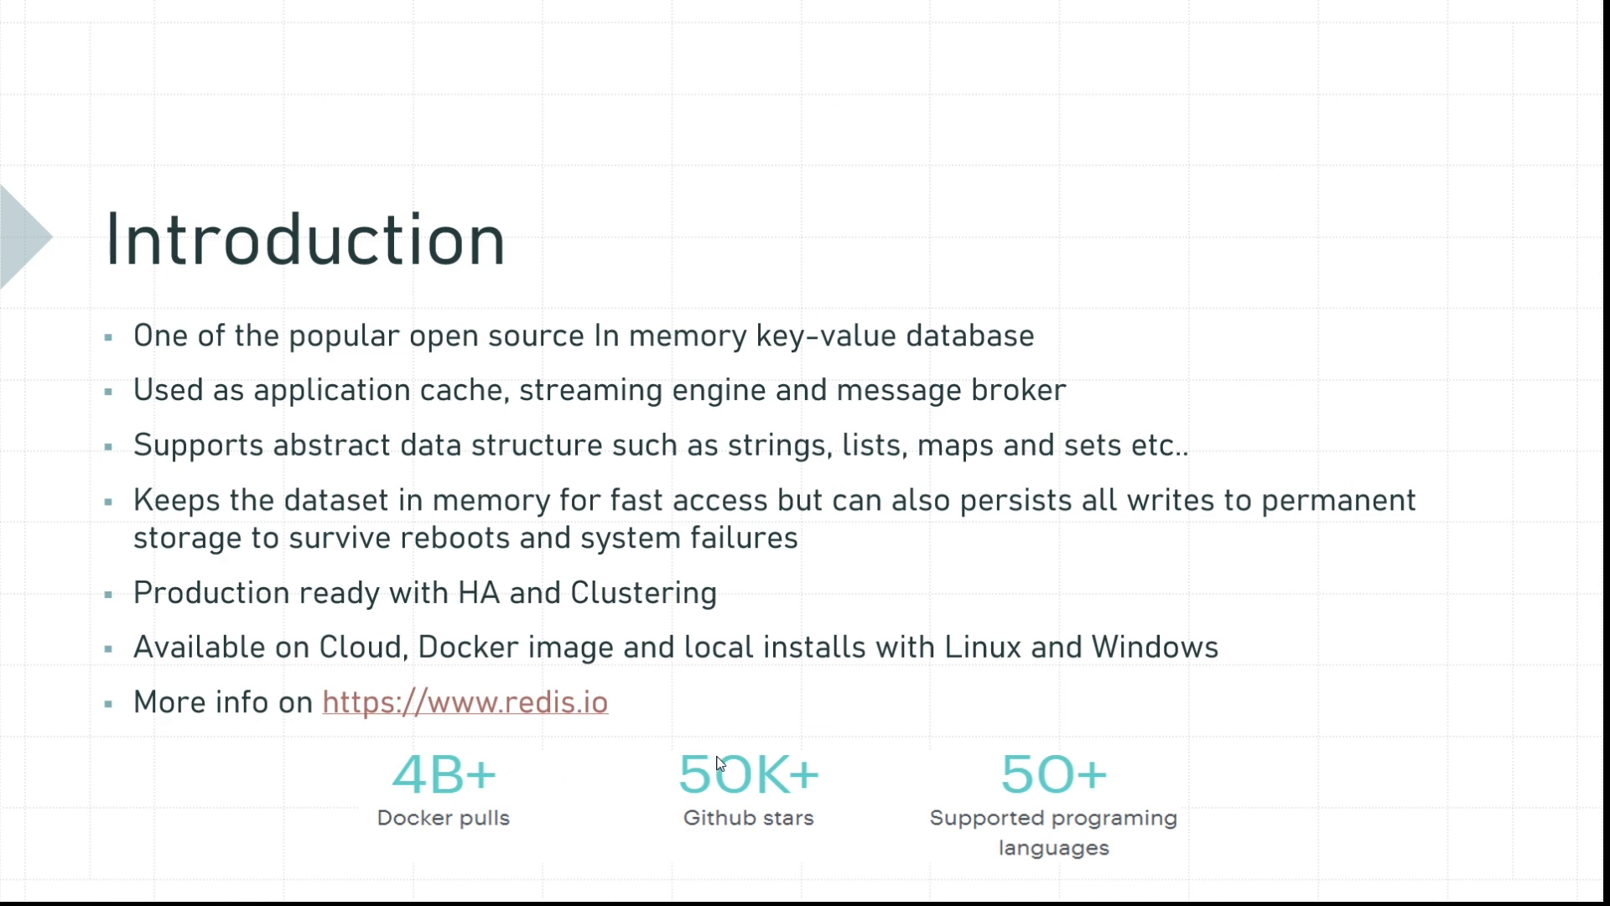
{"action": "mouse_move", "coordinate": [1142, 783]}
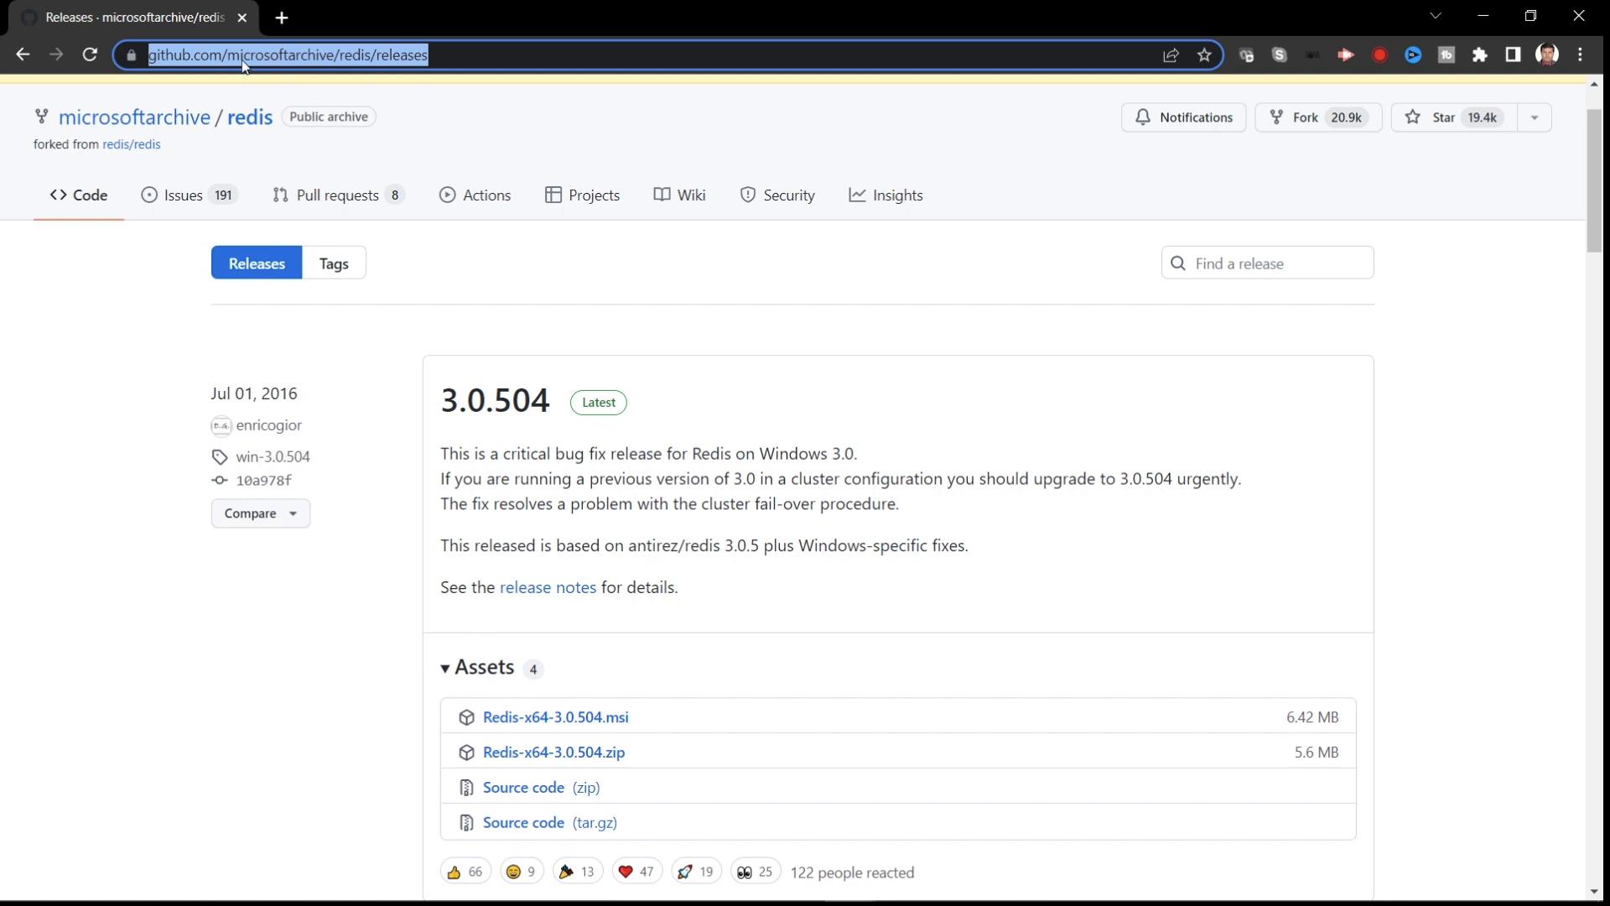
{"action": "mouse_move", "coordinate": [268, 67]}
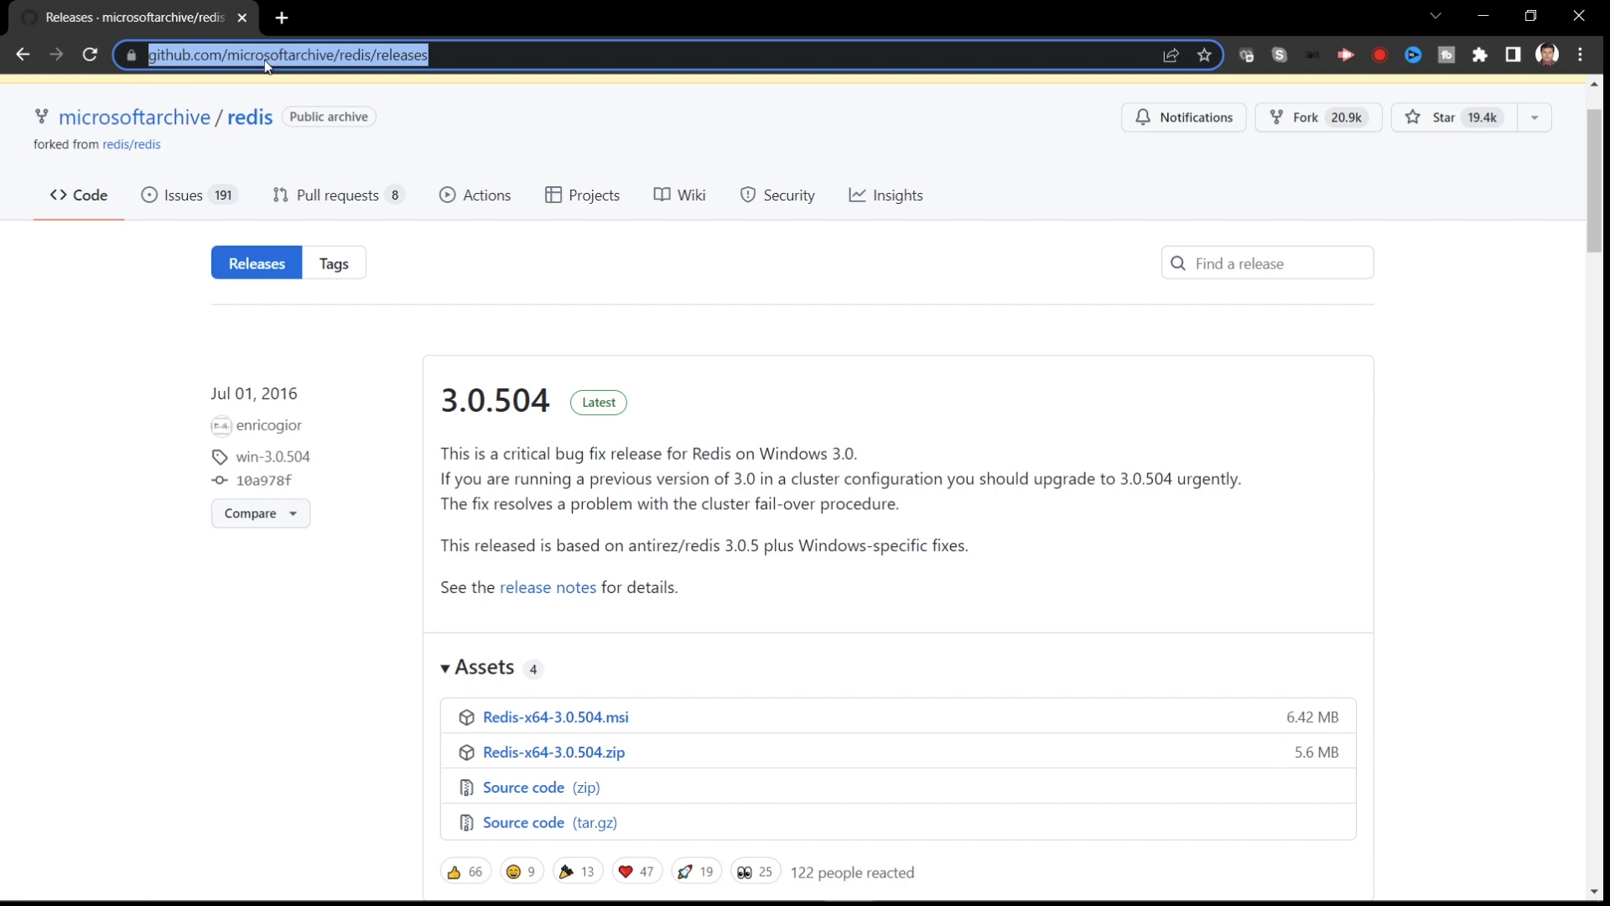
{"action": "mouse_move", "coordinate": [731, 102]}
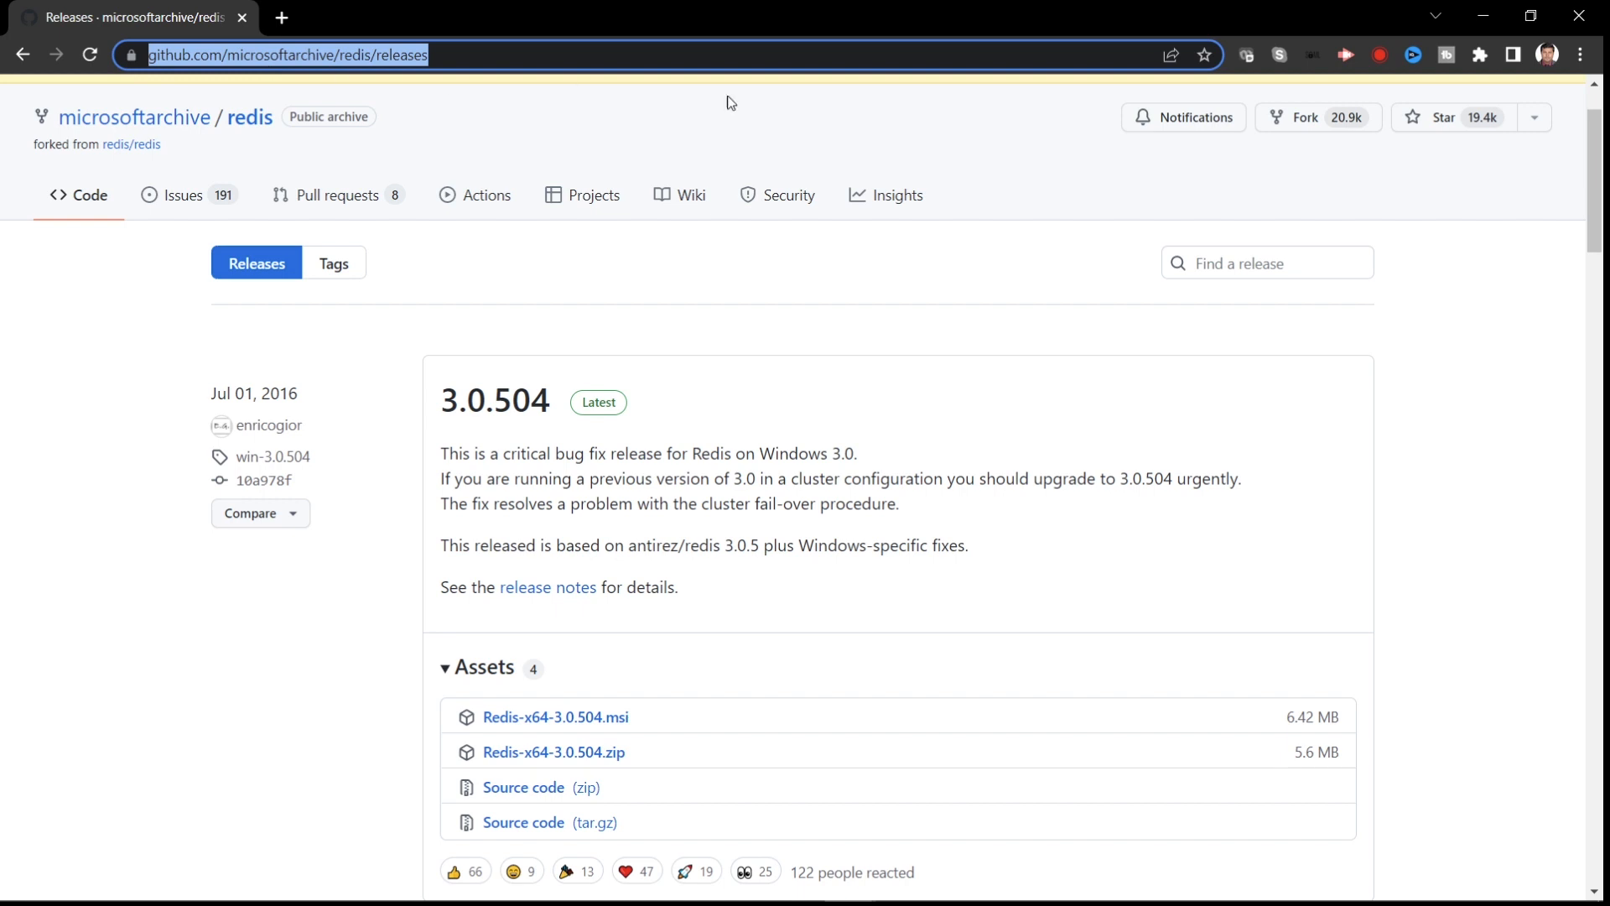
{"action": "mouse_move", "coordinate": [493, 401]}
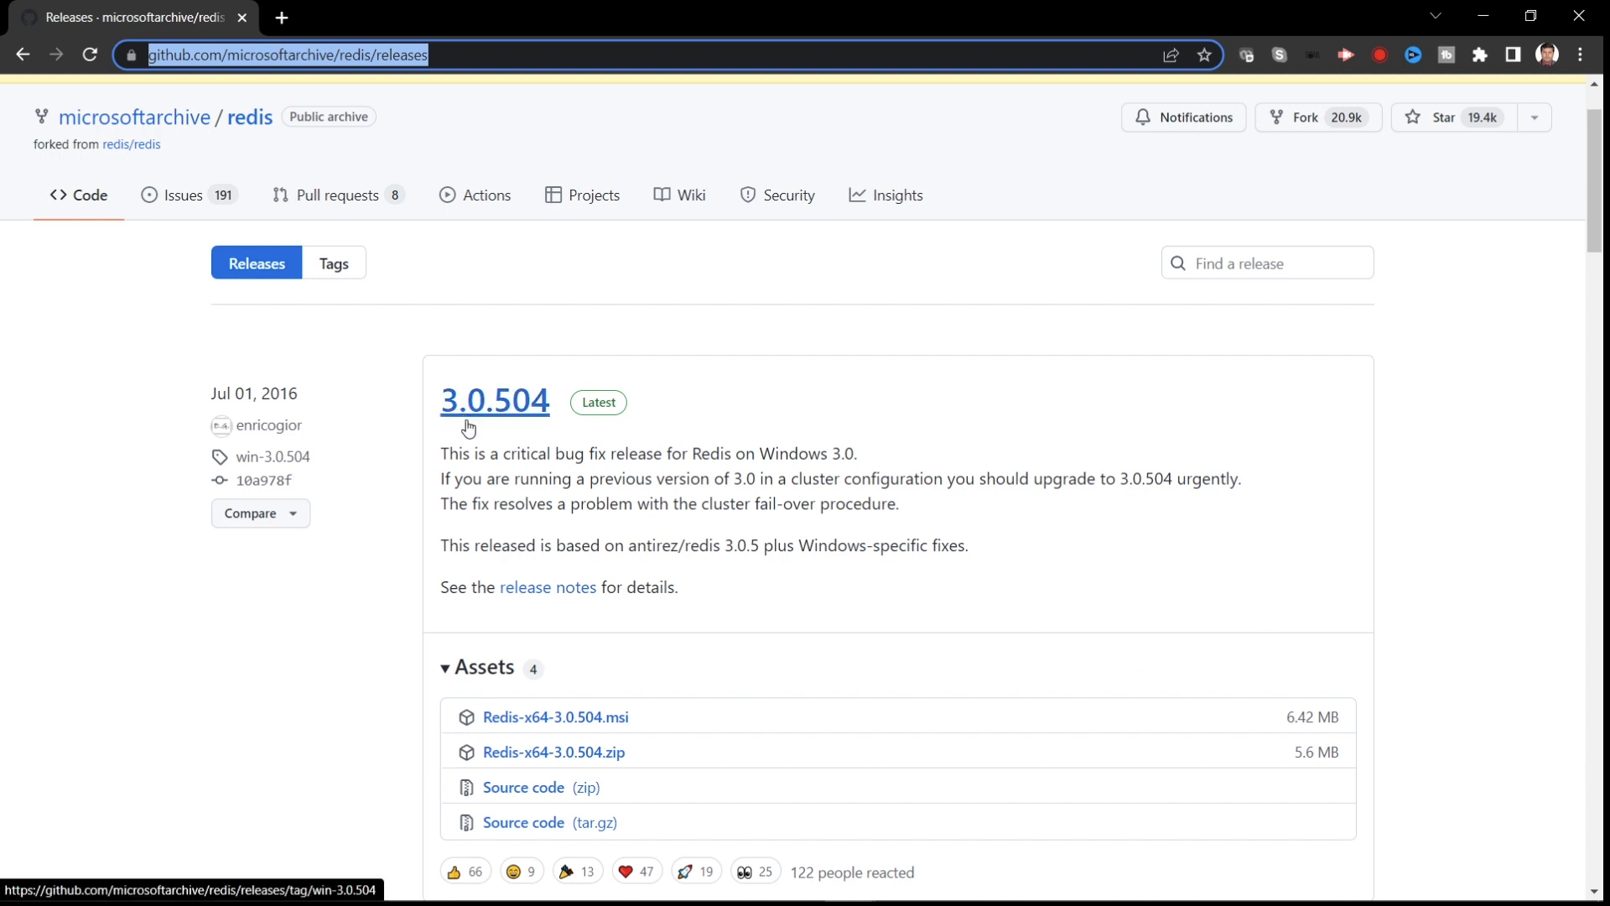
{"action": "mouse_move", "coordinate": [531, 428]}
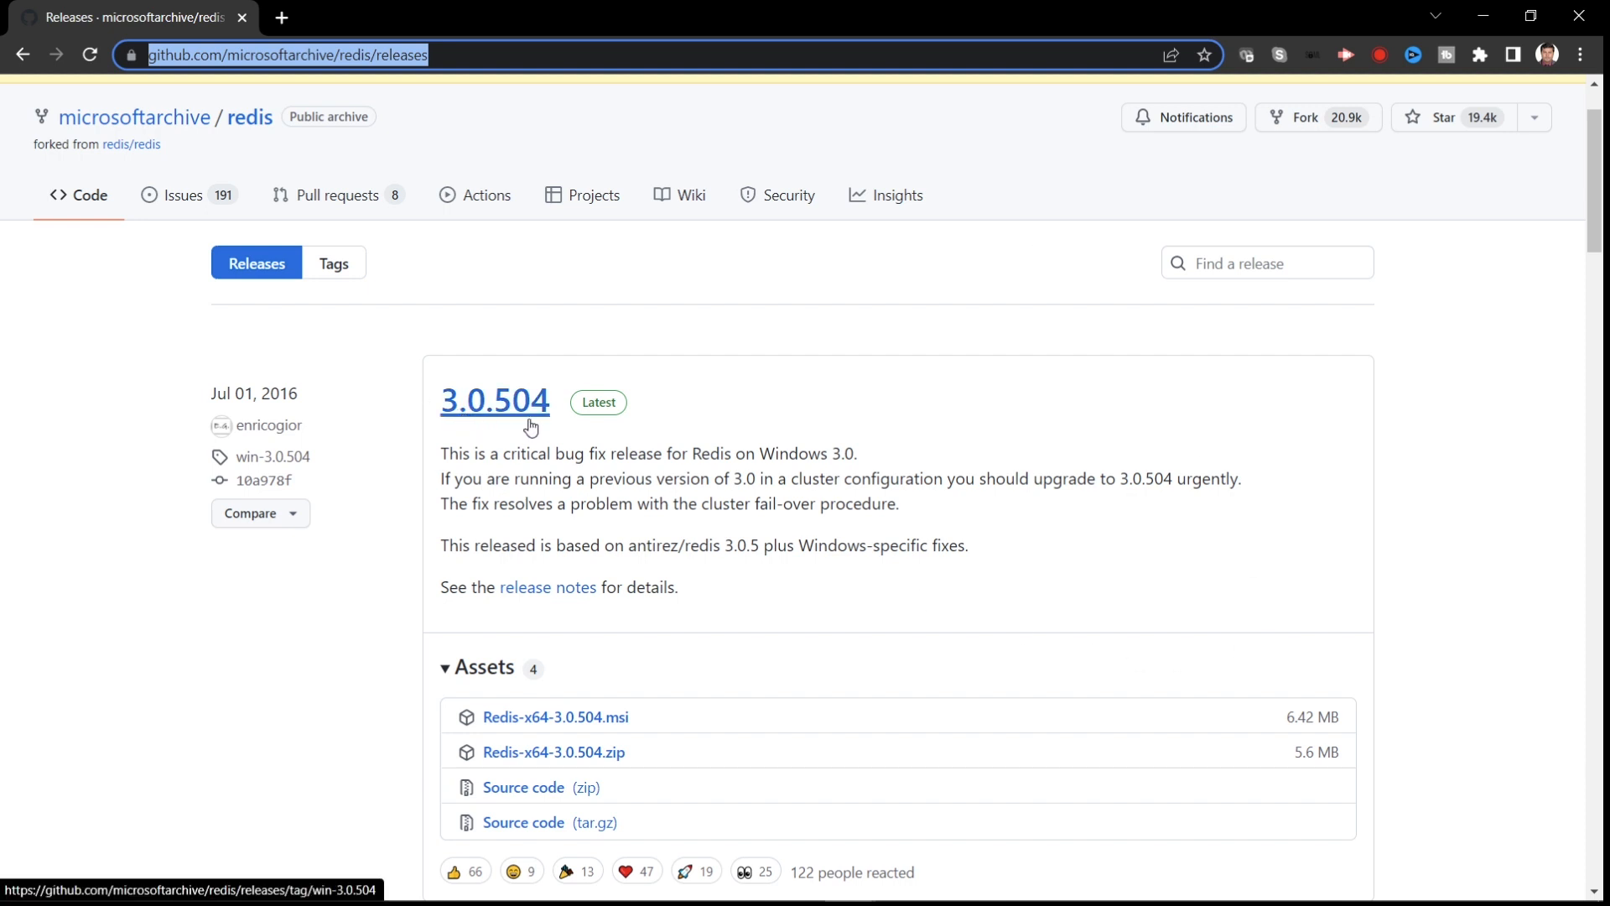
{"action": "mouse_move", "coordinate": [785, 733]}
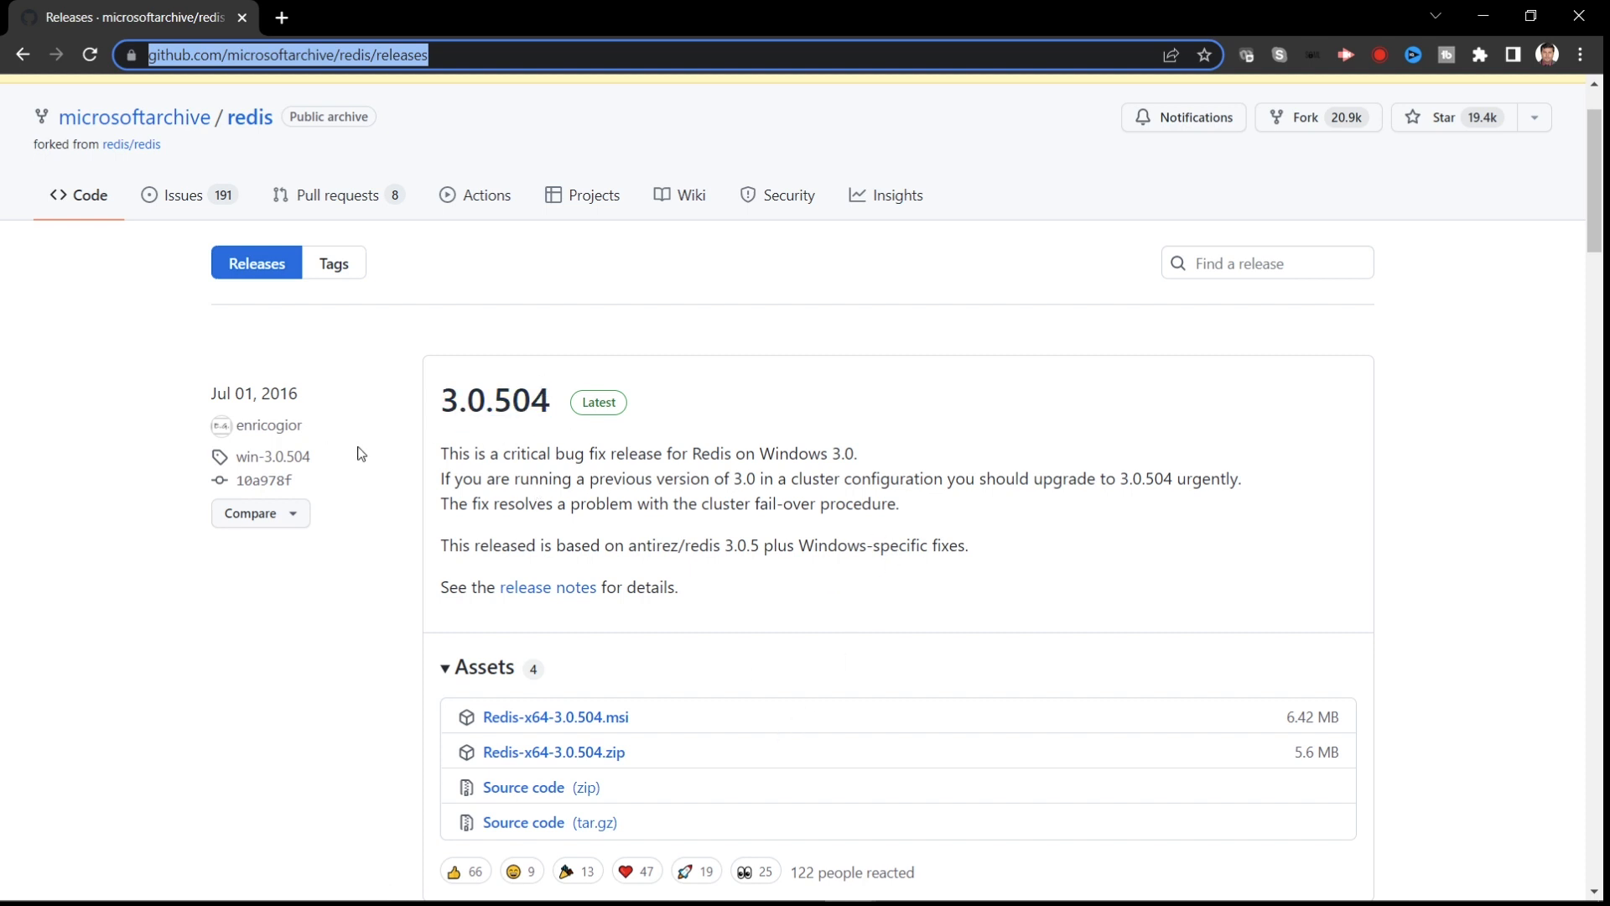
{"action": "mouse_move", "coordinate": [758, 698]}
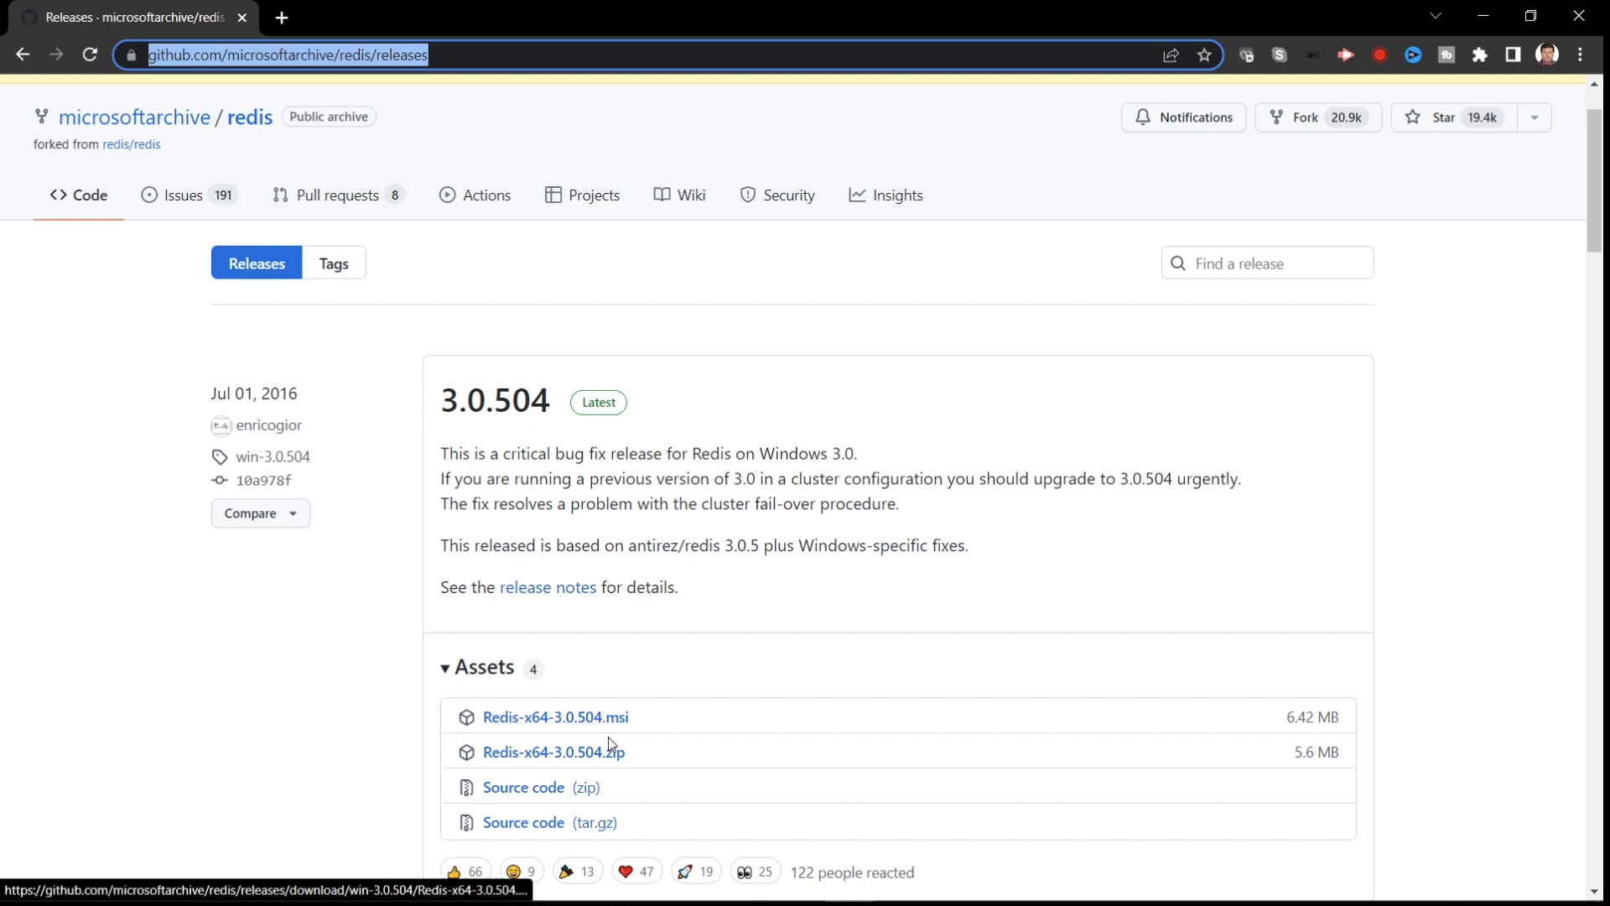
{"action": "mouse_move", "coordinate": [896, 575]}
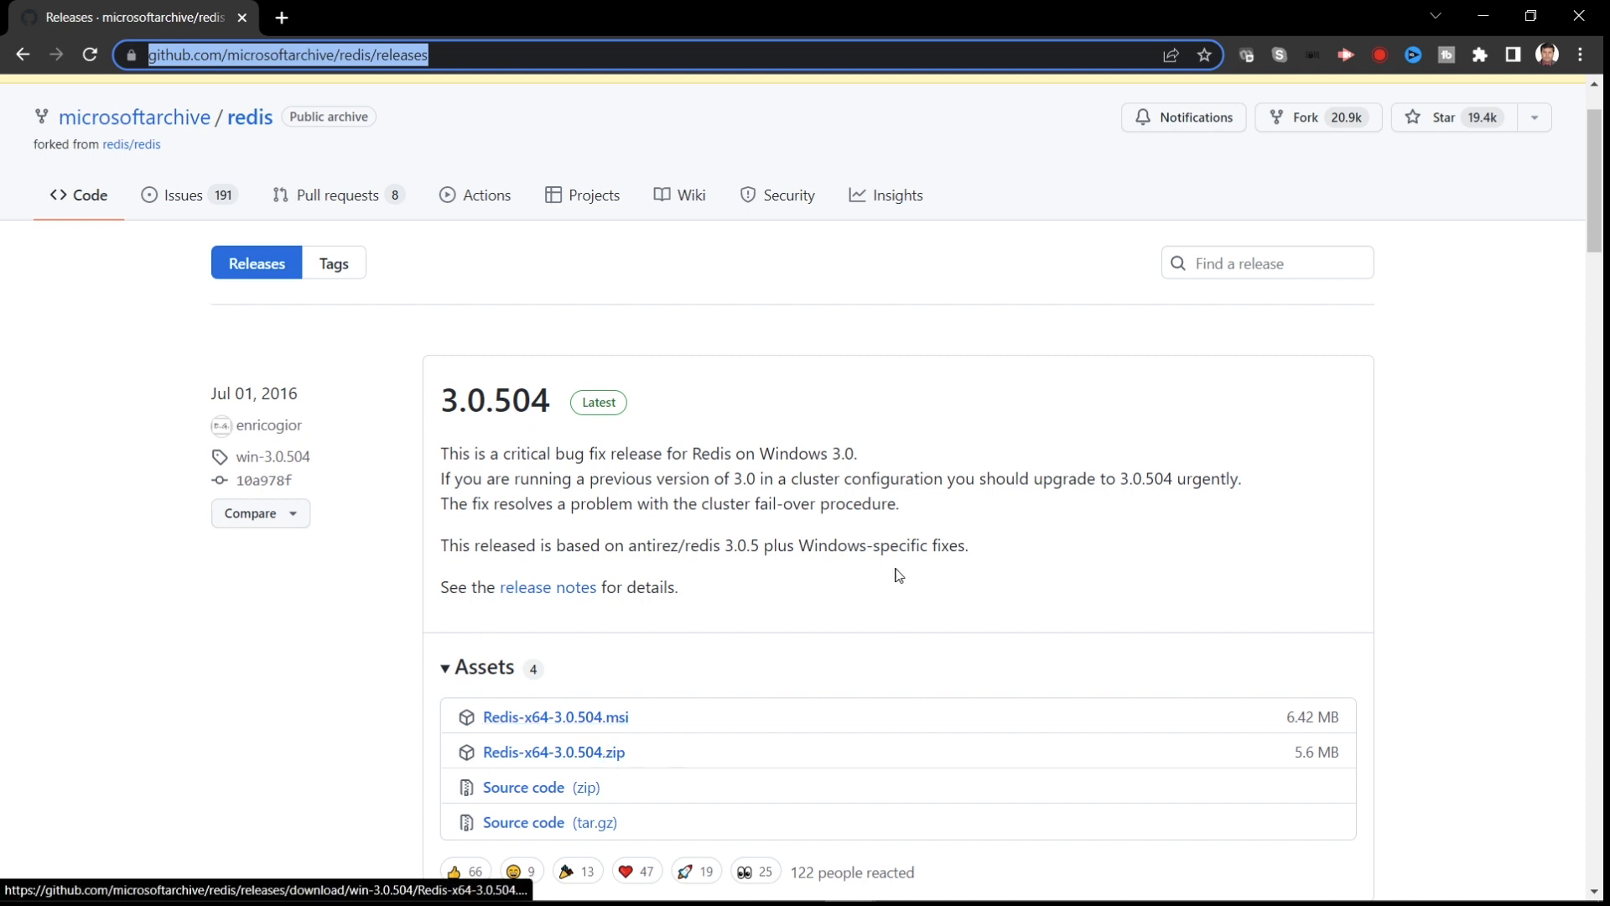
{"action": "mouse_move", "coordinate": [551, 751]}
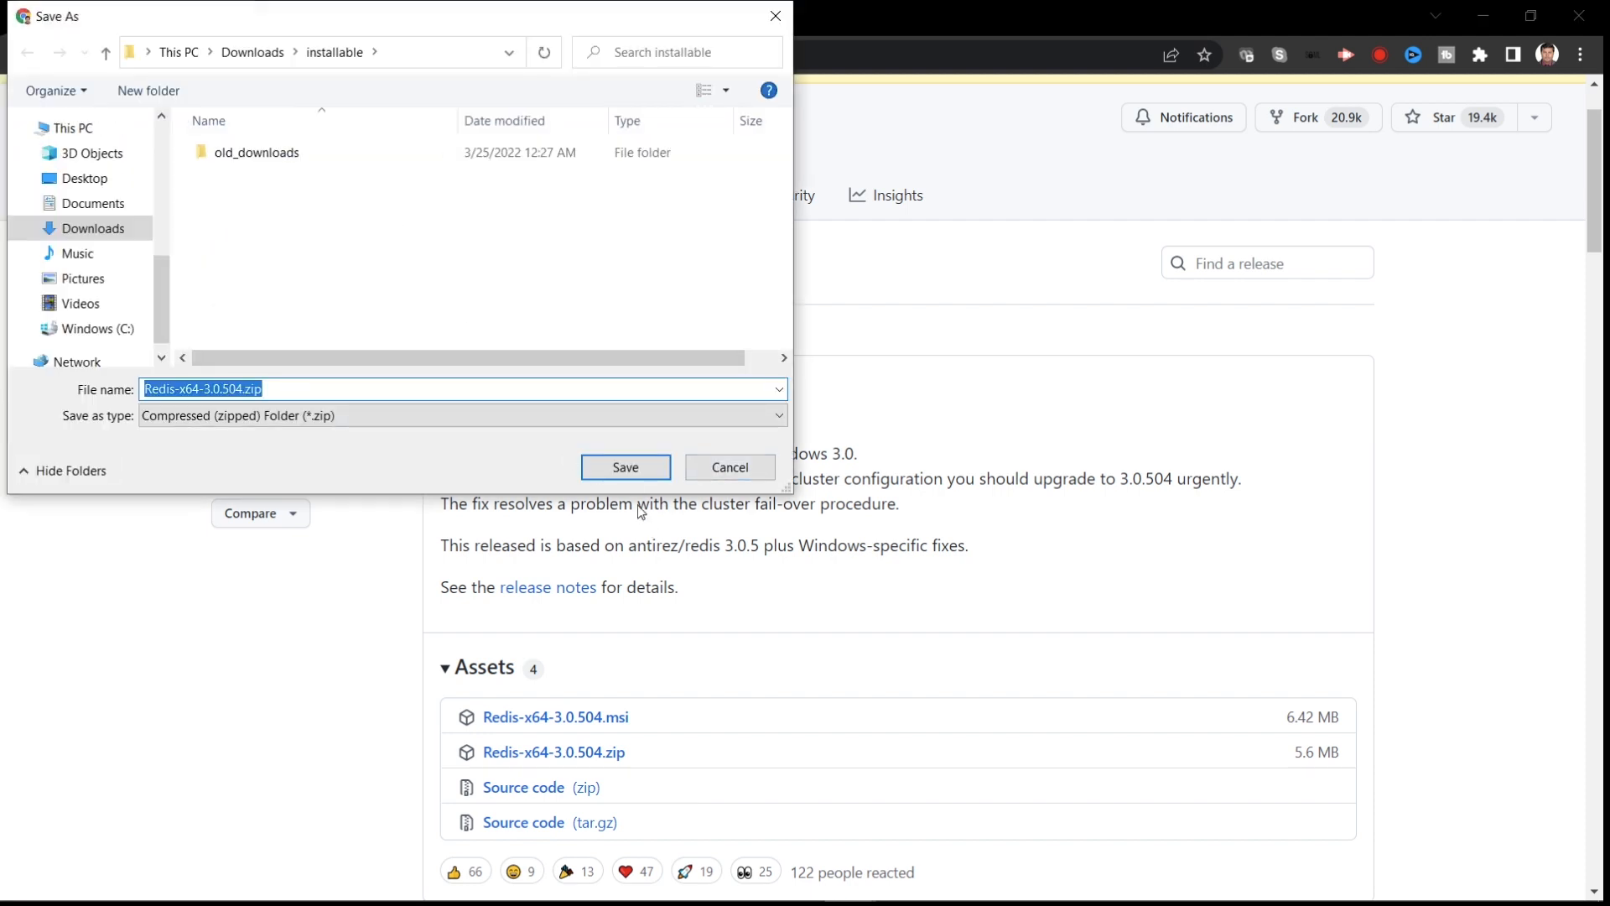
Save Redis-x64-3.0.504.zip into the Downloads installable folder
{"action": "left_click", "coordinate": [624, 467]}
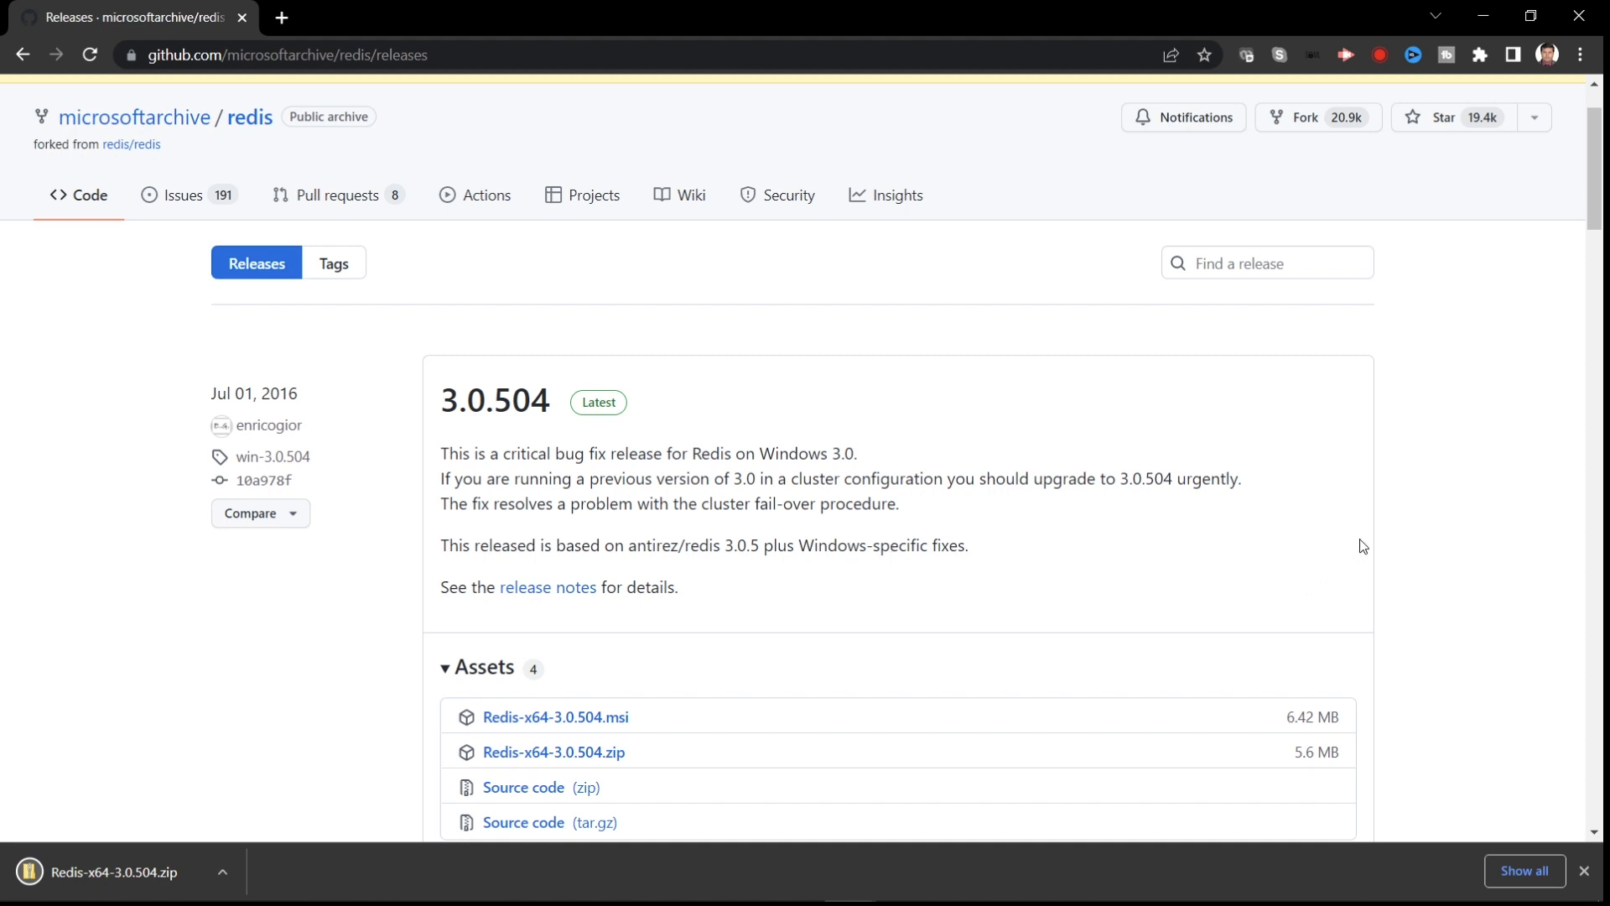
{"action": "mouse_move", "coordinate": [1513, 555]}
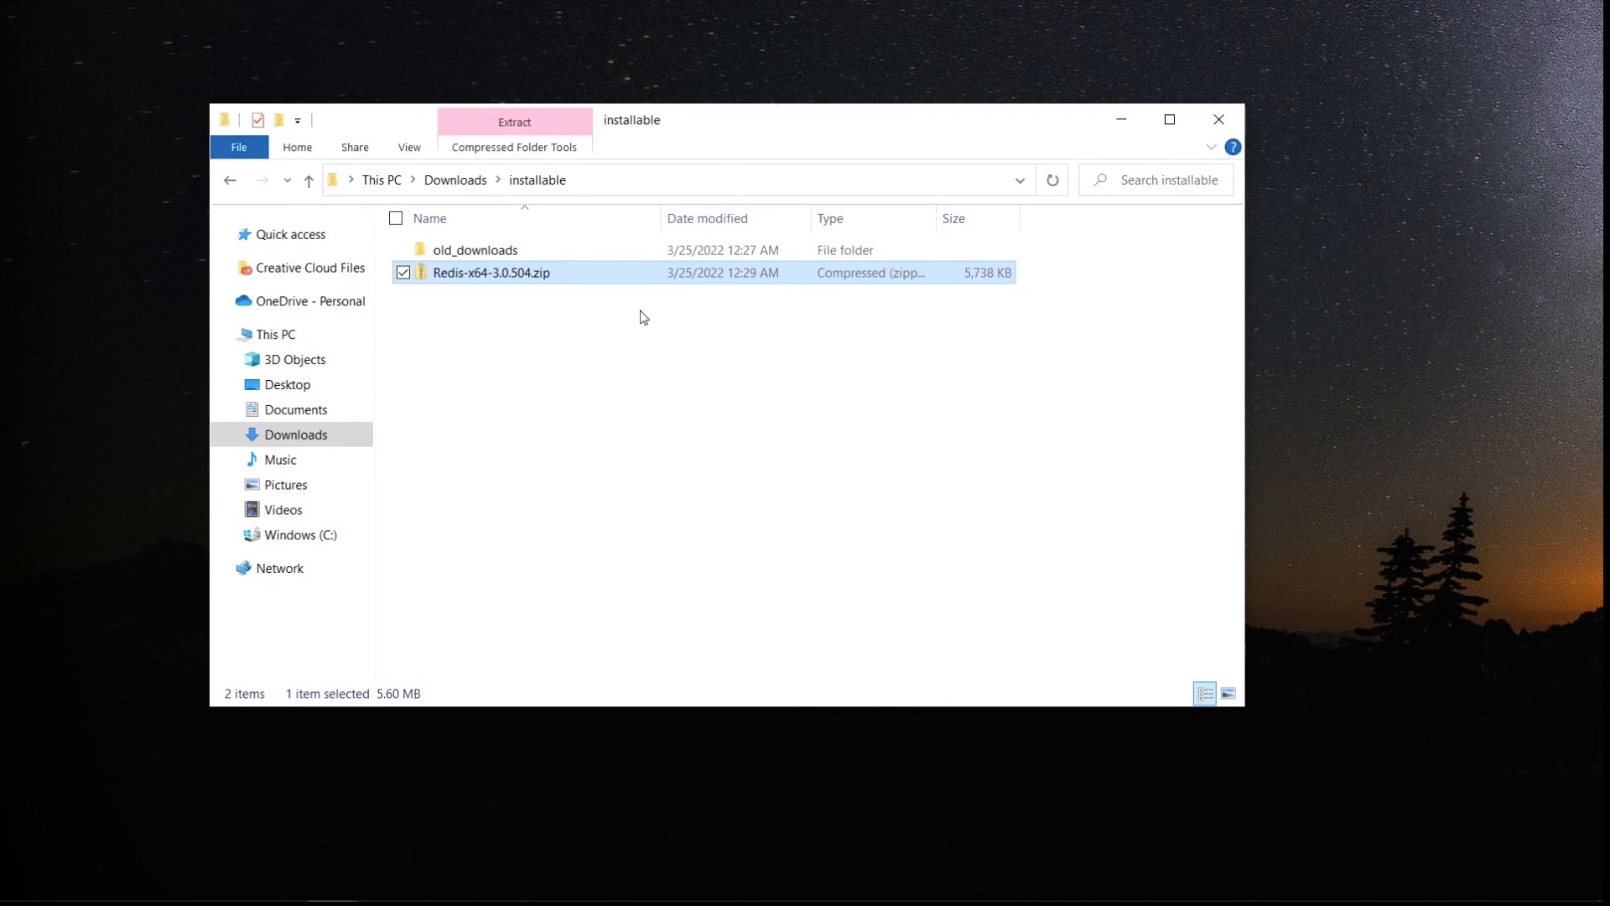
{"action": "mouse_move", "coordinate": [473, 290]}
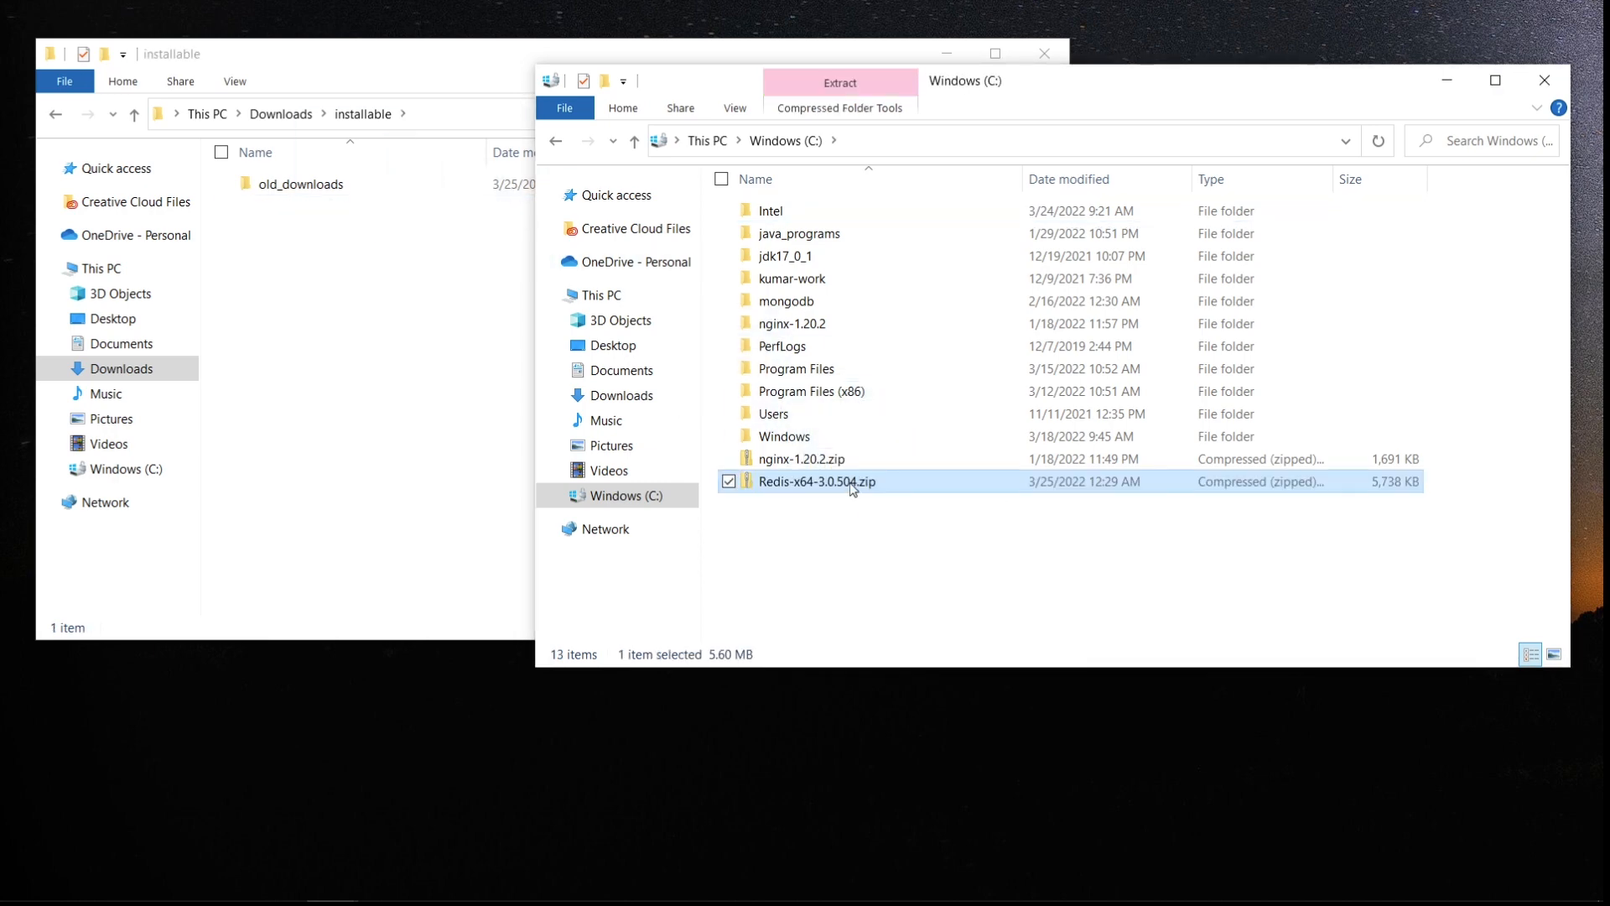
Extract the Redis zip on C: and enter the new Redis-x64-3.0.504 folder
{"action": "right_click", "coordinate": [815, 481]}
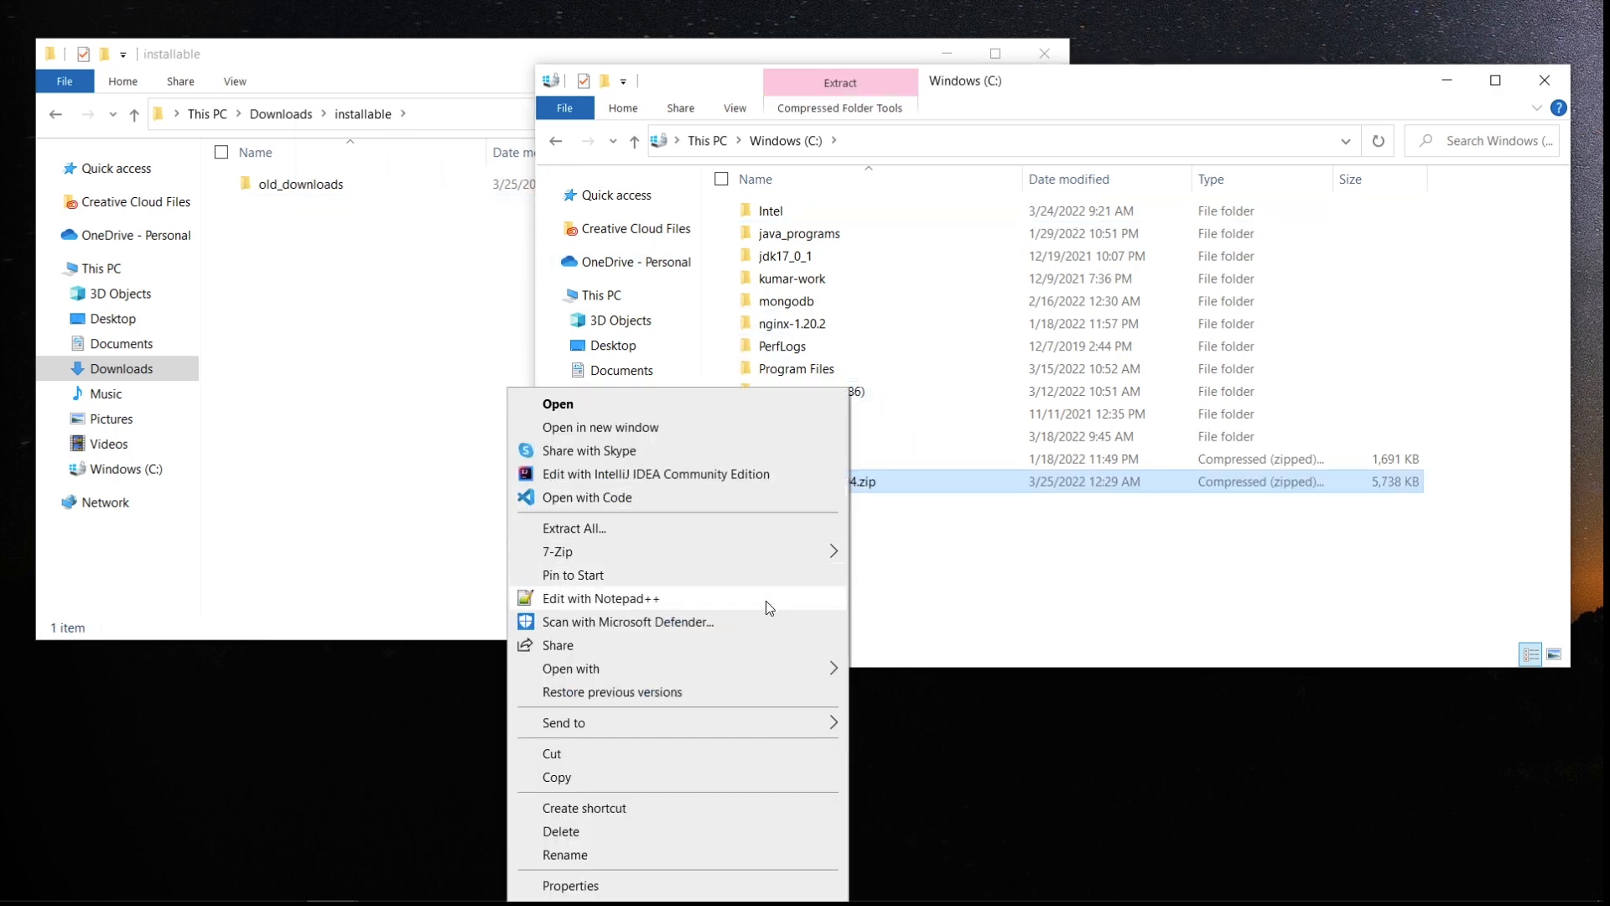
{"action": "mouse_move", "coordinate": [557, 552]}
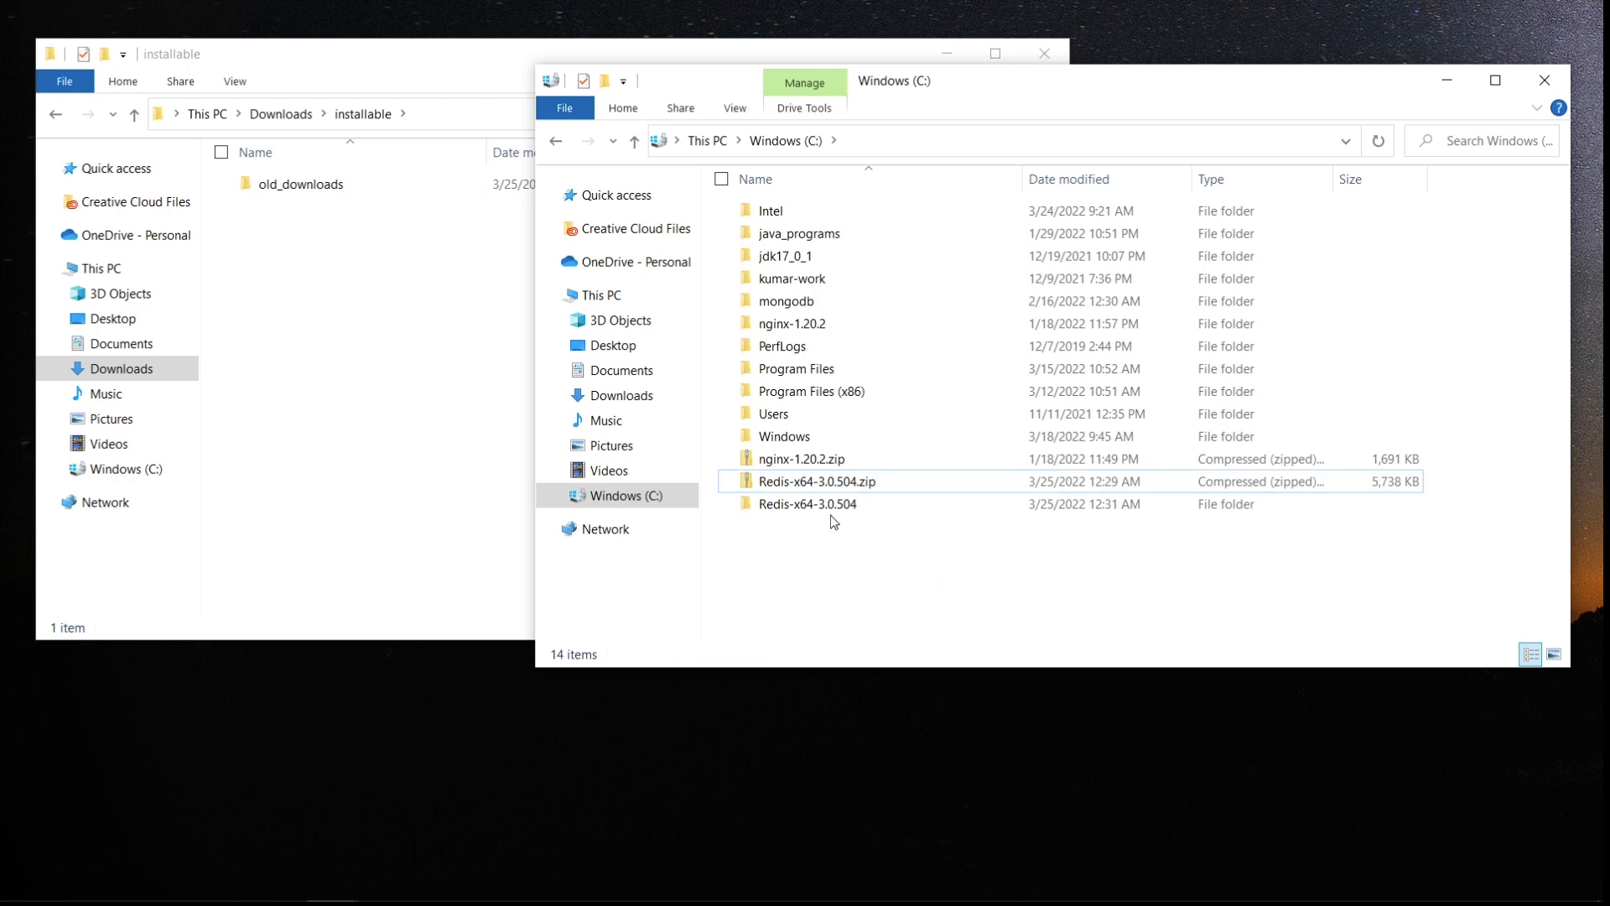
{"action": "double_click", "coordinate": [806, 503]}
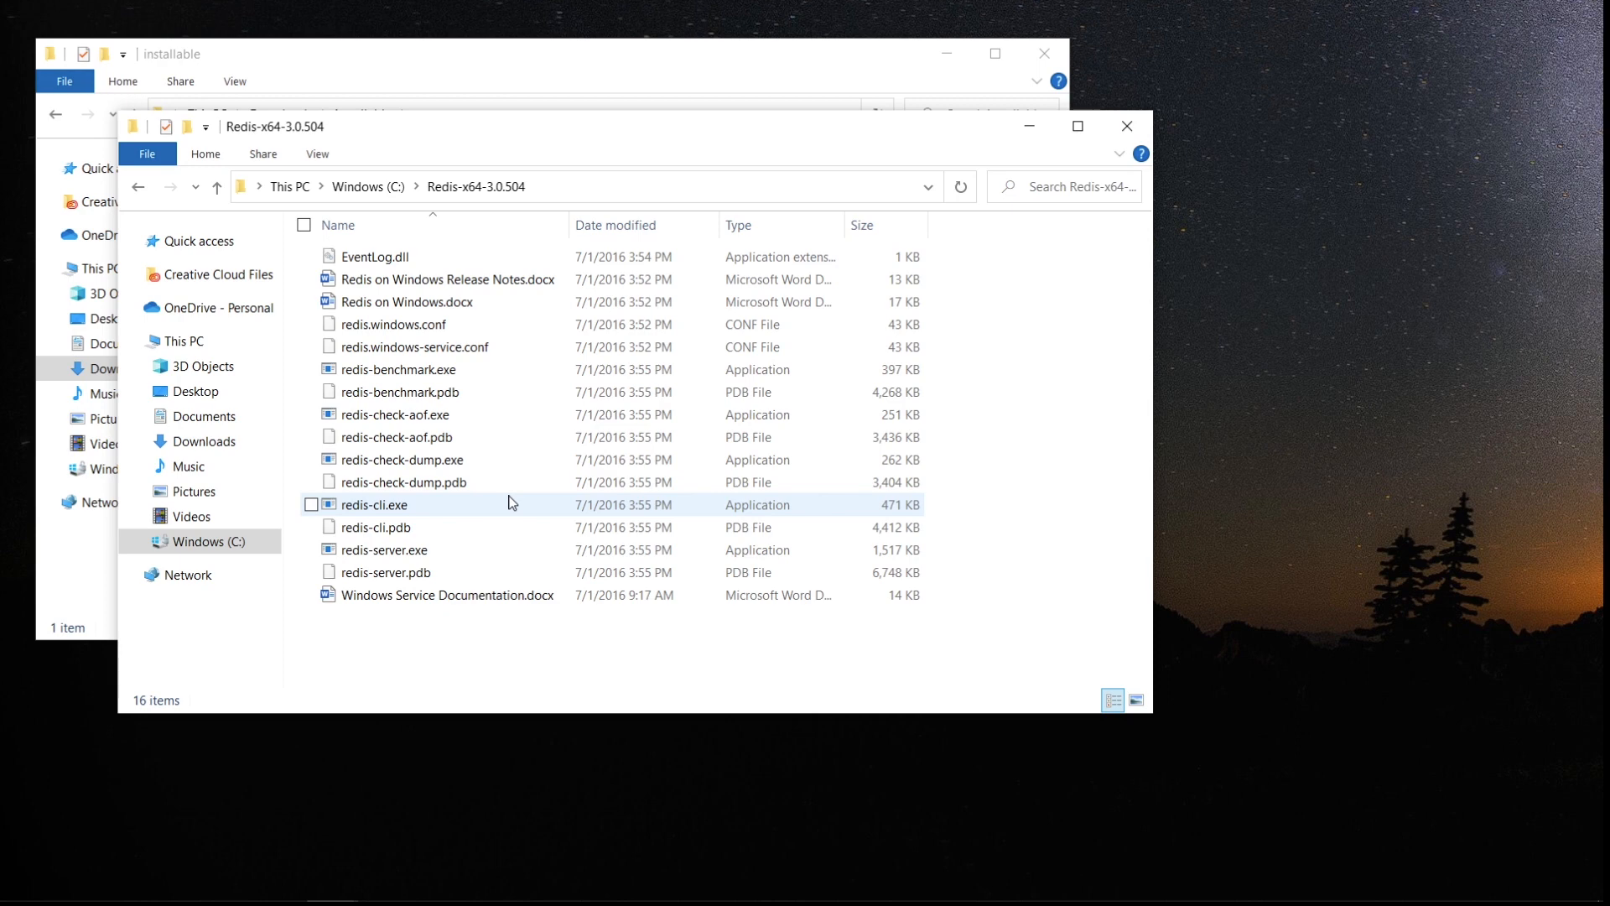
{"action": "mouse_move", "coordinate": [399, 513]}
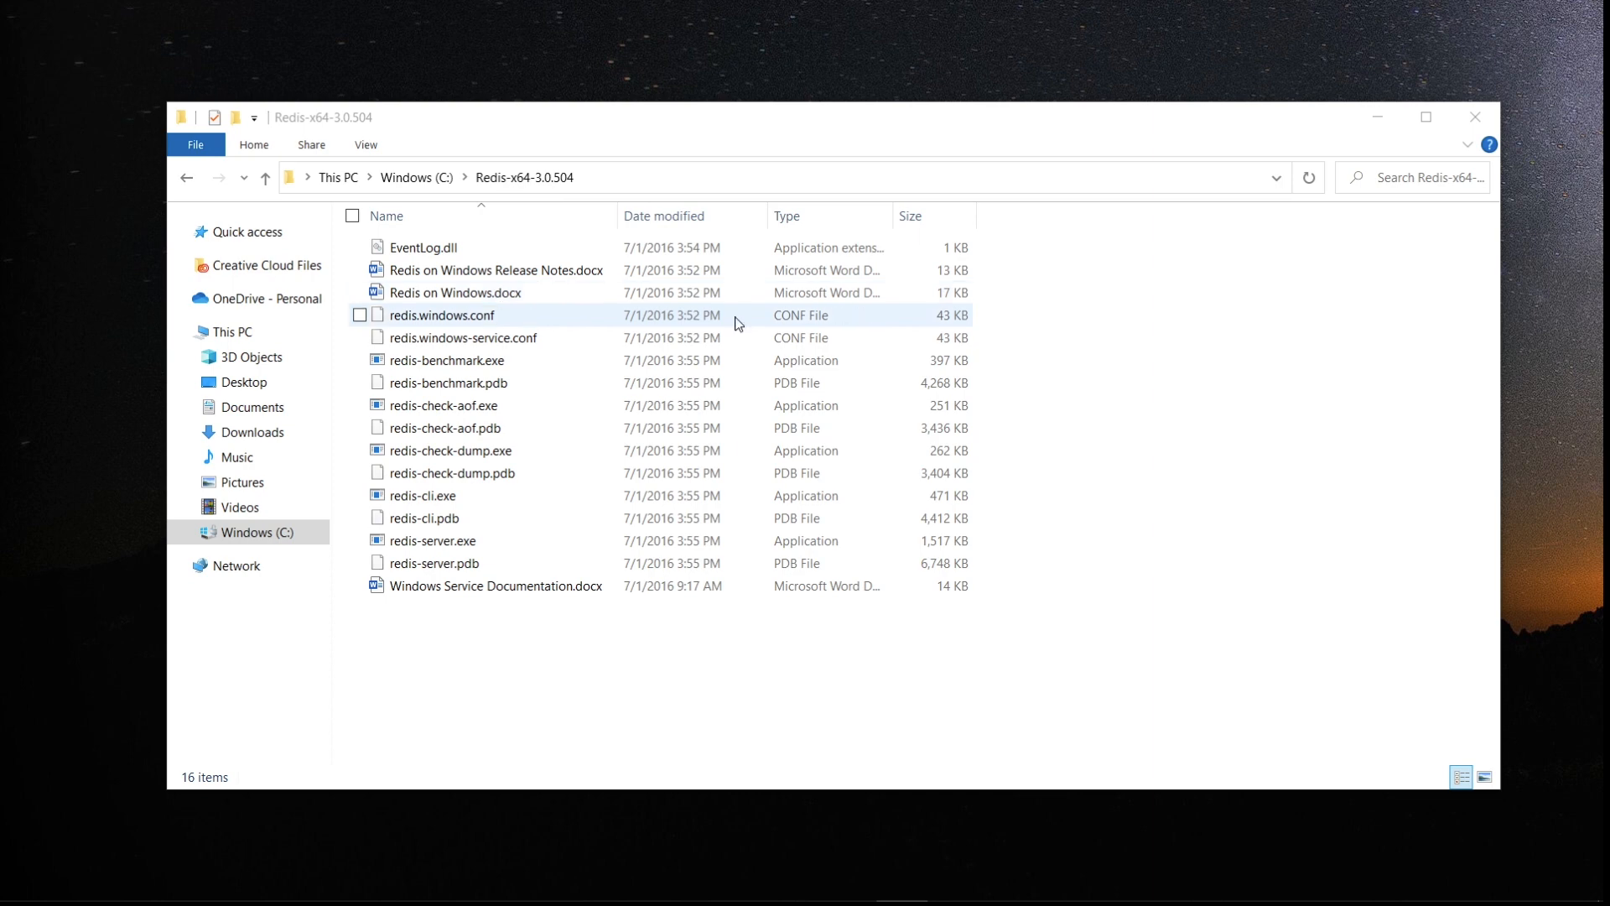
{"action": "mouse_move", "coordinate": [478, 322]}
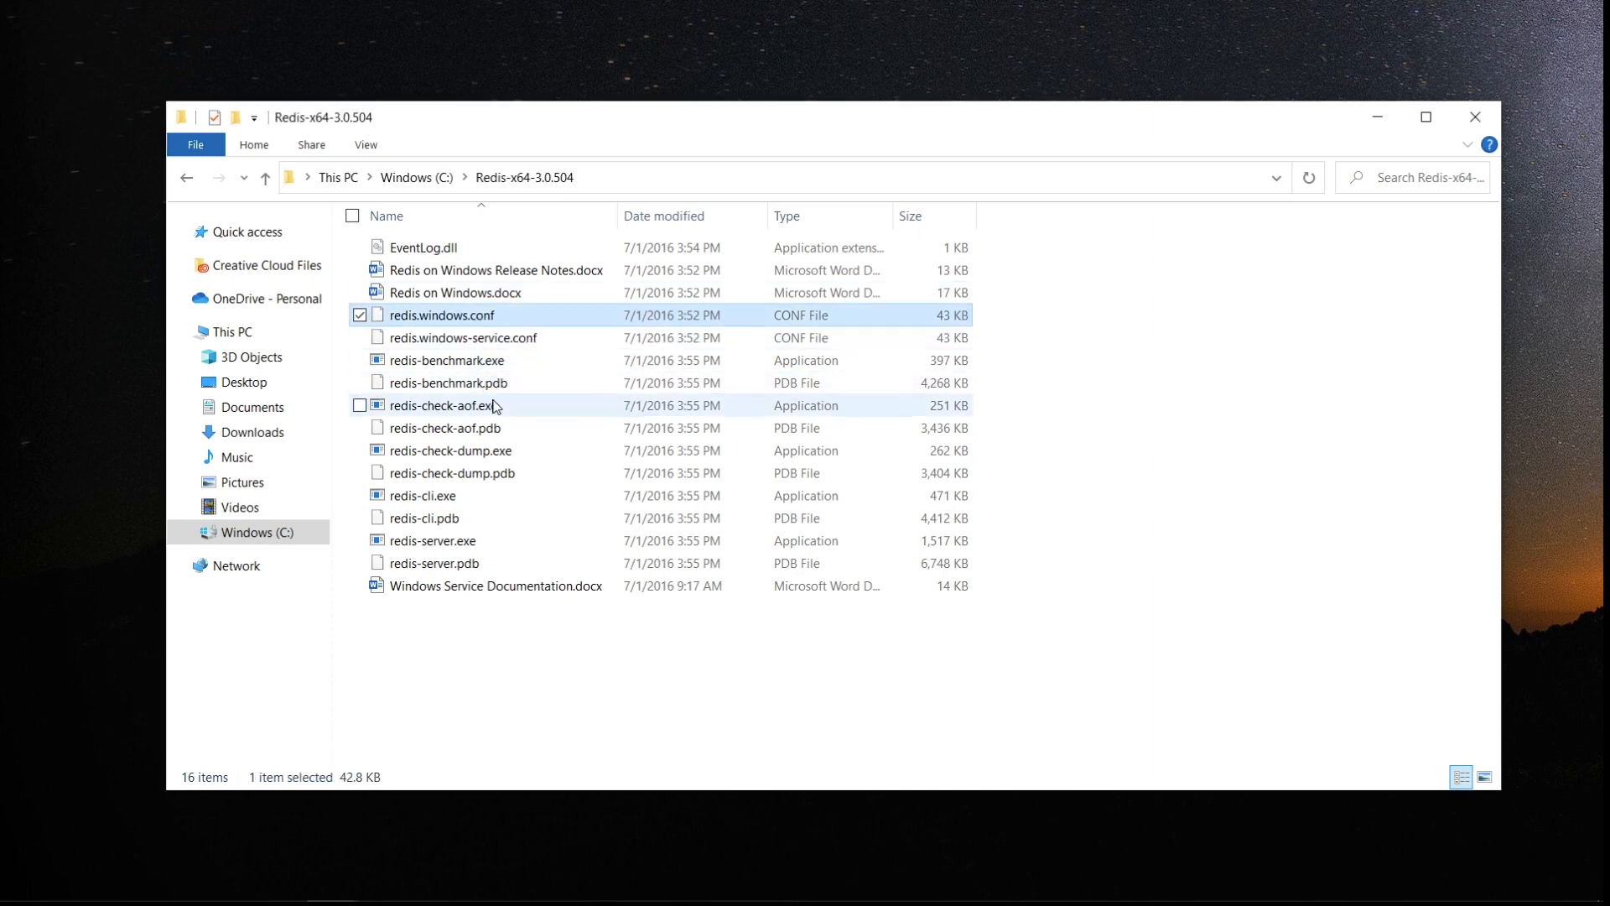
Select redis-cli.exe and bring up the context menu for redis.windows.conf
{"action": "left_click", "coordinate": [421, 494]}
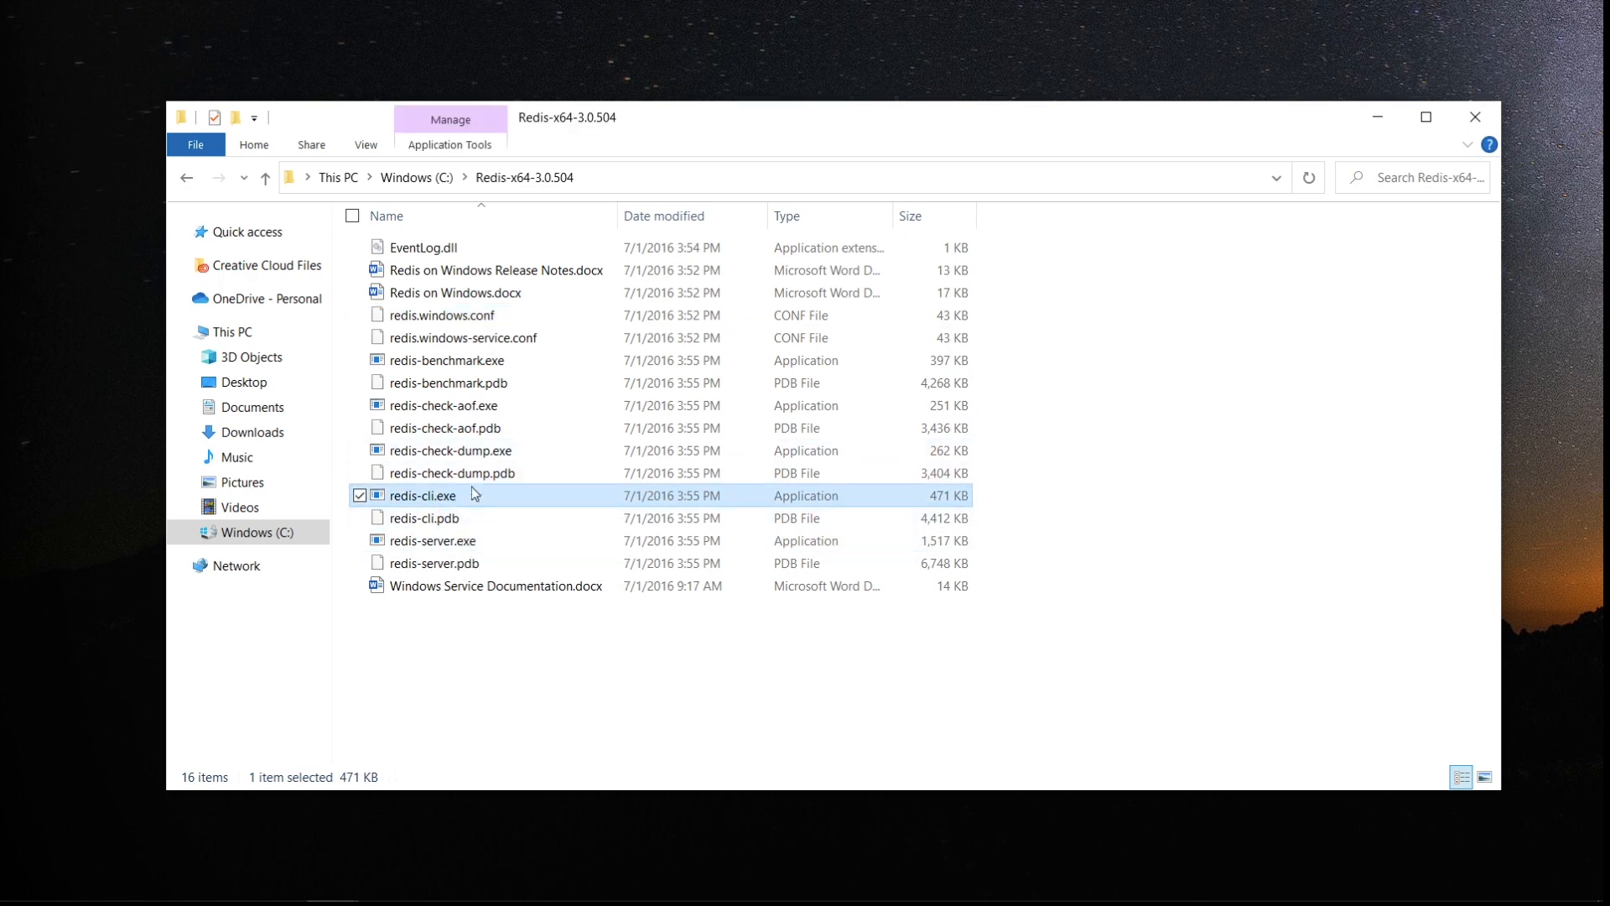
{"action": "mouse_move", "coordinate": [441, 316]}
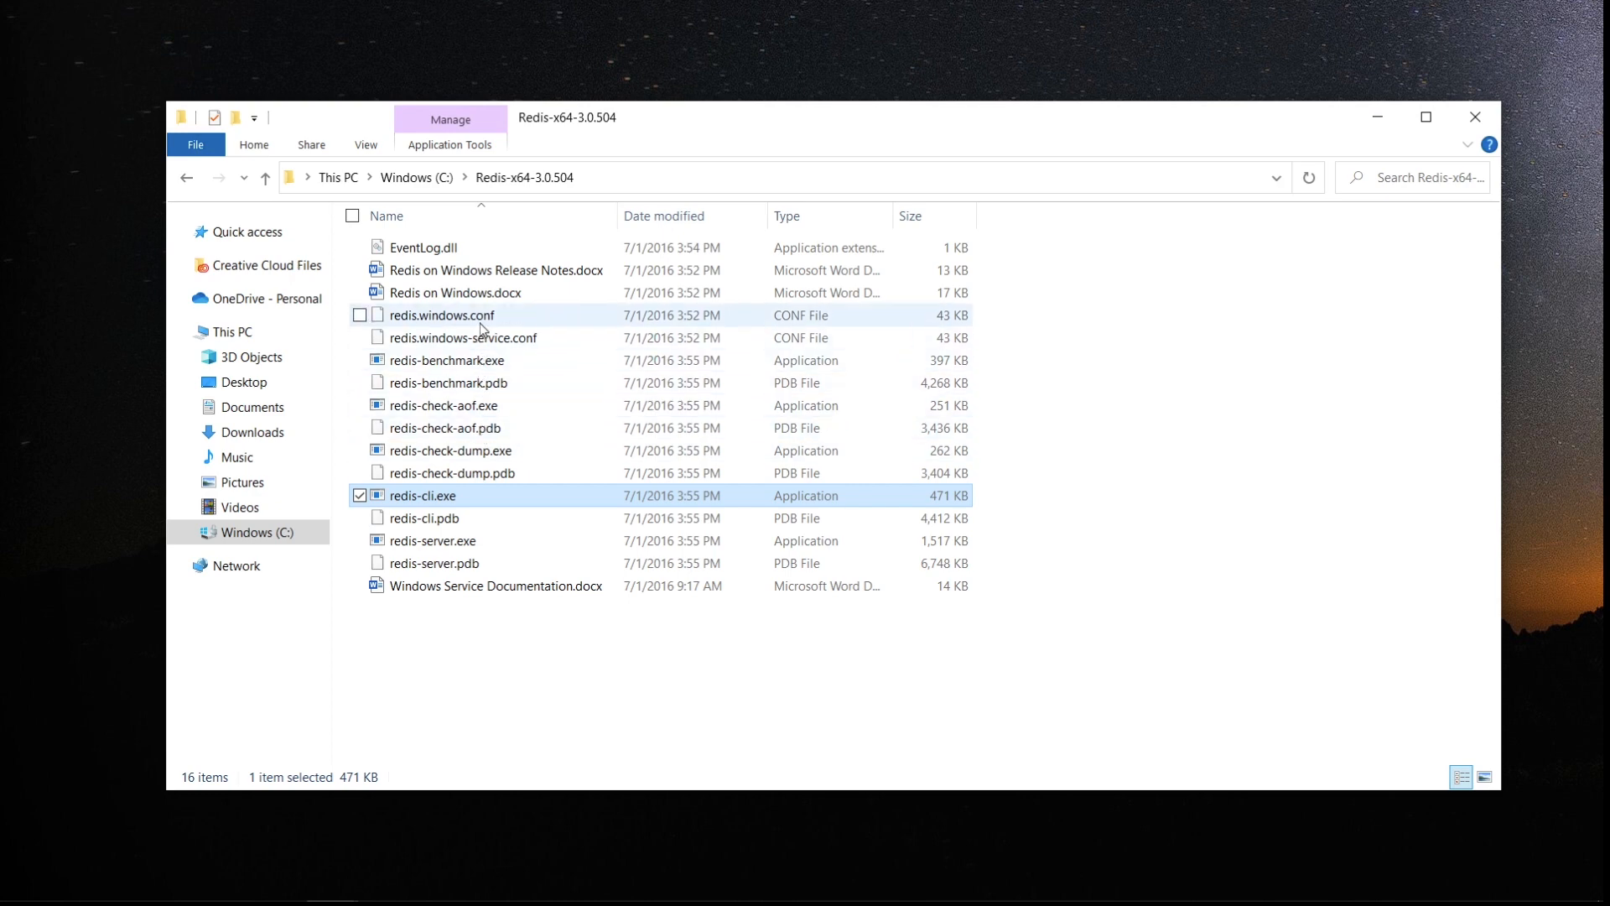
{"action": "right_click", "coordinate": [441, 315]}
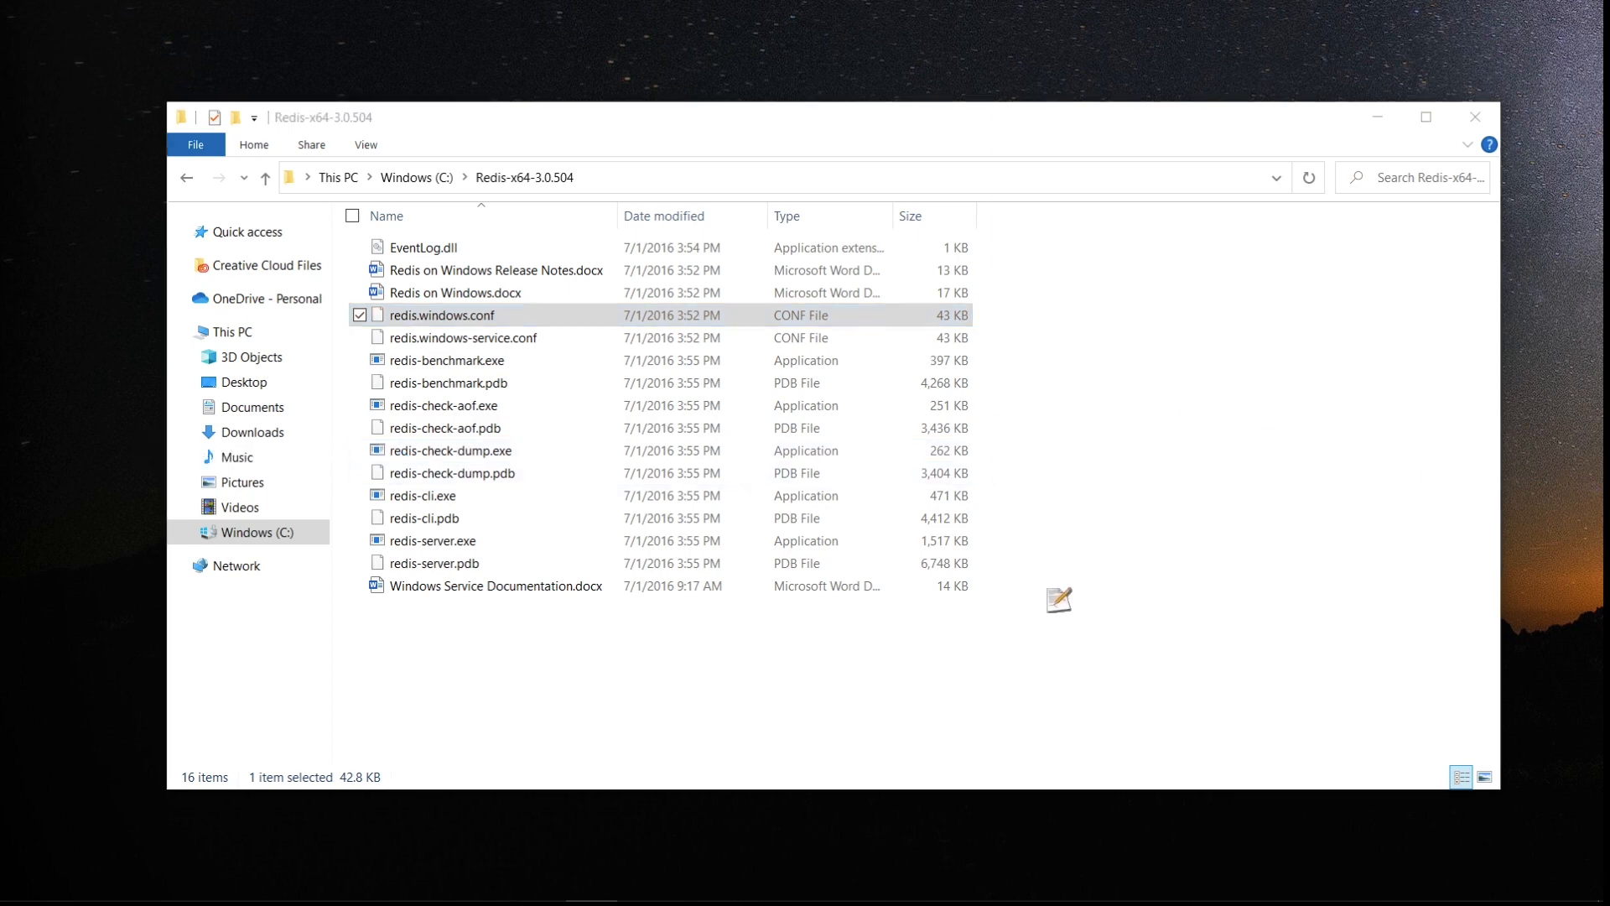
{"action": "double_click", "coordinate": [441, 315]}
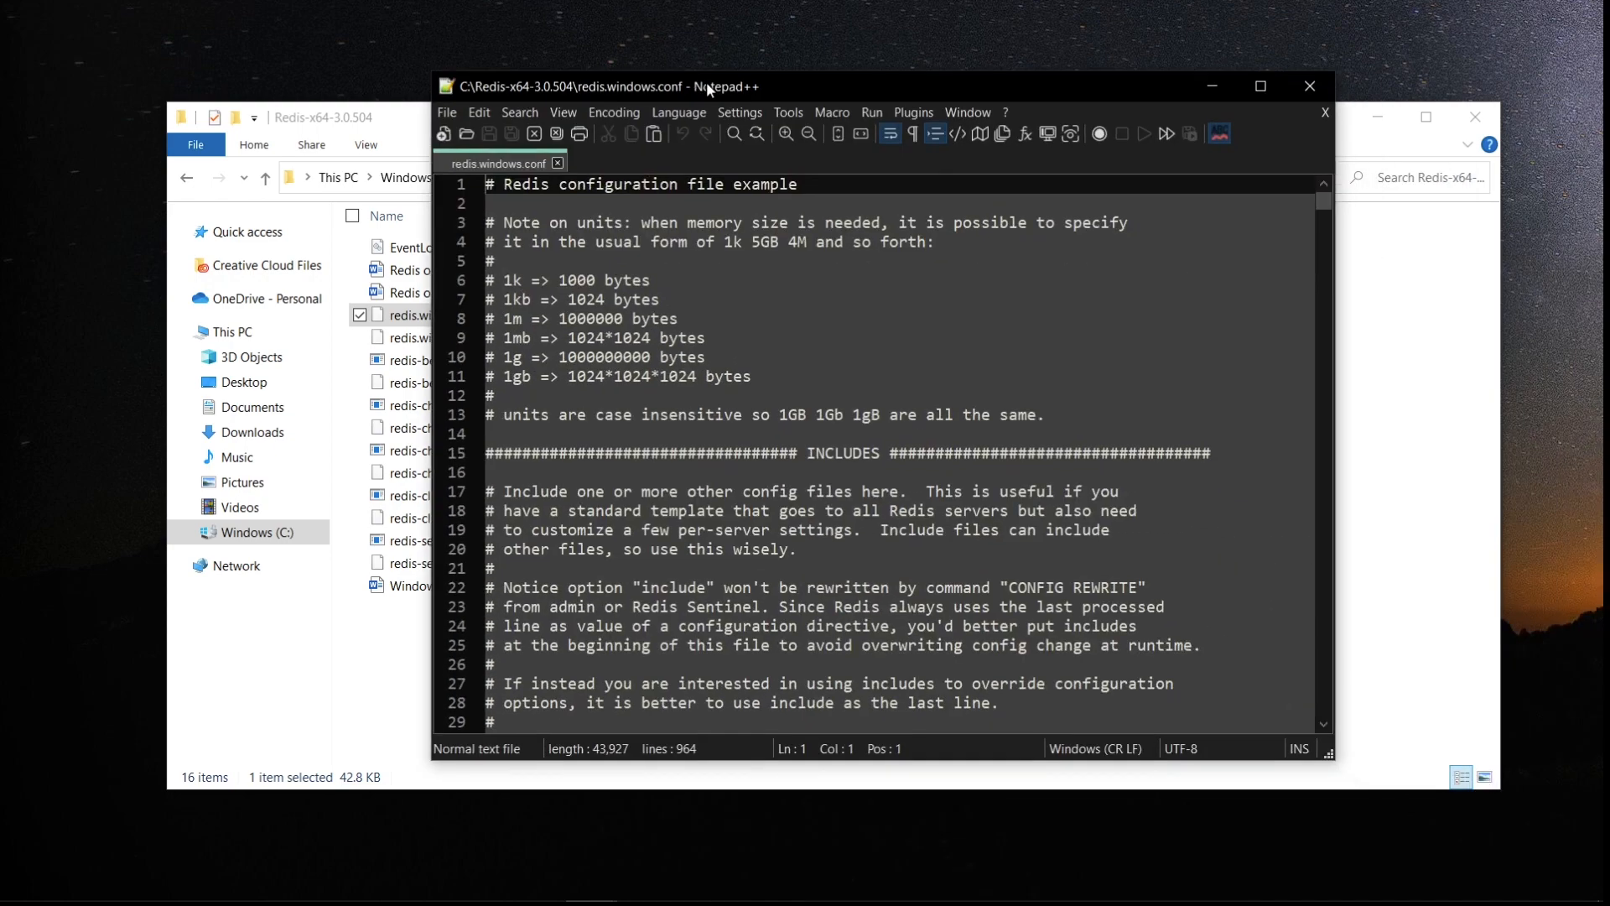
{"action": "left_click", "coordinate": [1260, 85]}
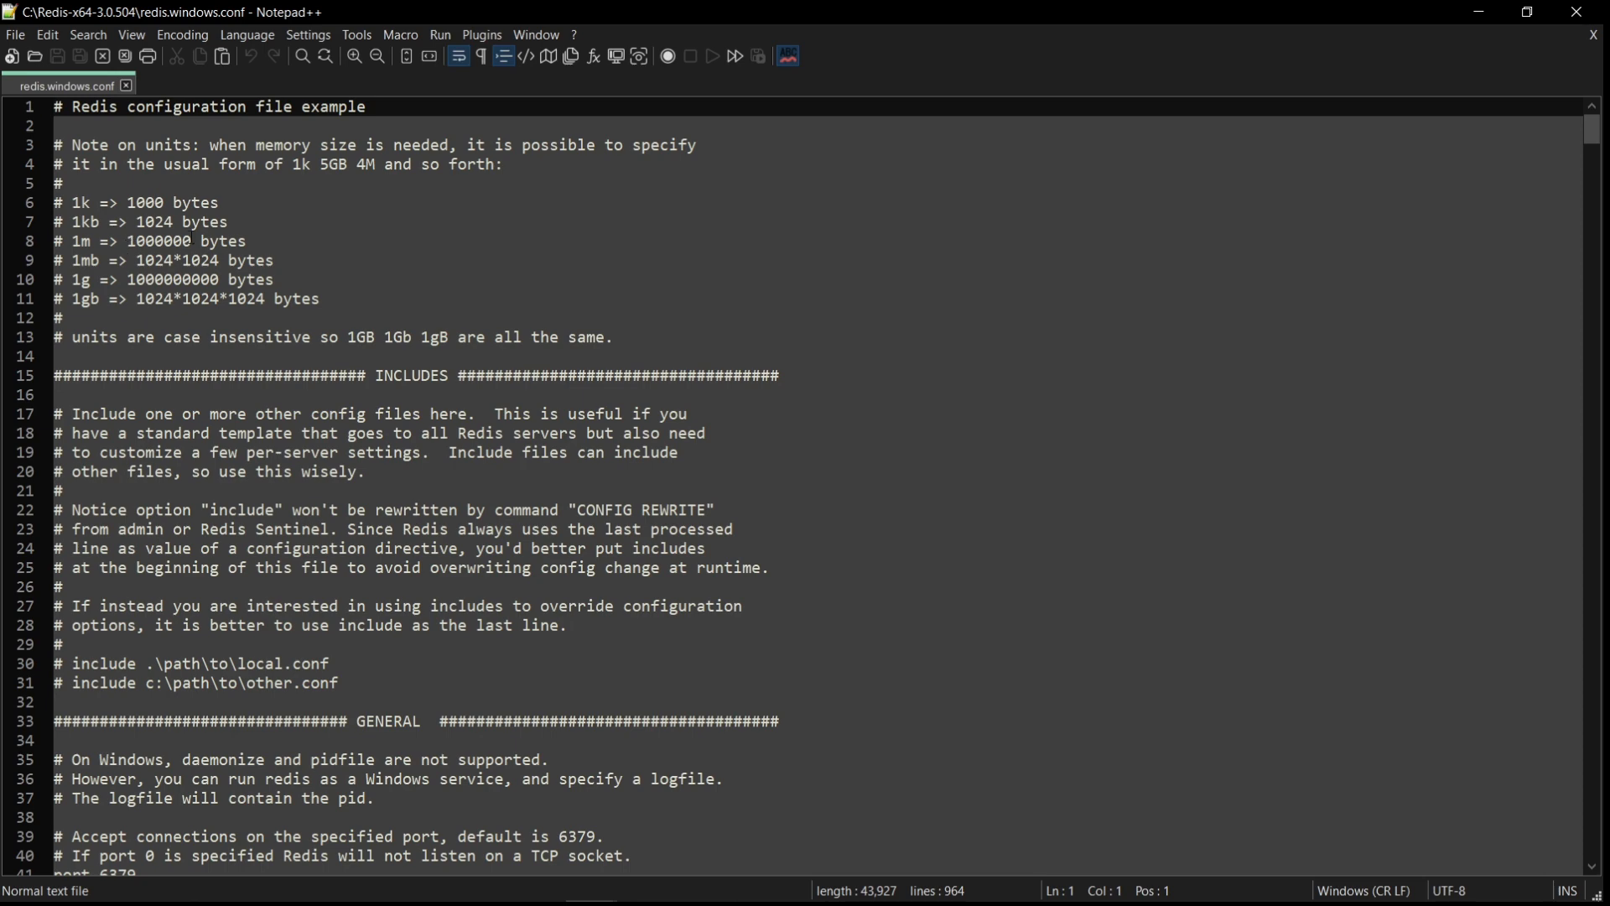
{"action": "scroll", "scroll_direction": "down", "scroll_amount": 3}
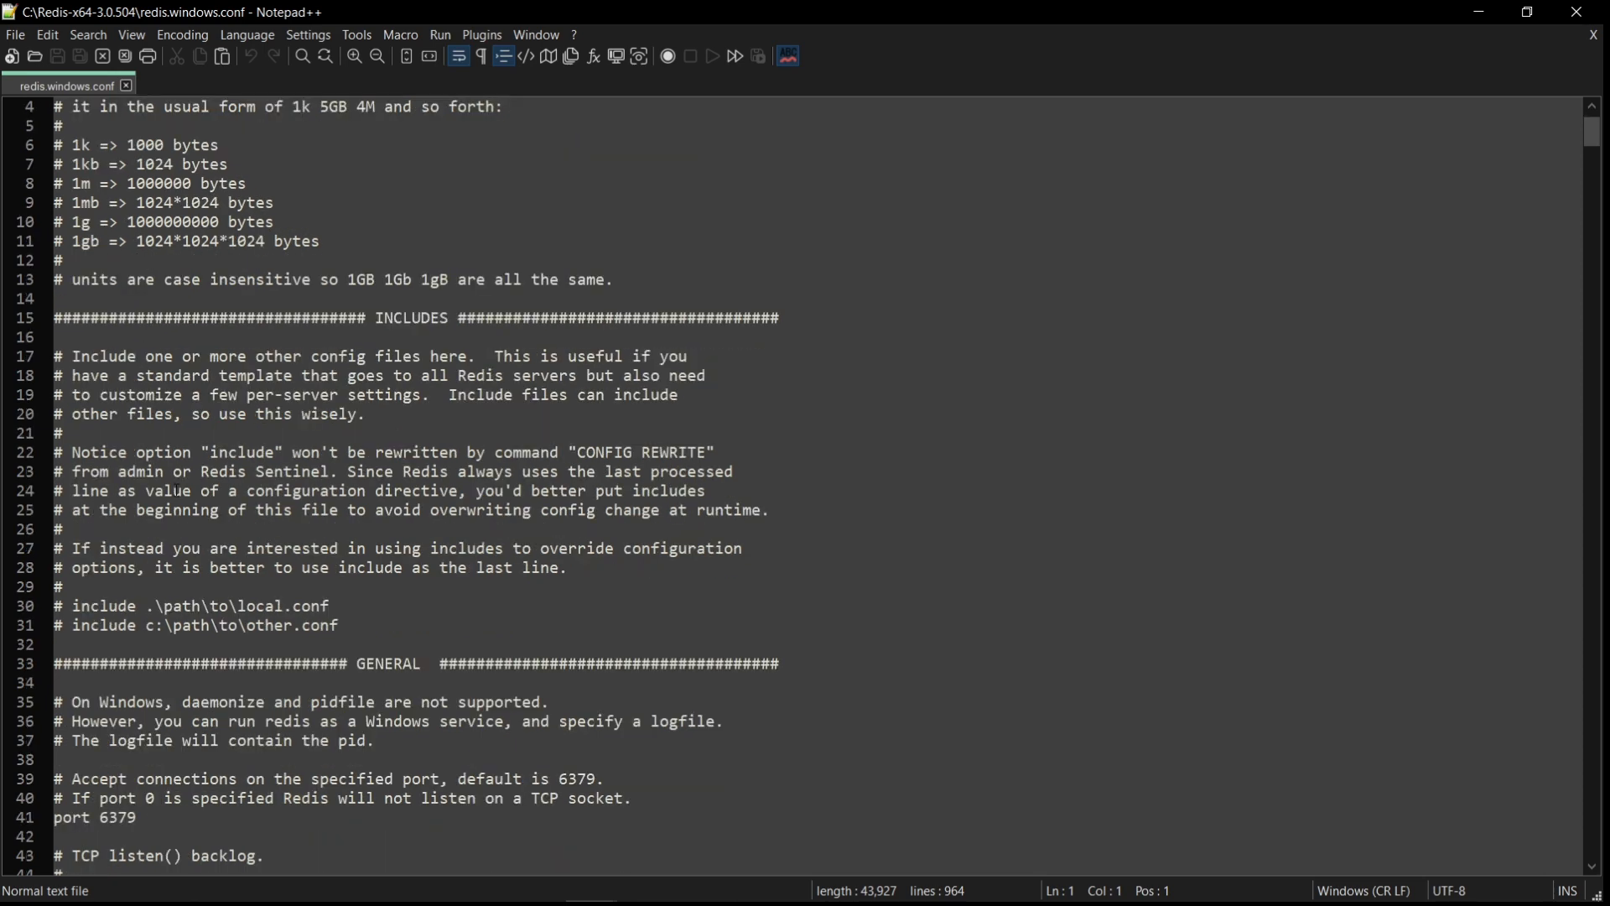
{"action": "scroll", "scroll_direction": "down", "scroll_amount": 3}
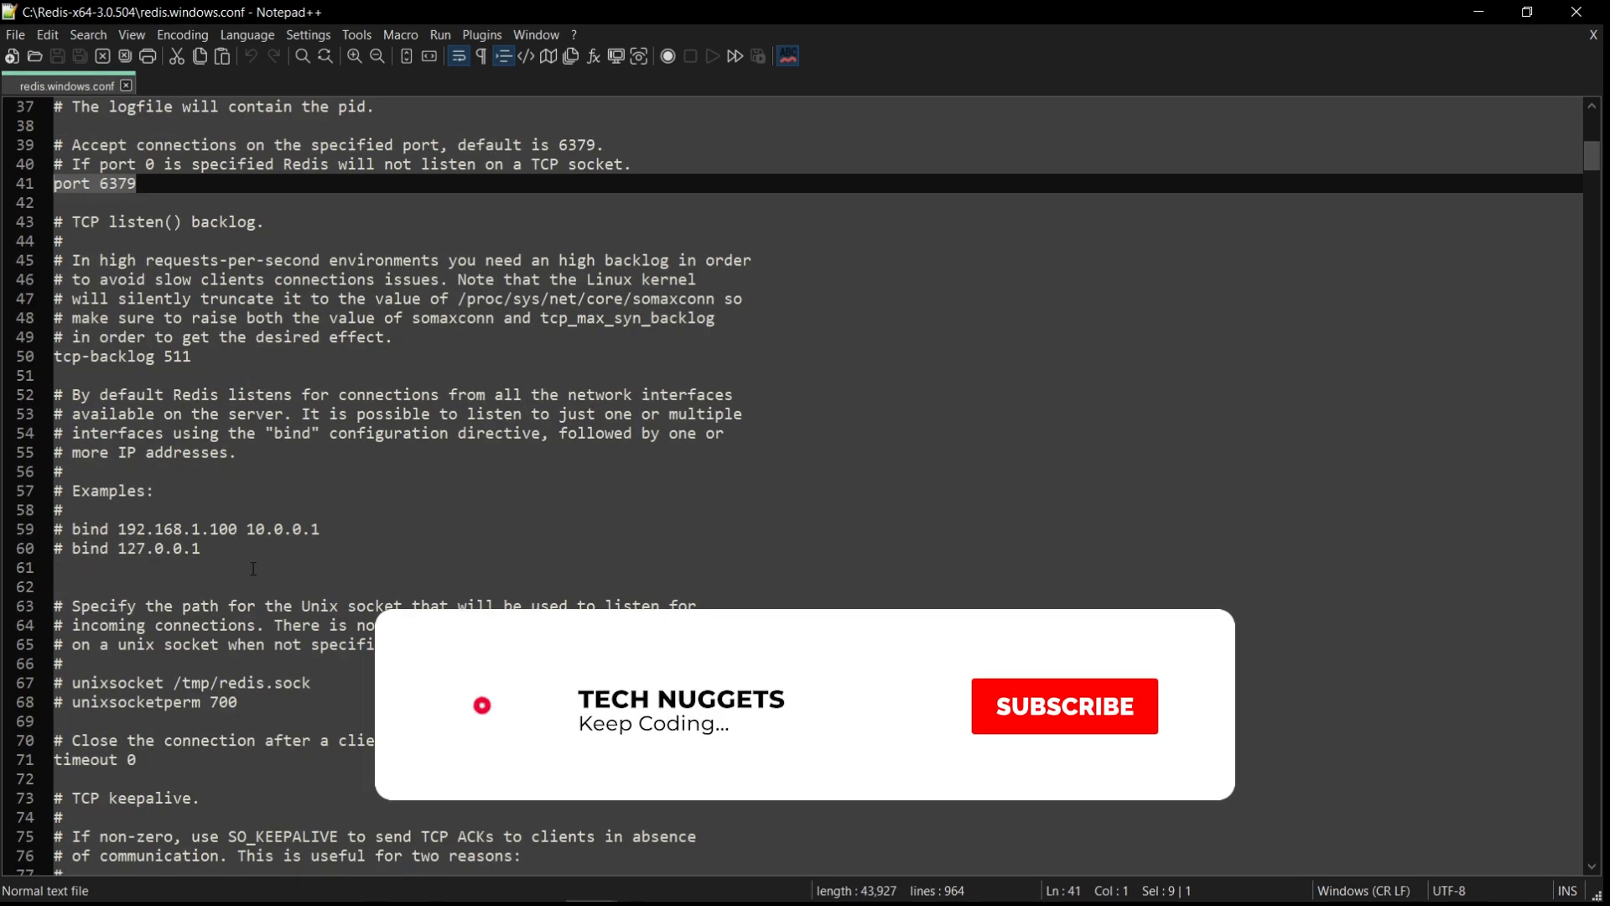
{"action": "left_click", "coordinate": [1064, 706]}
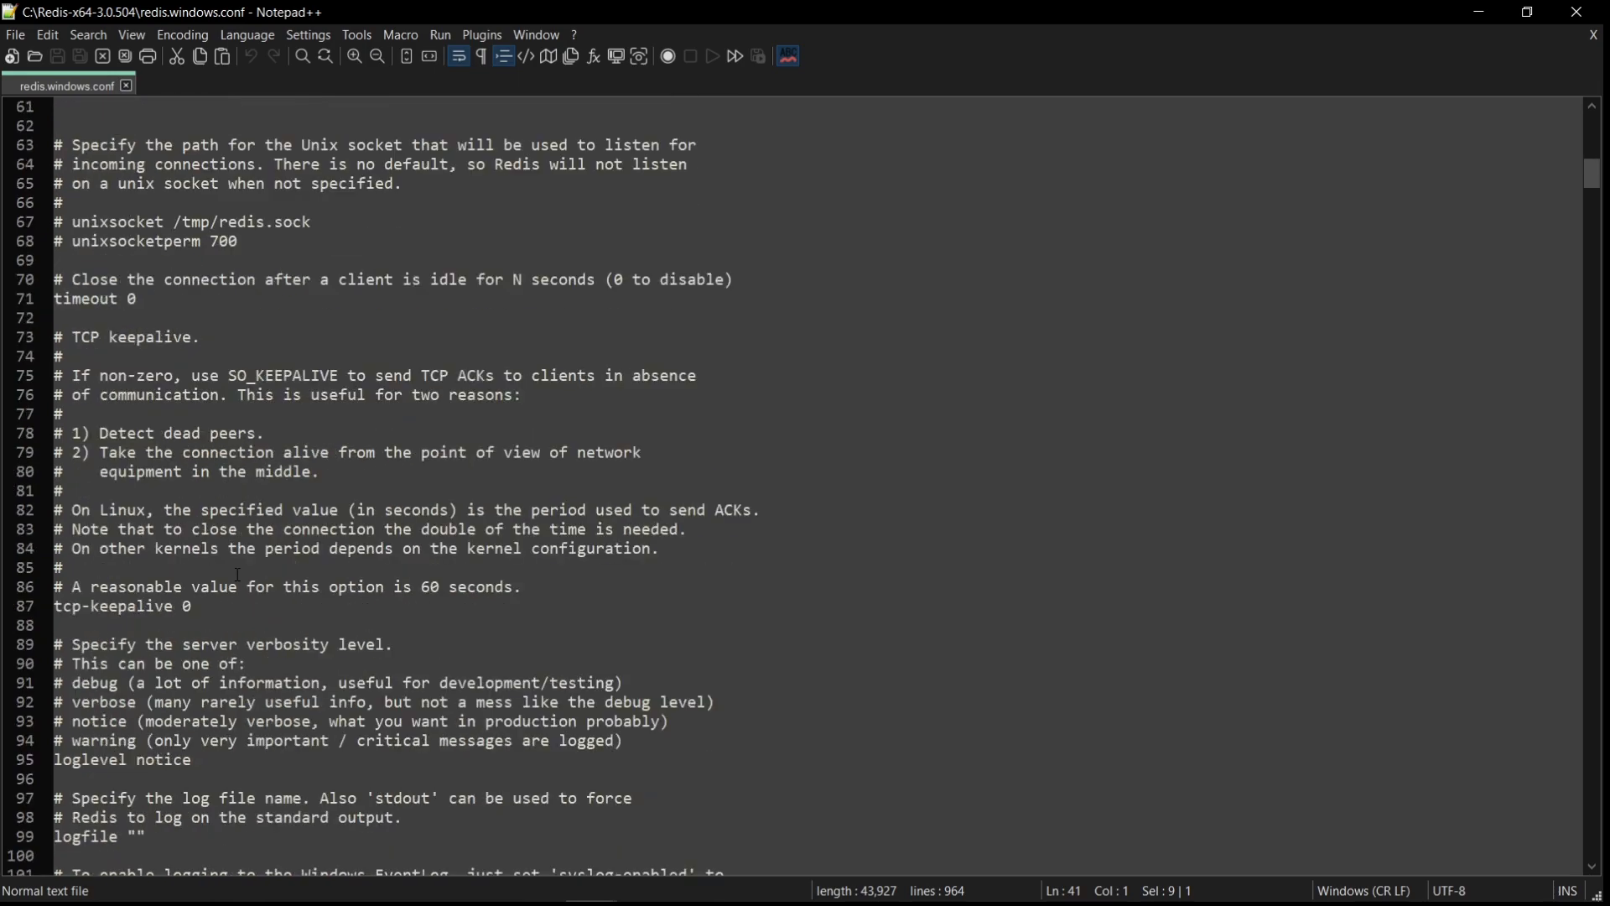
{"action": "scroll", "scroll_direction": "down", "scroll_amount": 3}
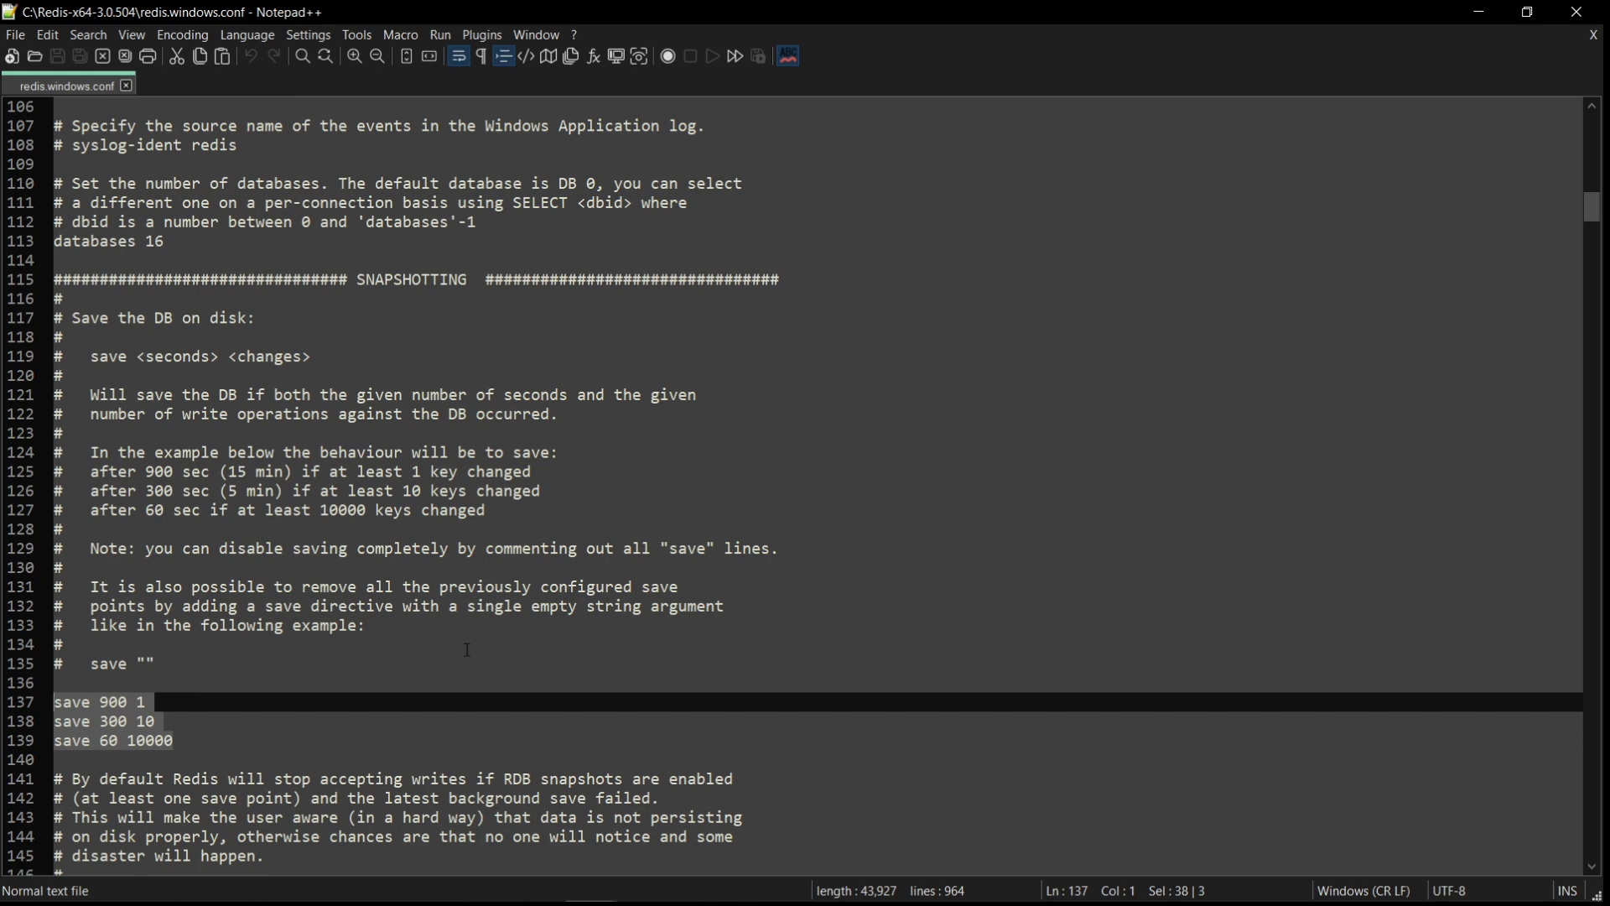
{"action": "mouse_move", "coordinate": [940, 17]}
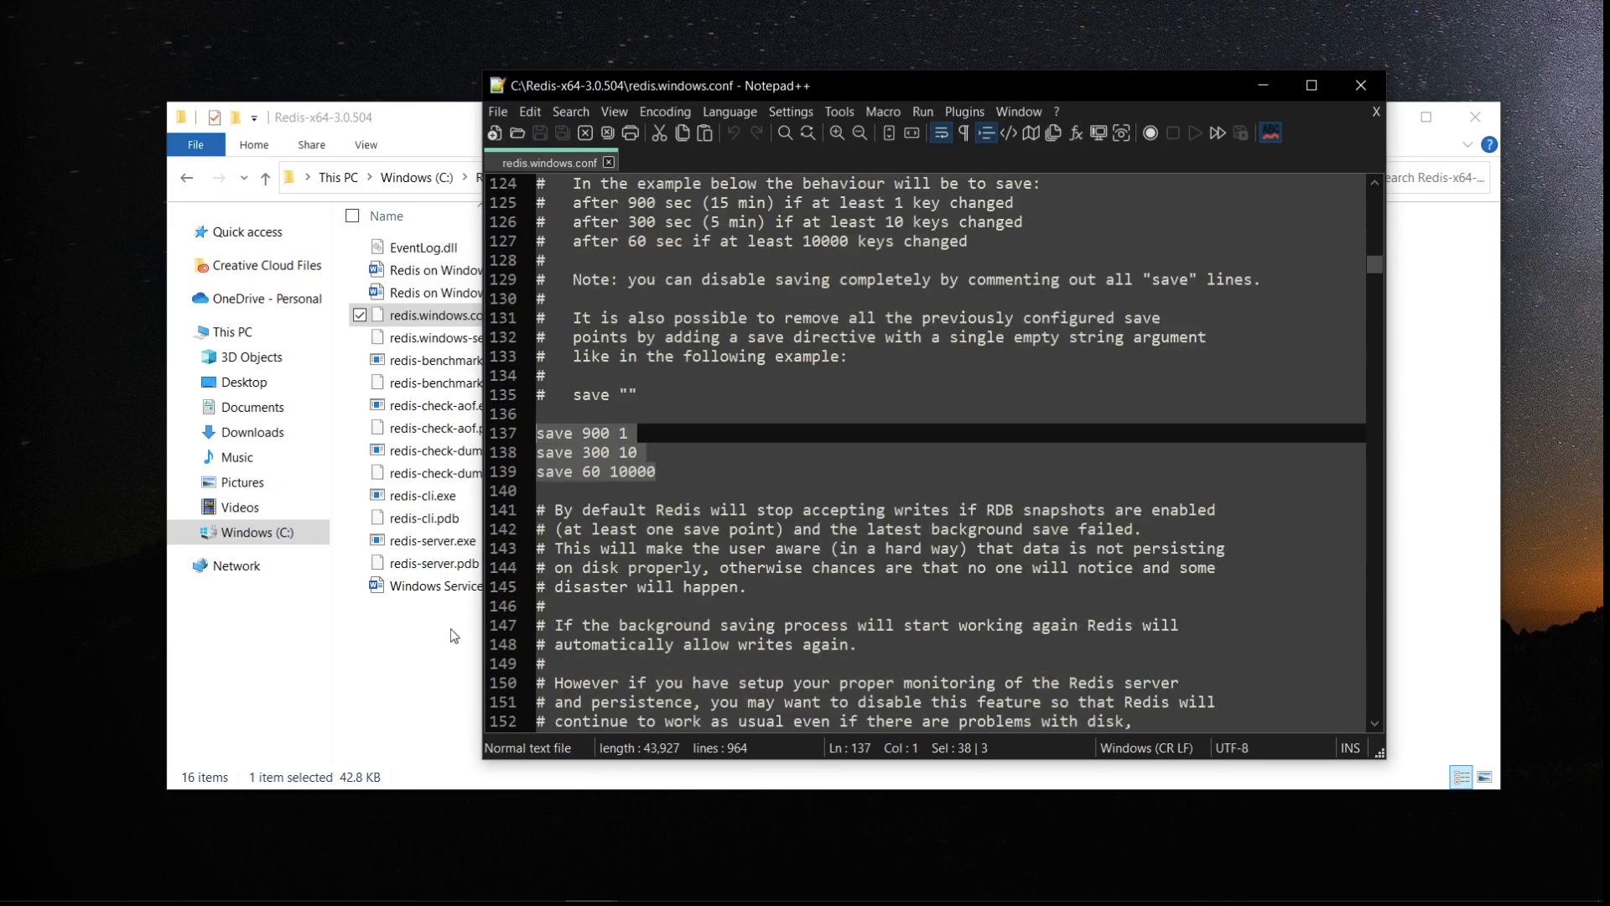
{"action": "mouse_move", "coordinate": [754, 449]}
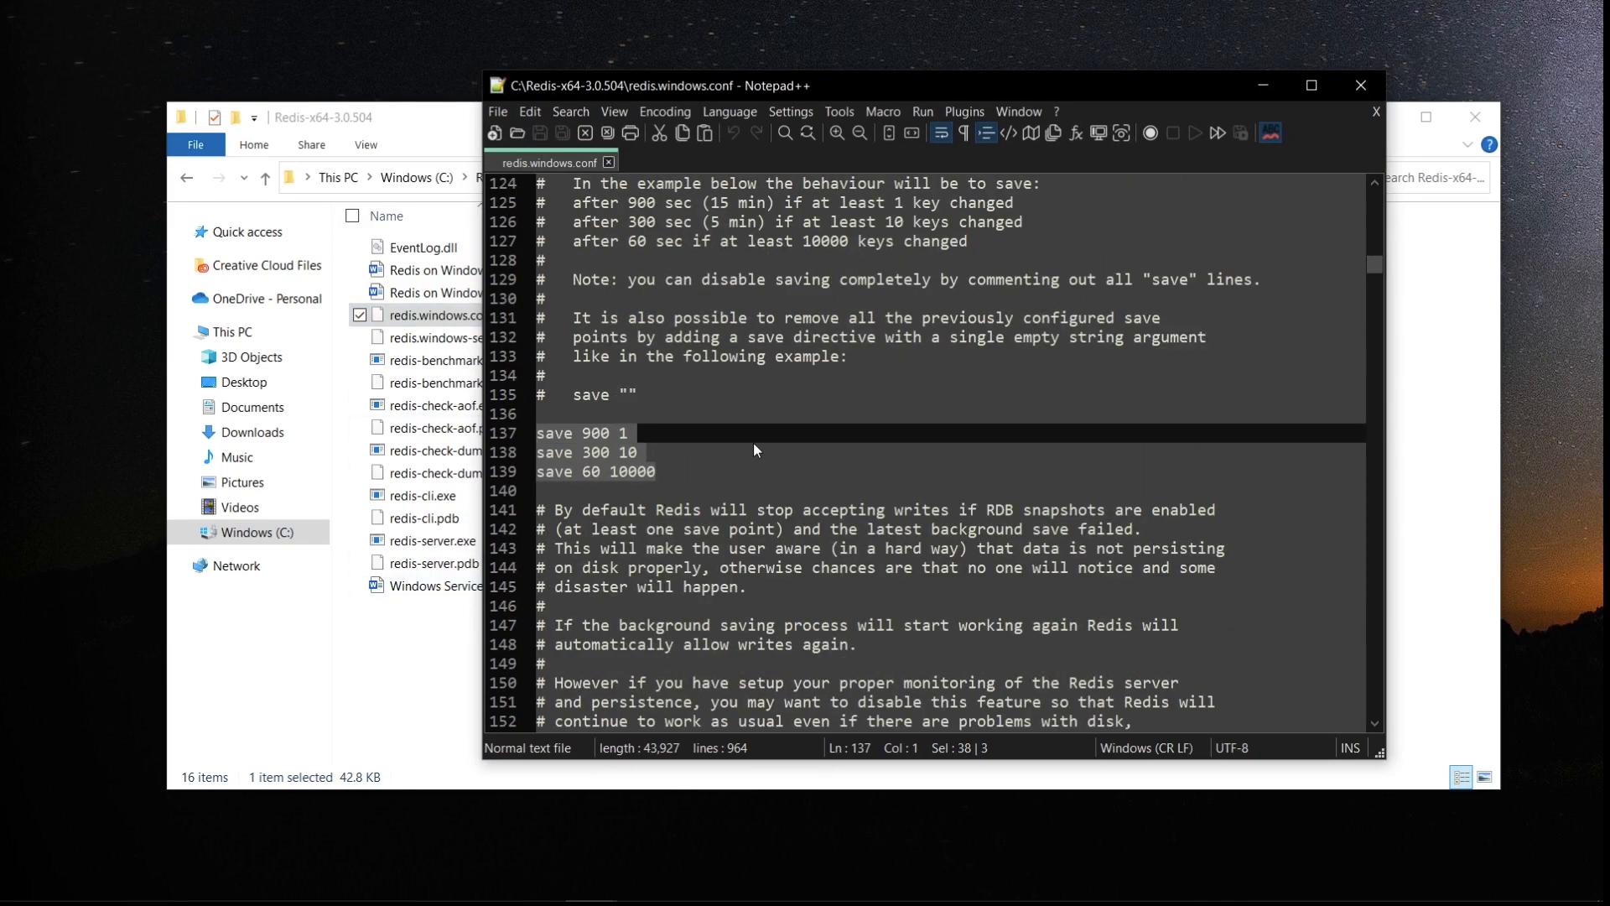
{"action": "scroll", "scroll_direction": "down", "scroll_amount": 3}
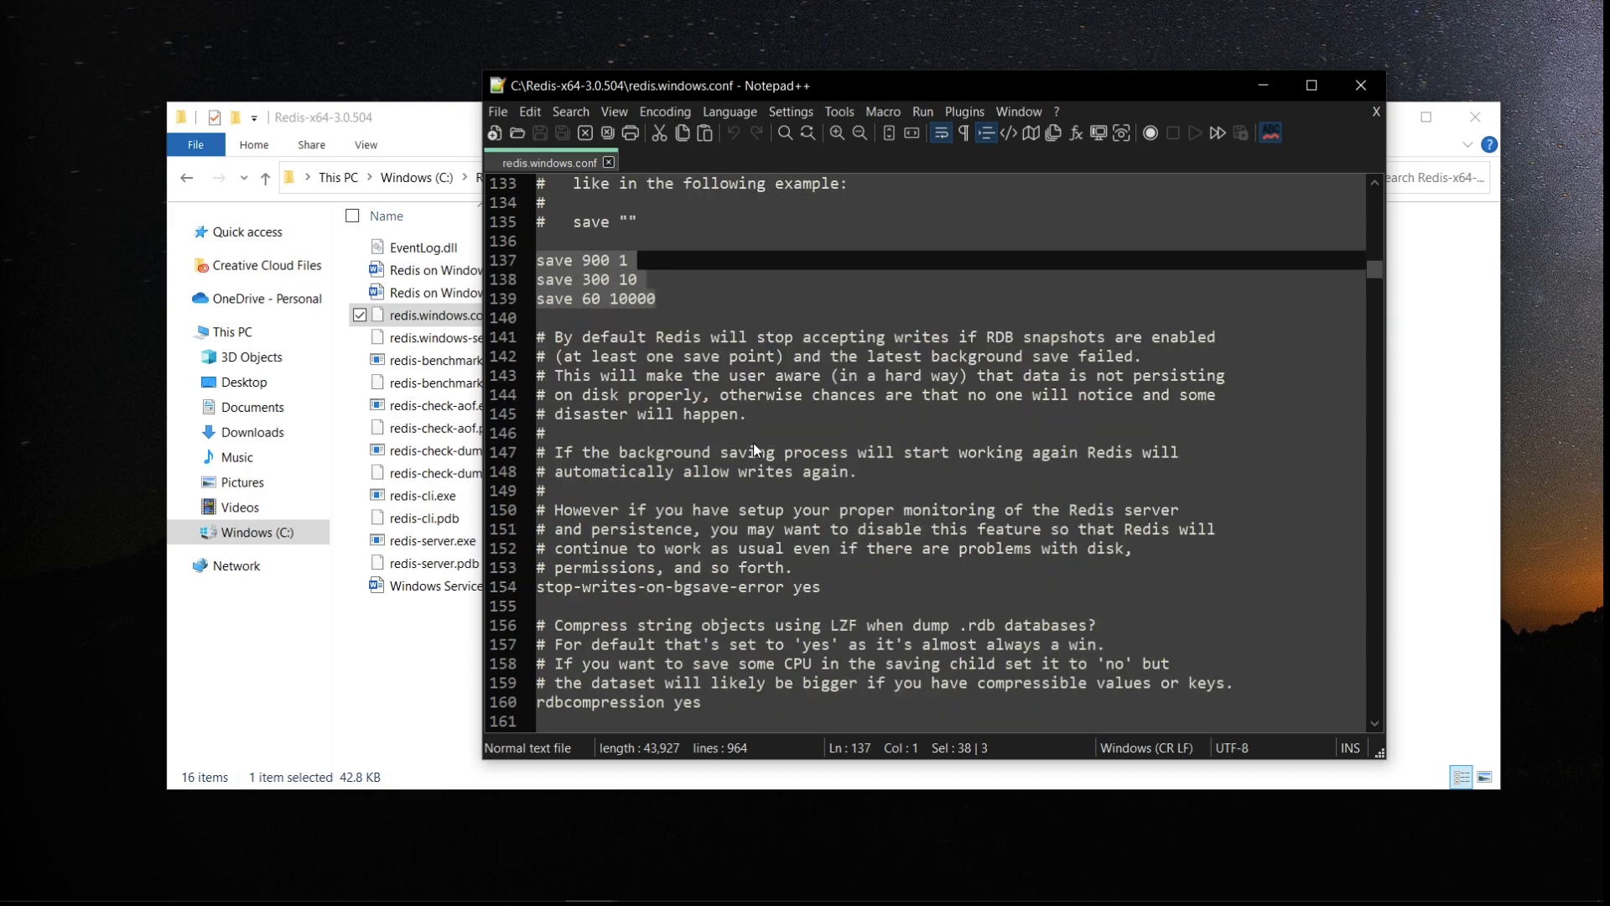
{"action": "scroll", "scroll_direction": "down", "scroll_amount": 3}
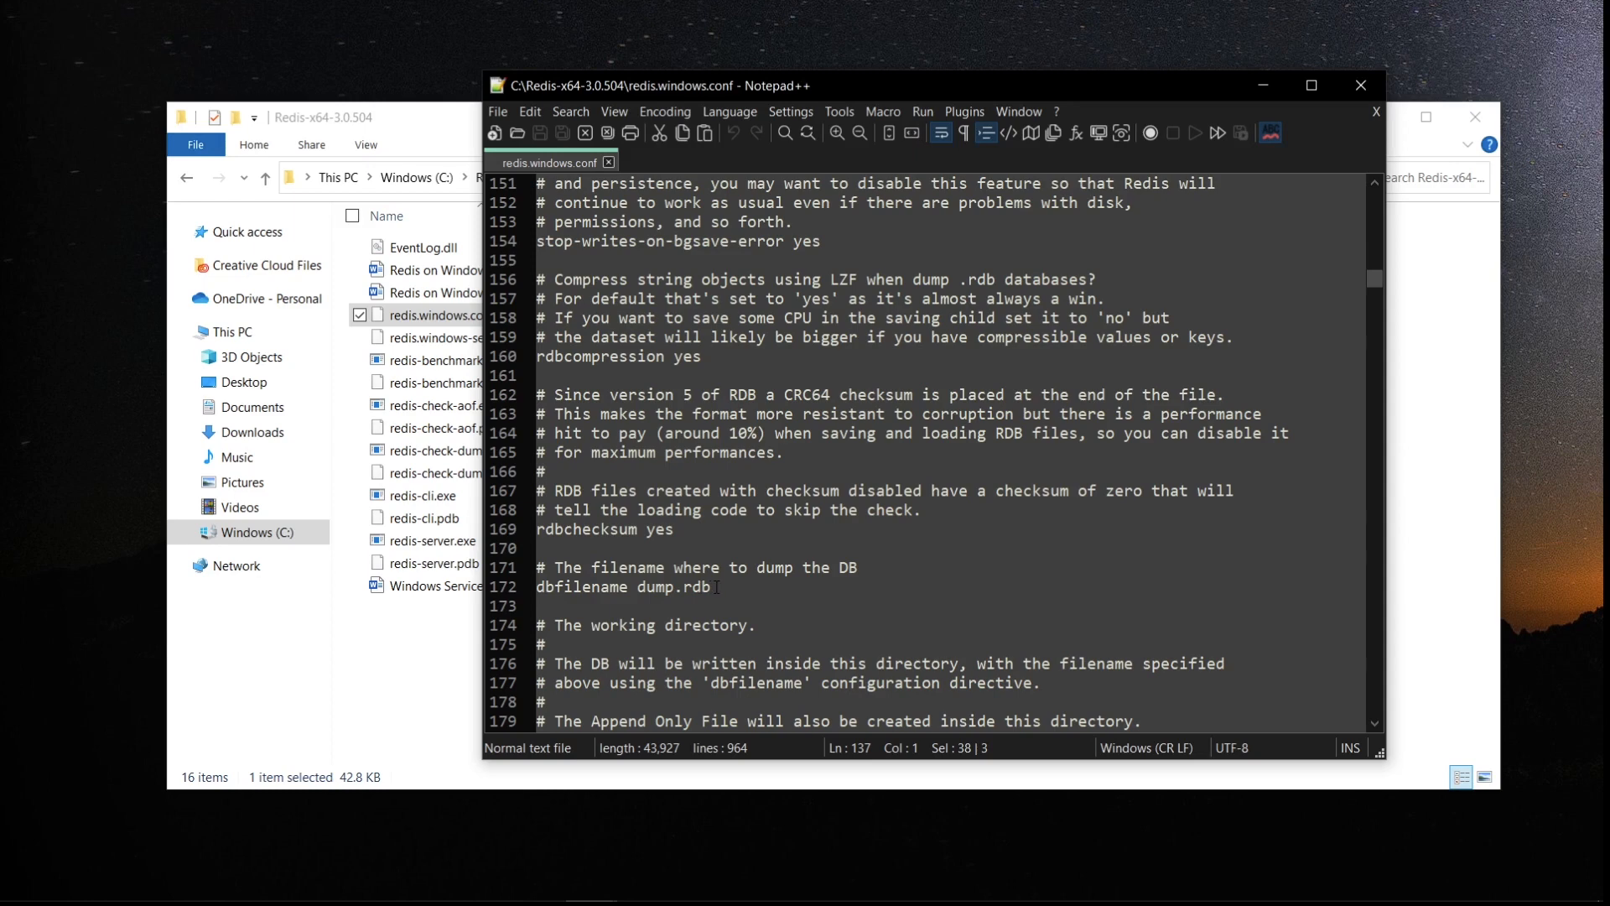
{"action": "double_click", "coordinate": [674, 587]}
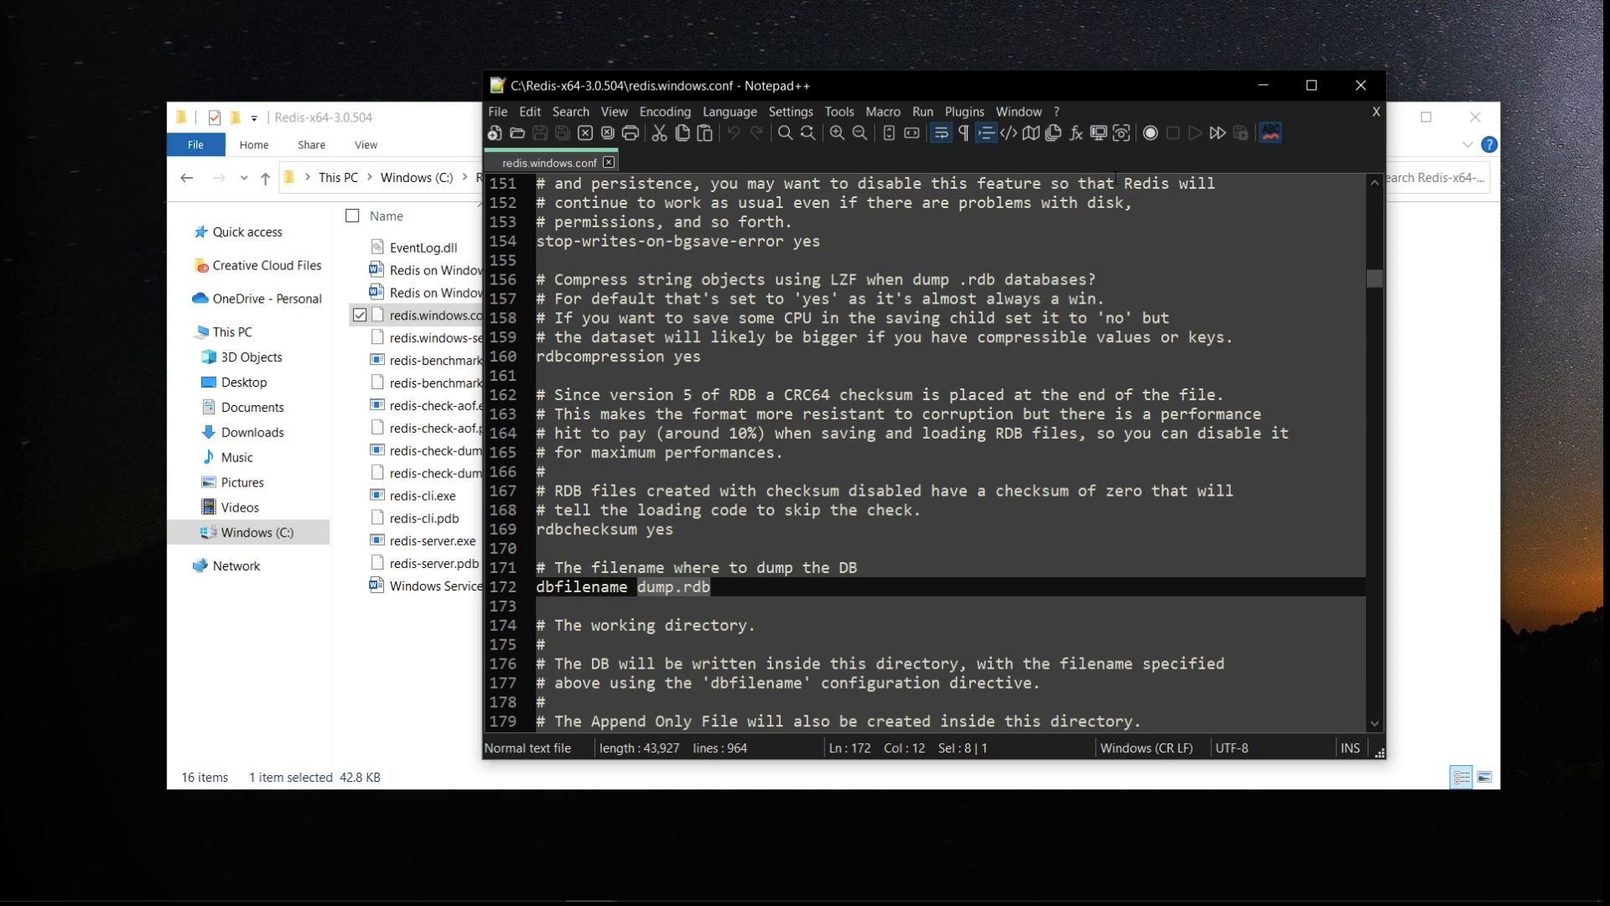
{"action": "mouse_move", "coordinate": [1299, 179]}
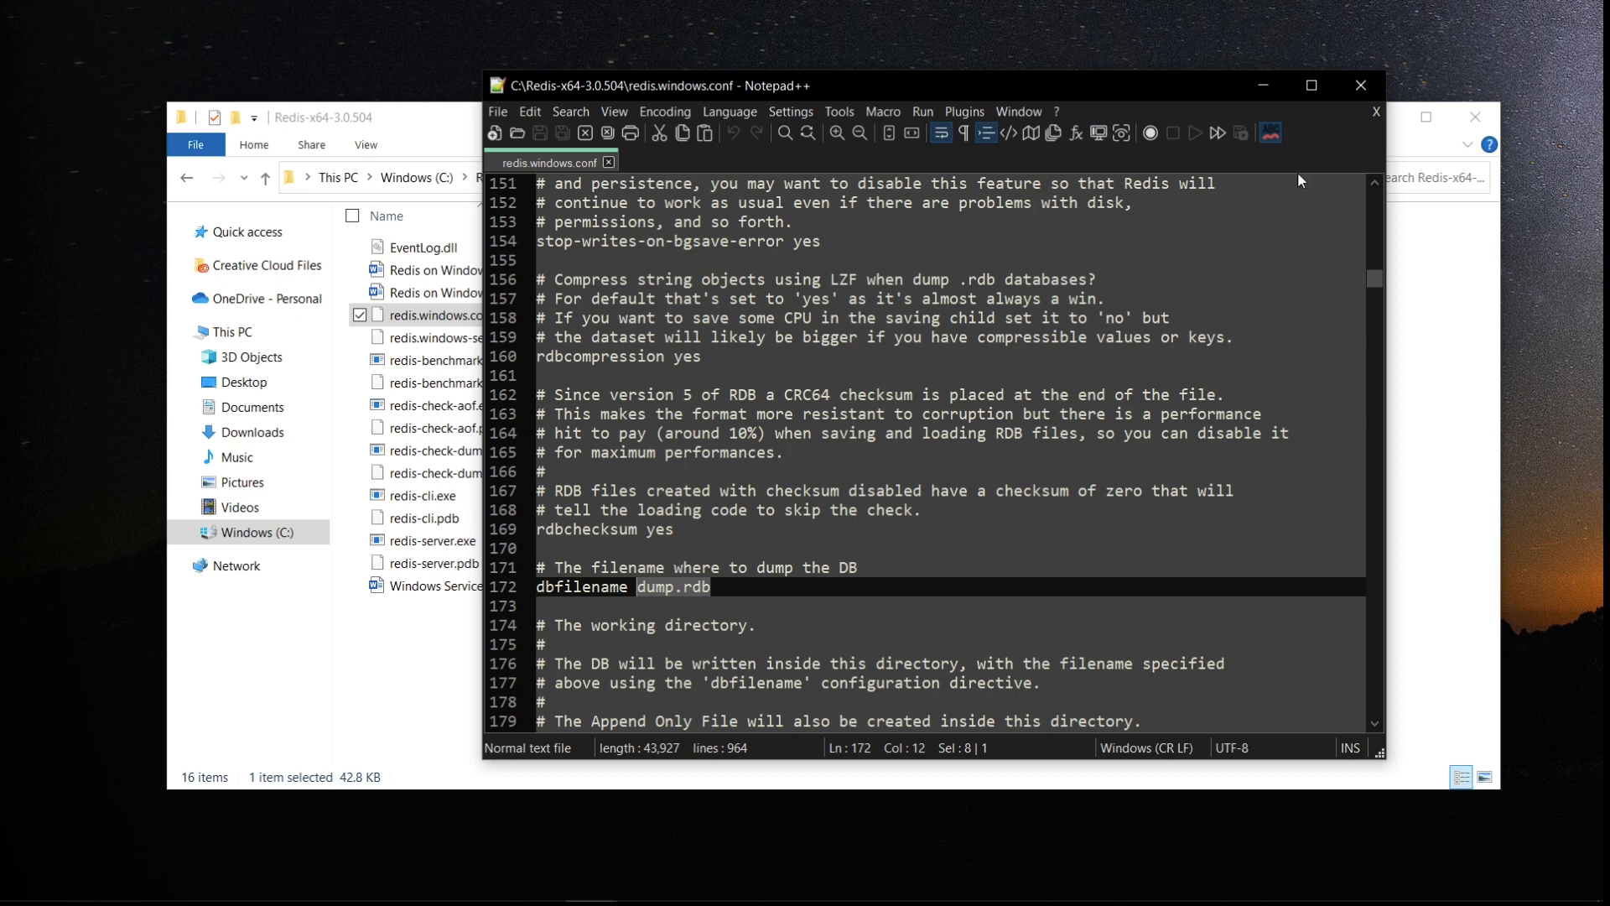
{"action": "mouse_move", "coordinate": [1311, 86]}
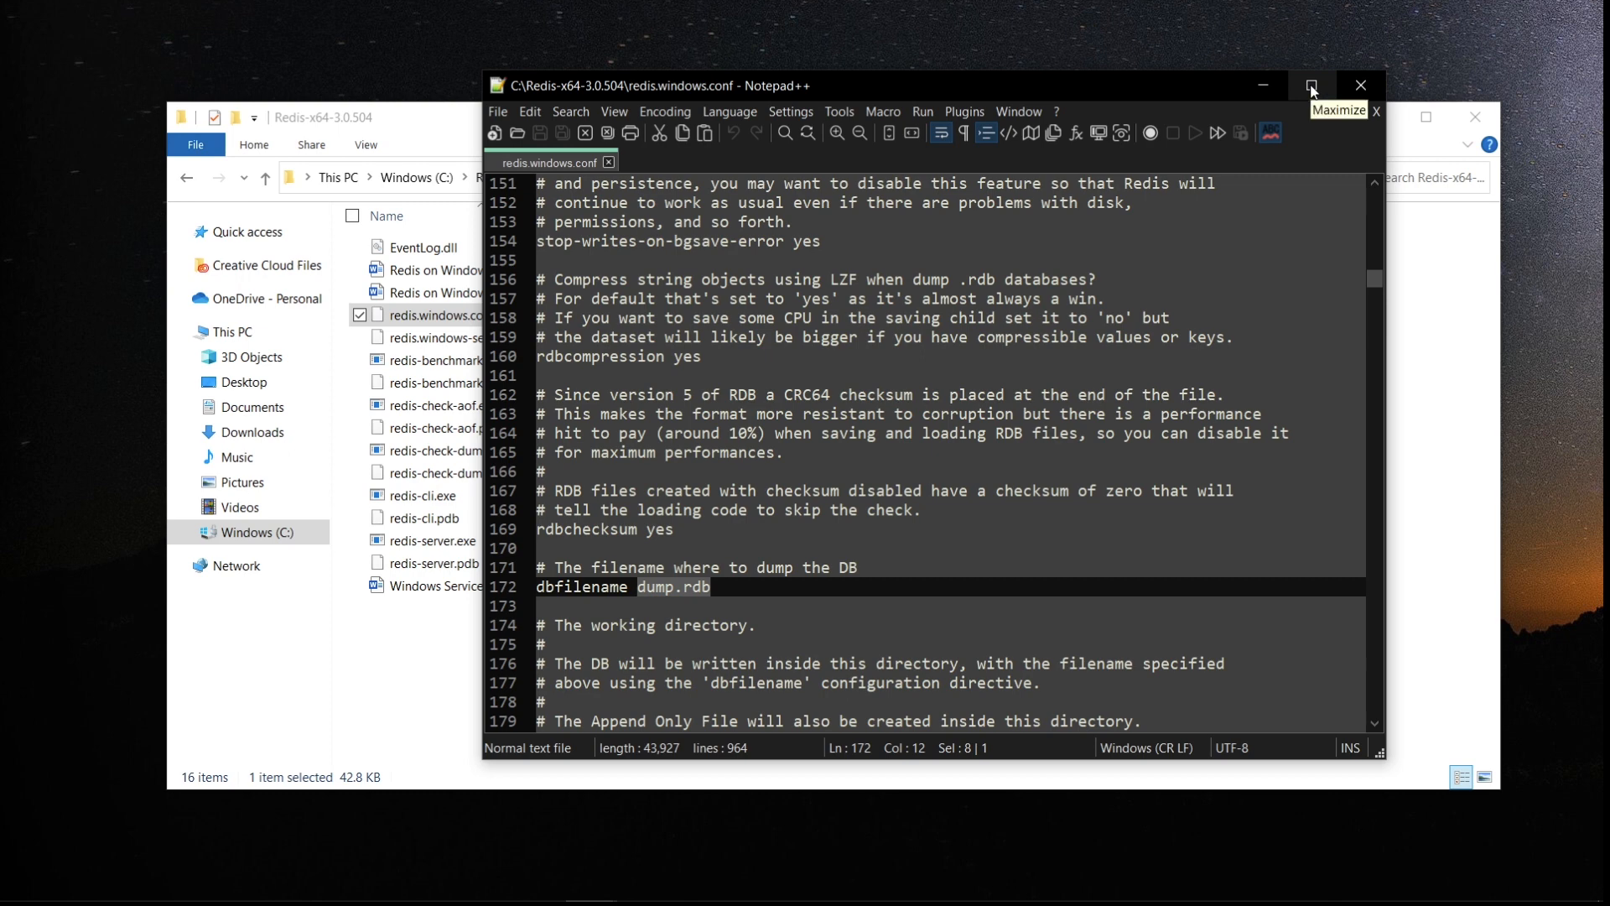
{"action": "mouse_move", "coordinate": [1218, 293]}
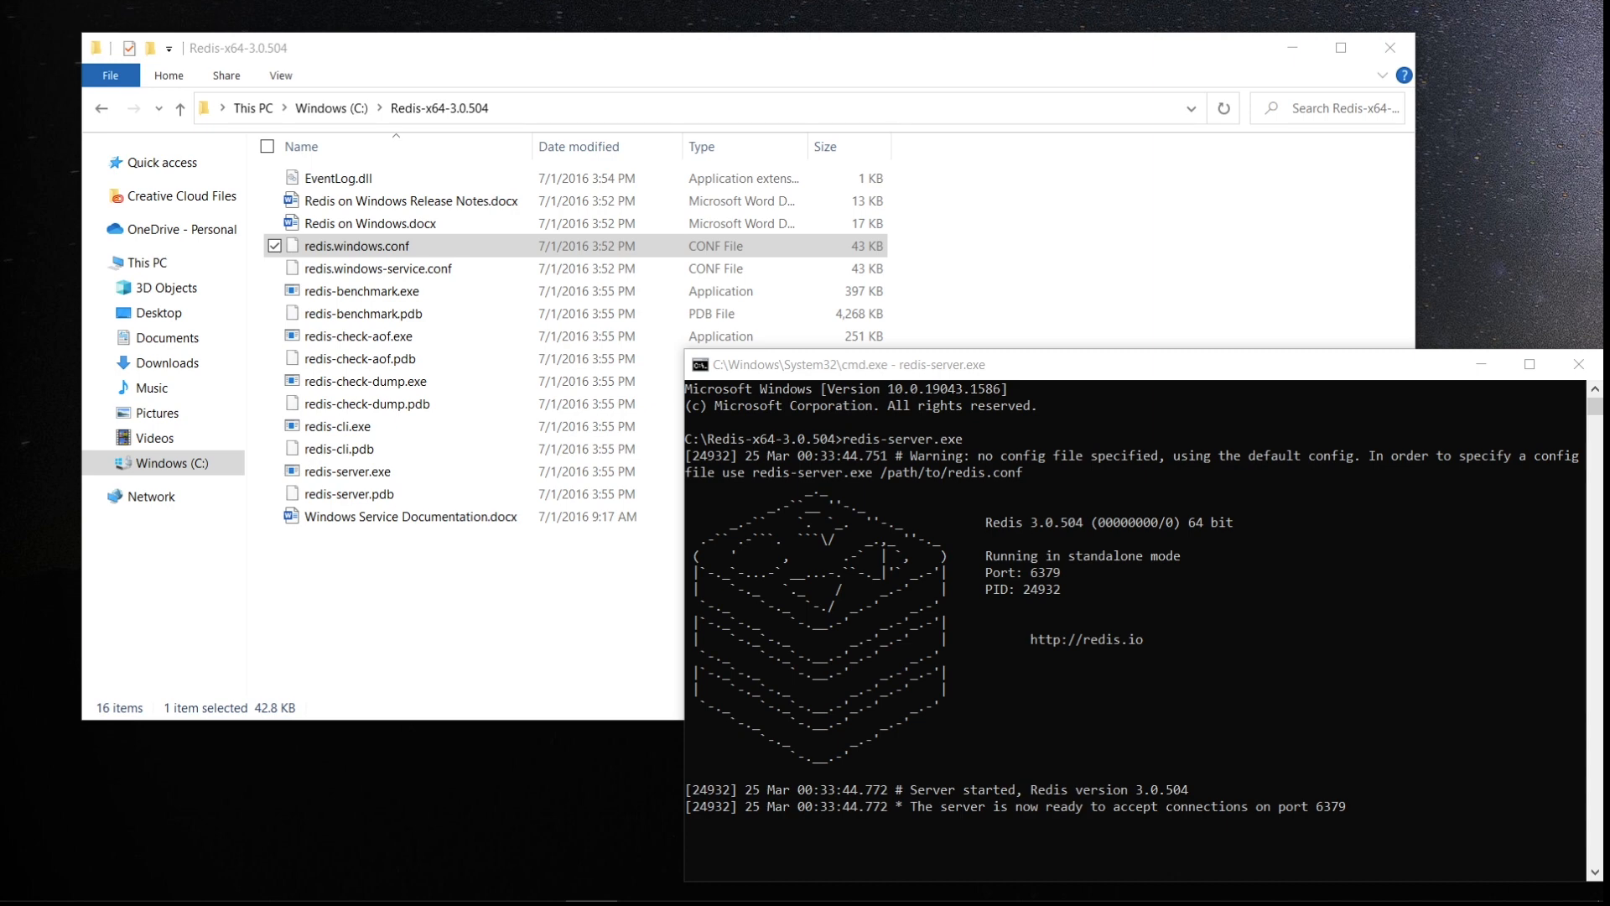
{"action": "mouse_move", "coordinate": [1564, 483]}
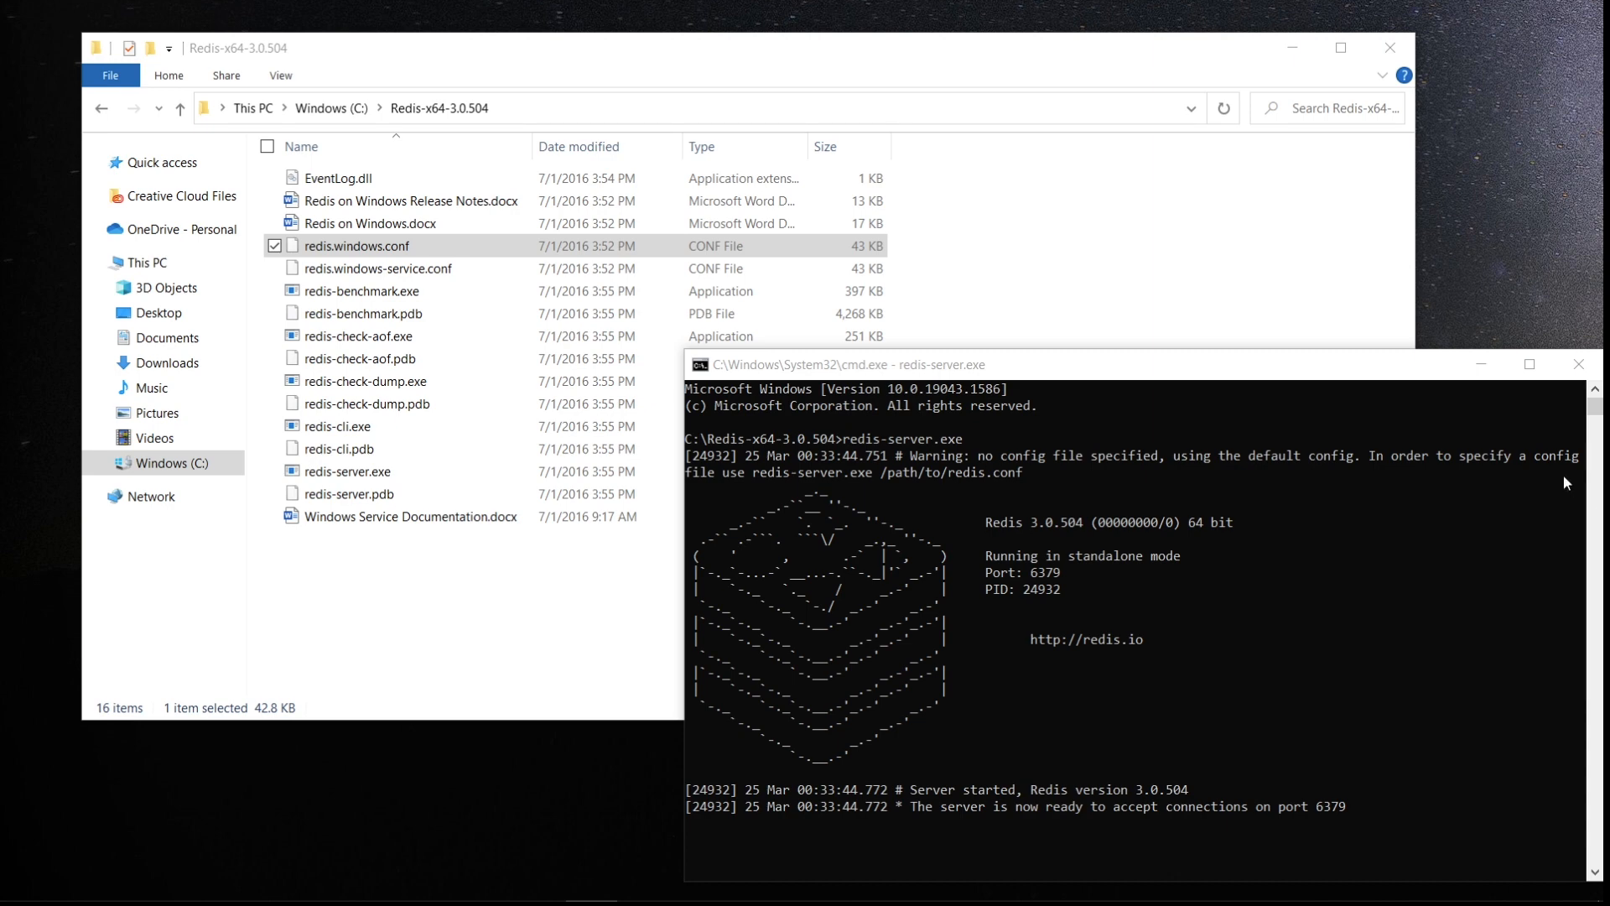
{"action": "mouse_move", "coordinate": [580, 111]}
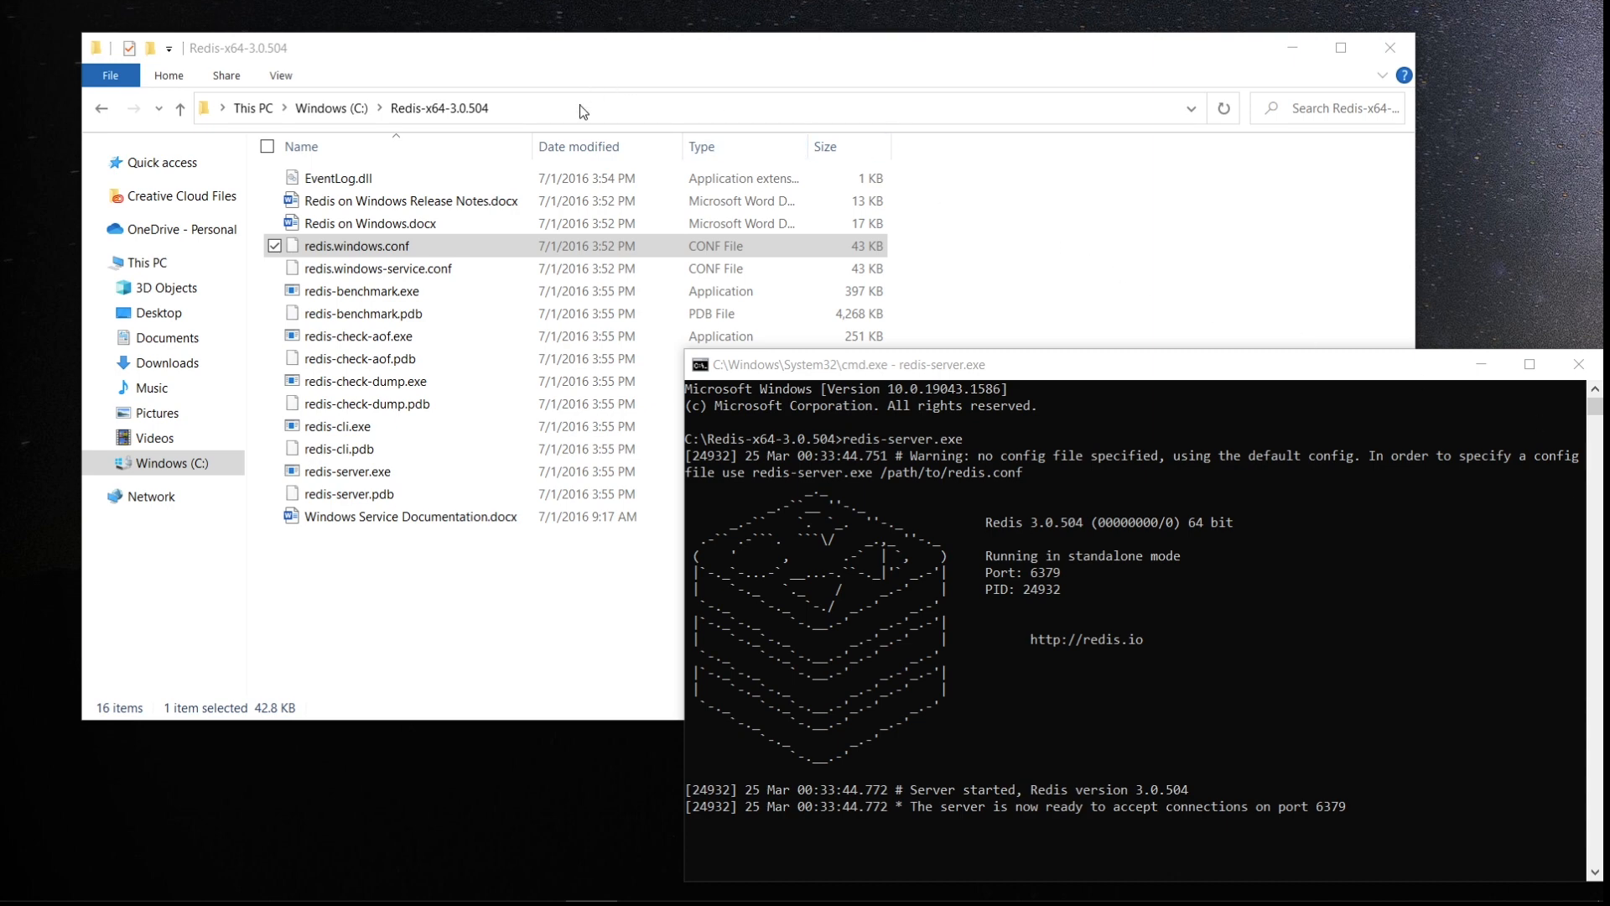
{"action": "mouse_move", "coordinate": [564, 107]}
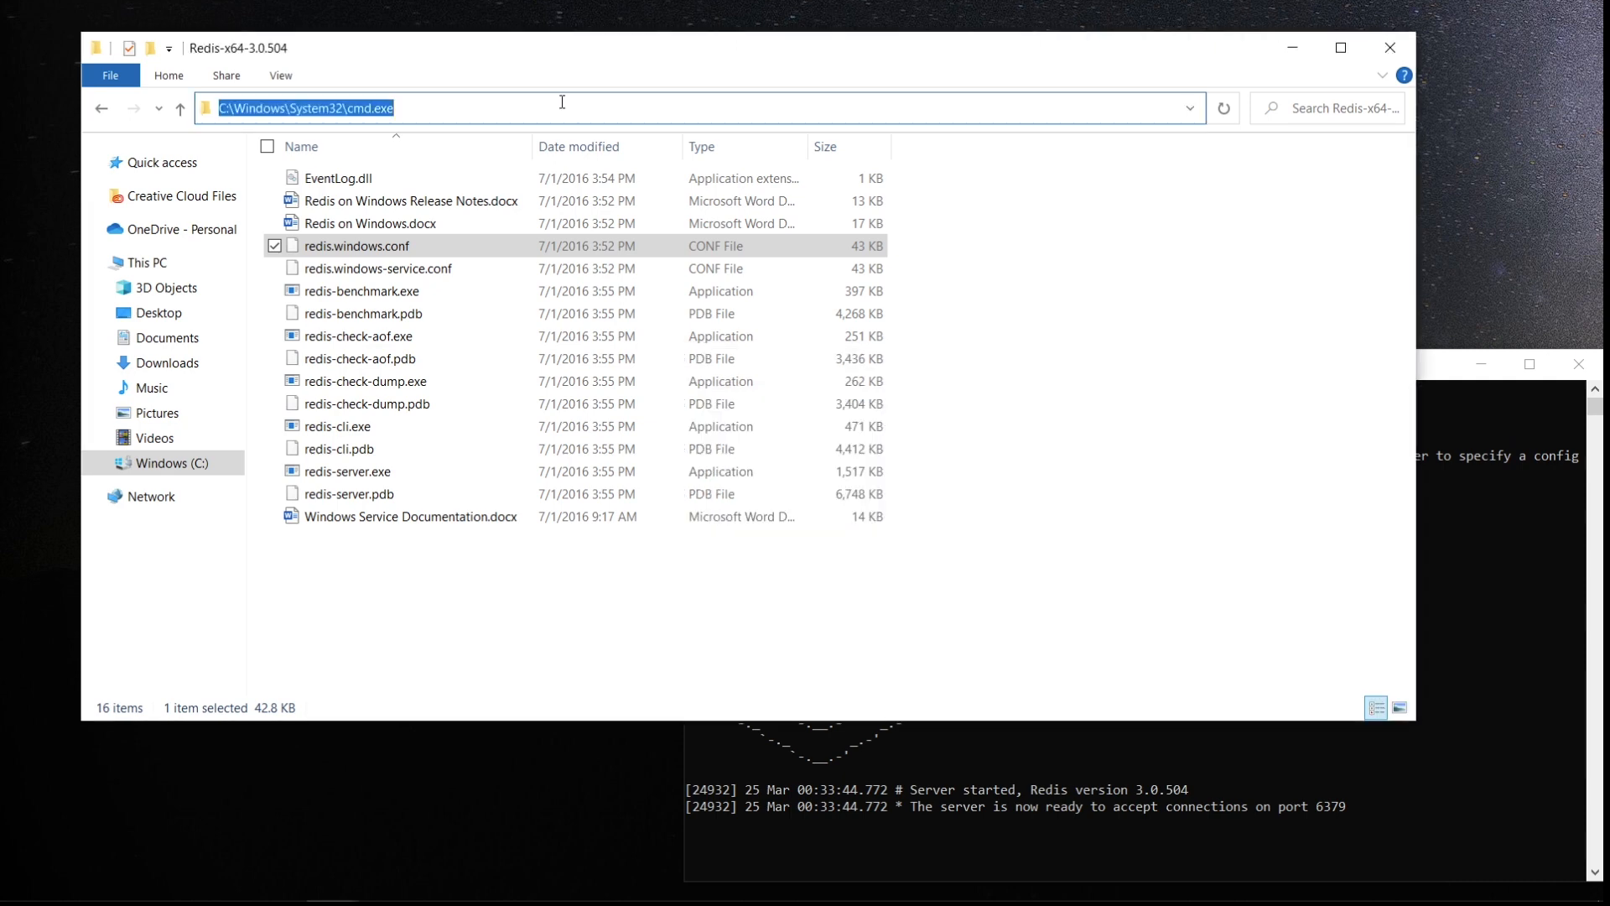
Launch a second command prompt from the Redis folder's address bar with cmd
{"action": "type", "text": "cmd"}
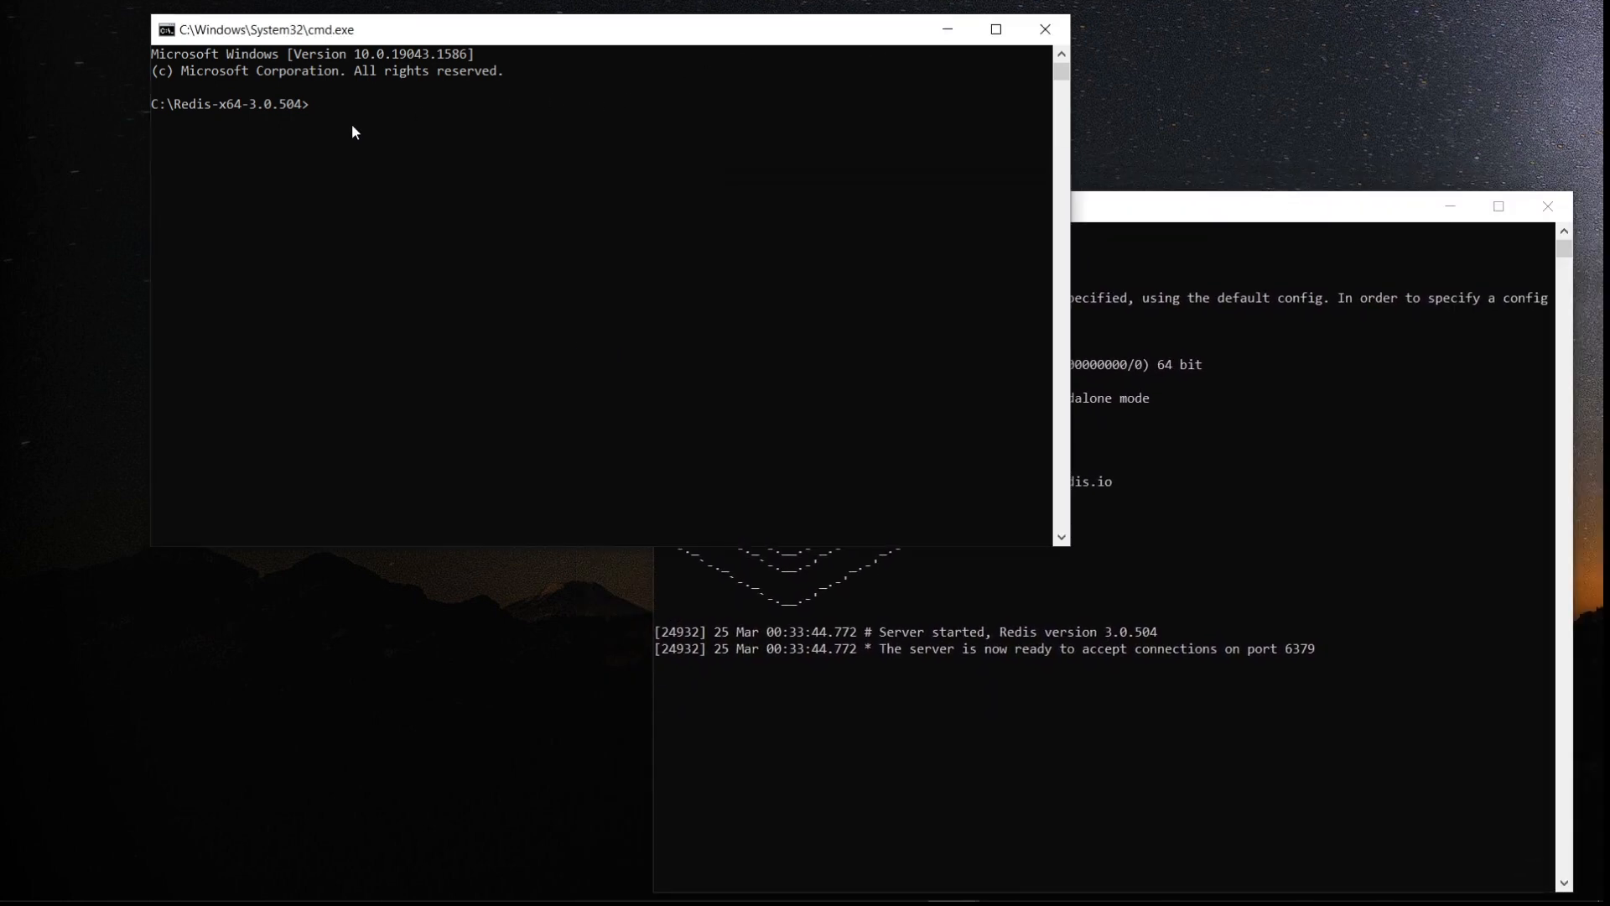
{"action": "mouse_move", "coordinate": [243, 125]}
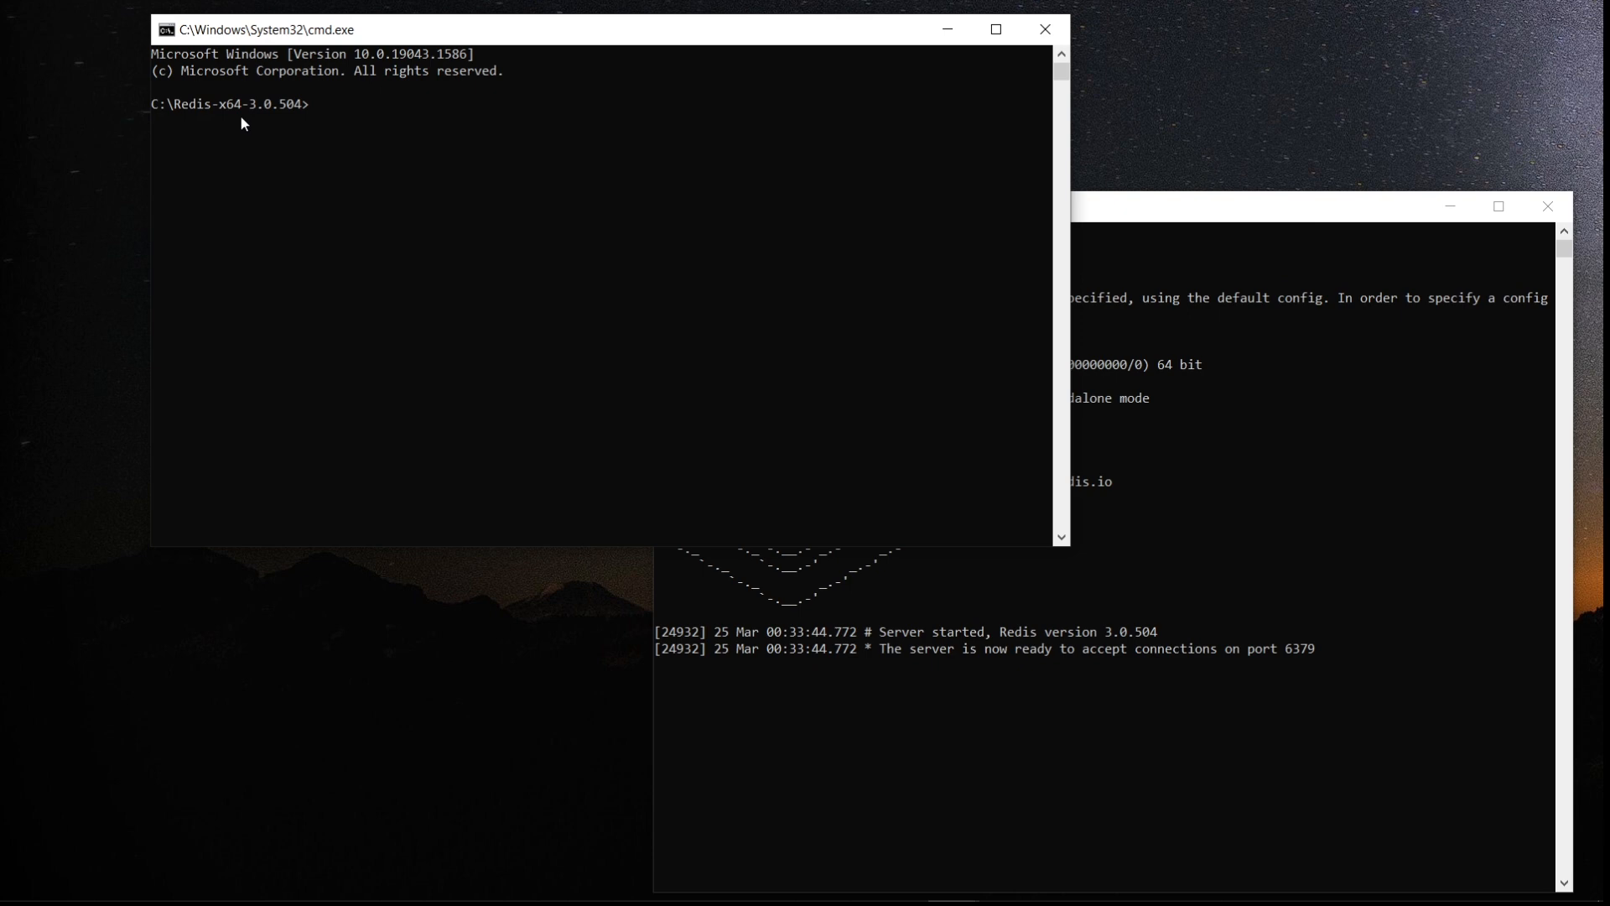
{"action": "mouse_move", "coordinate": [258, 136]}
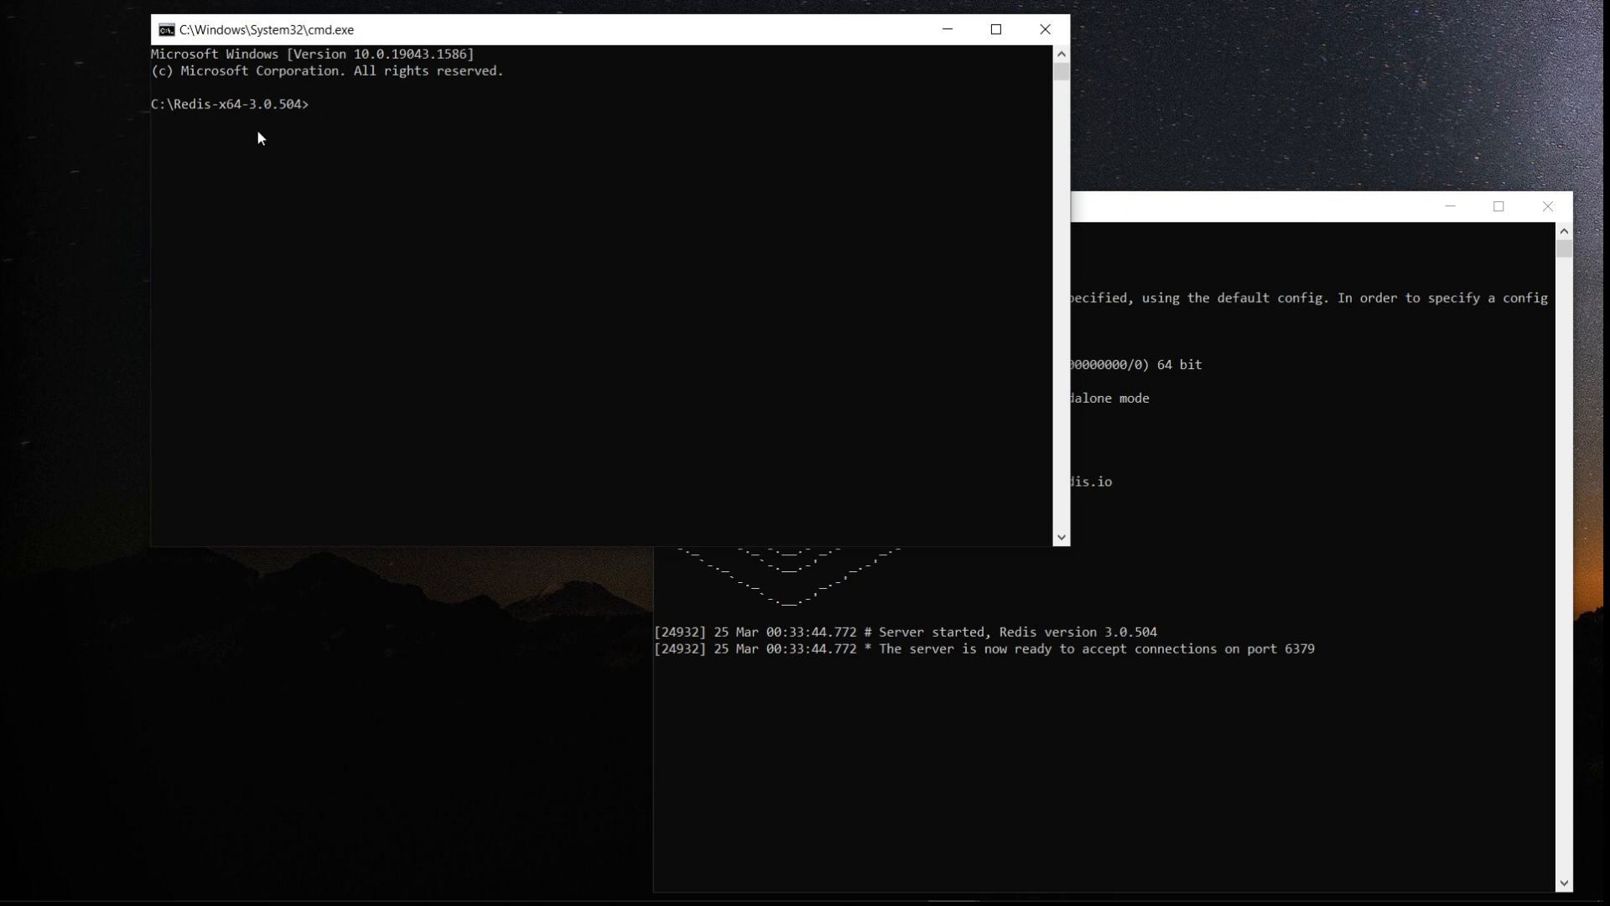
Start redis-cli against 127.0.0.1:6379 and send PING to get PONG
{"action": "type", "text": "r"}
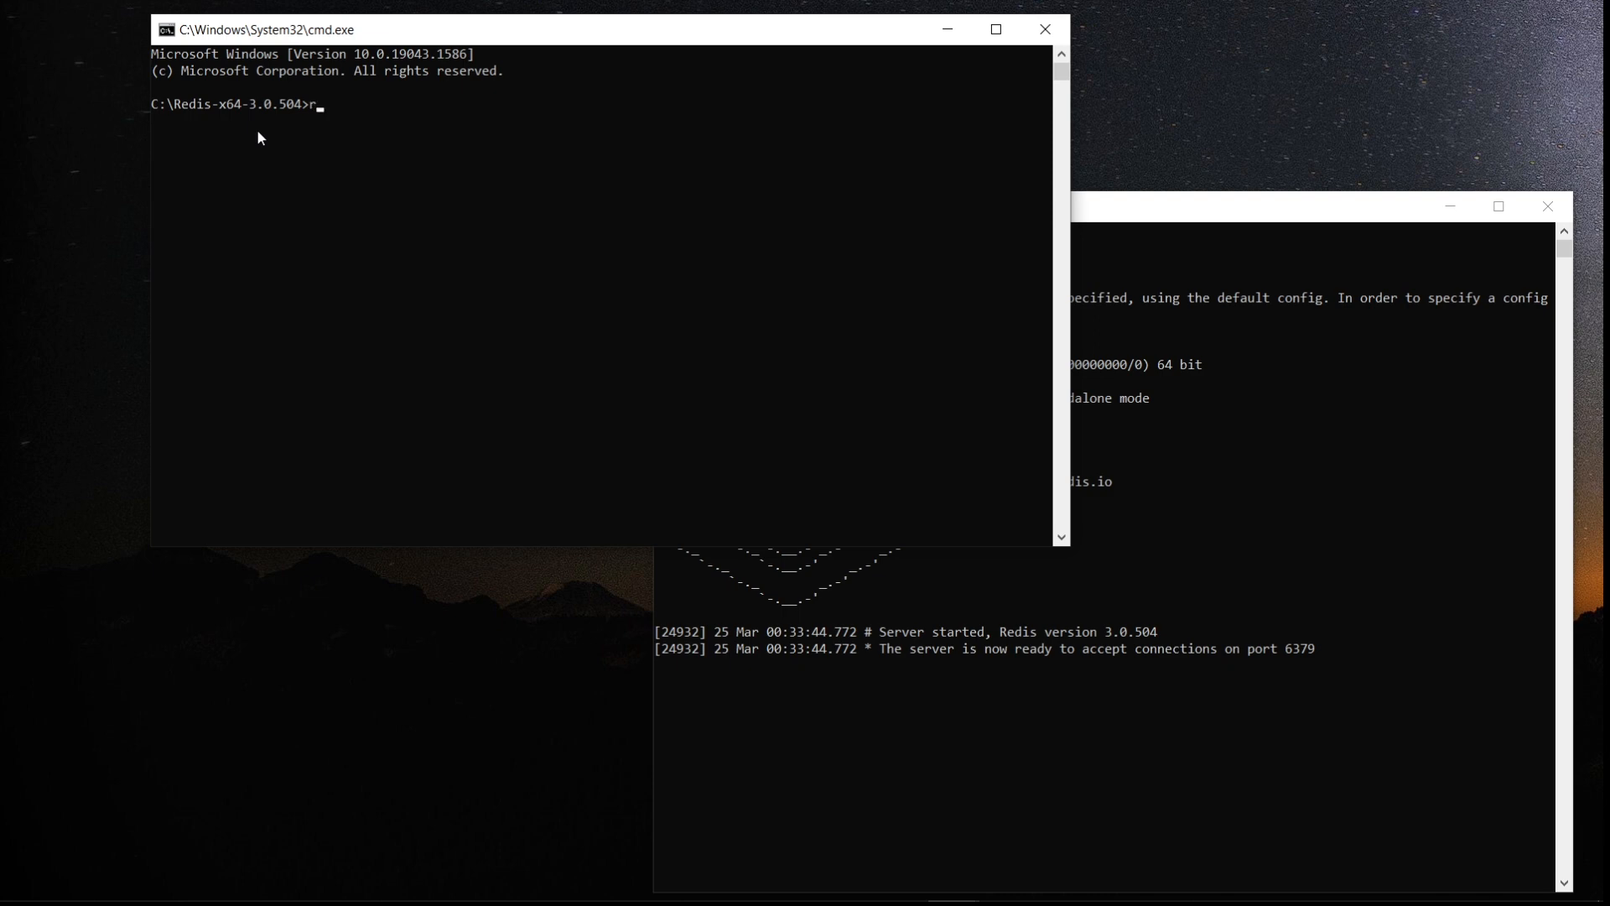
{"action": "type", "text": "edis-"}
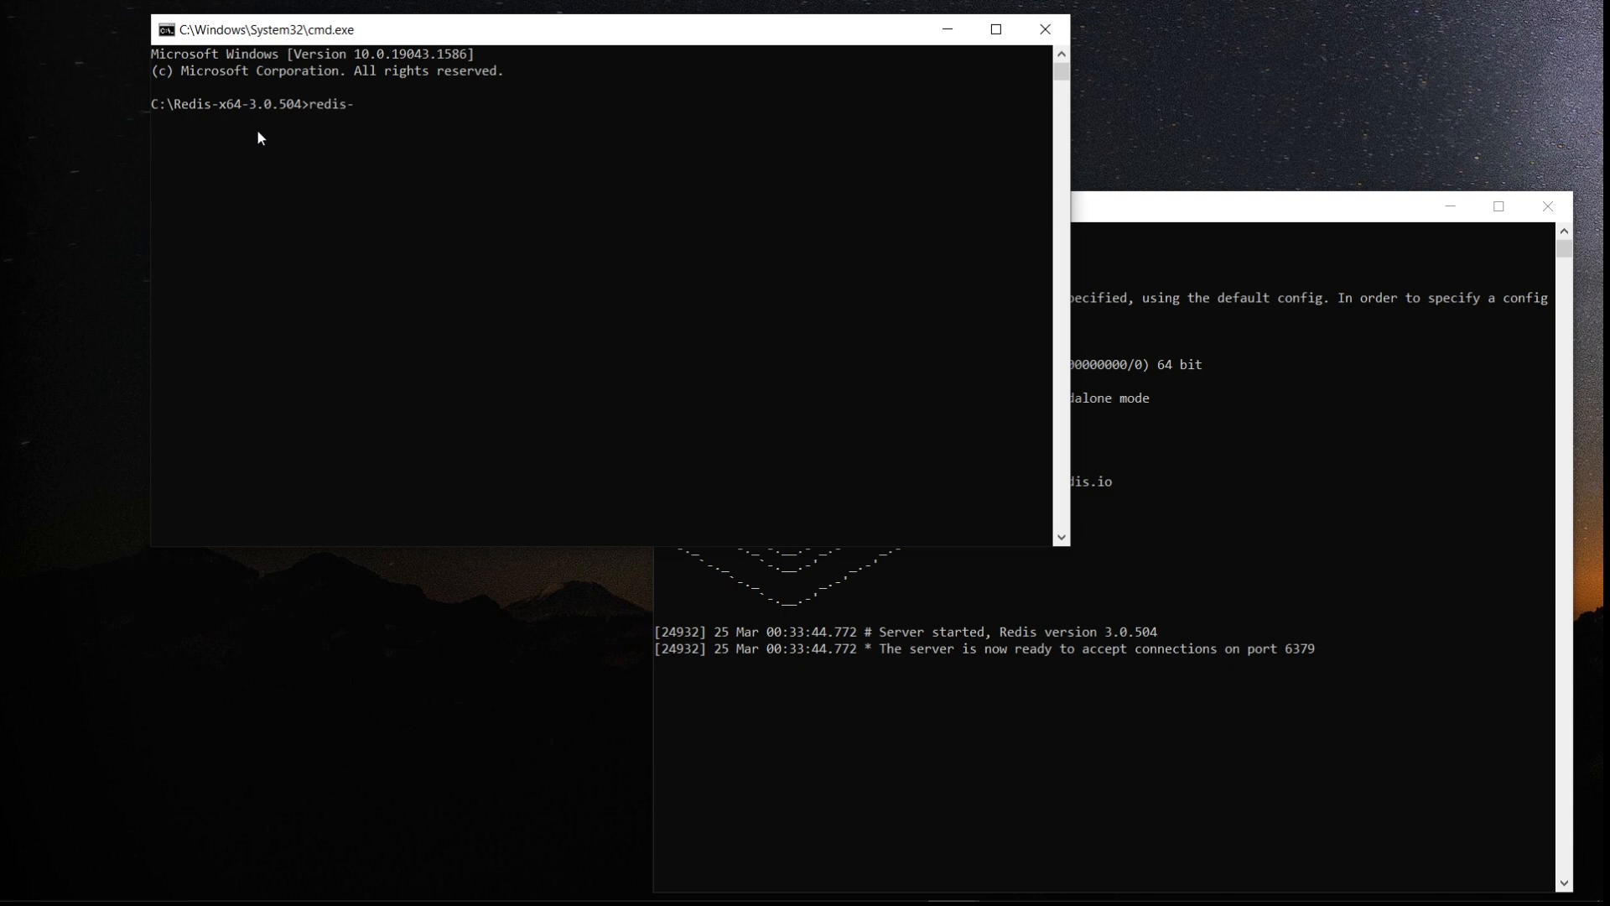
{"action": "type", "text": "cli"}
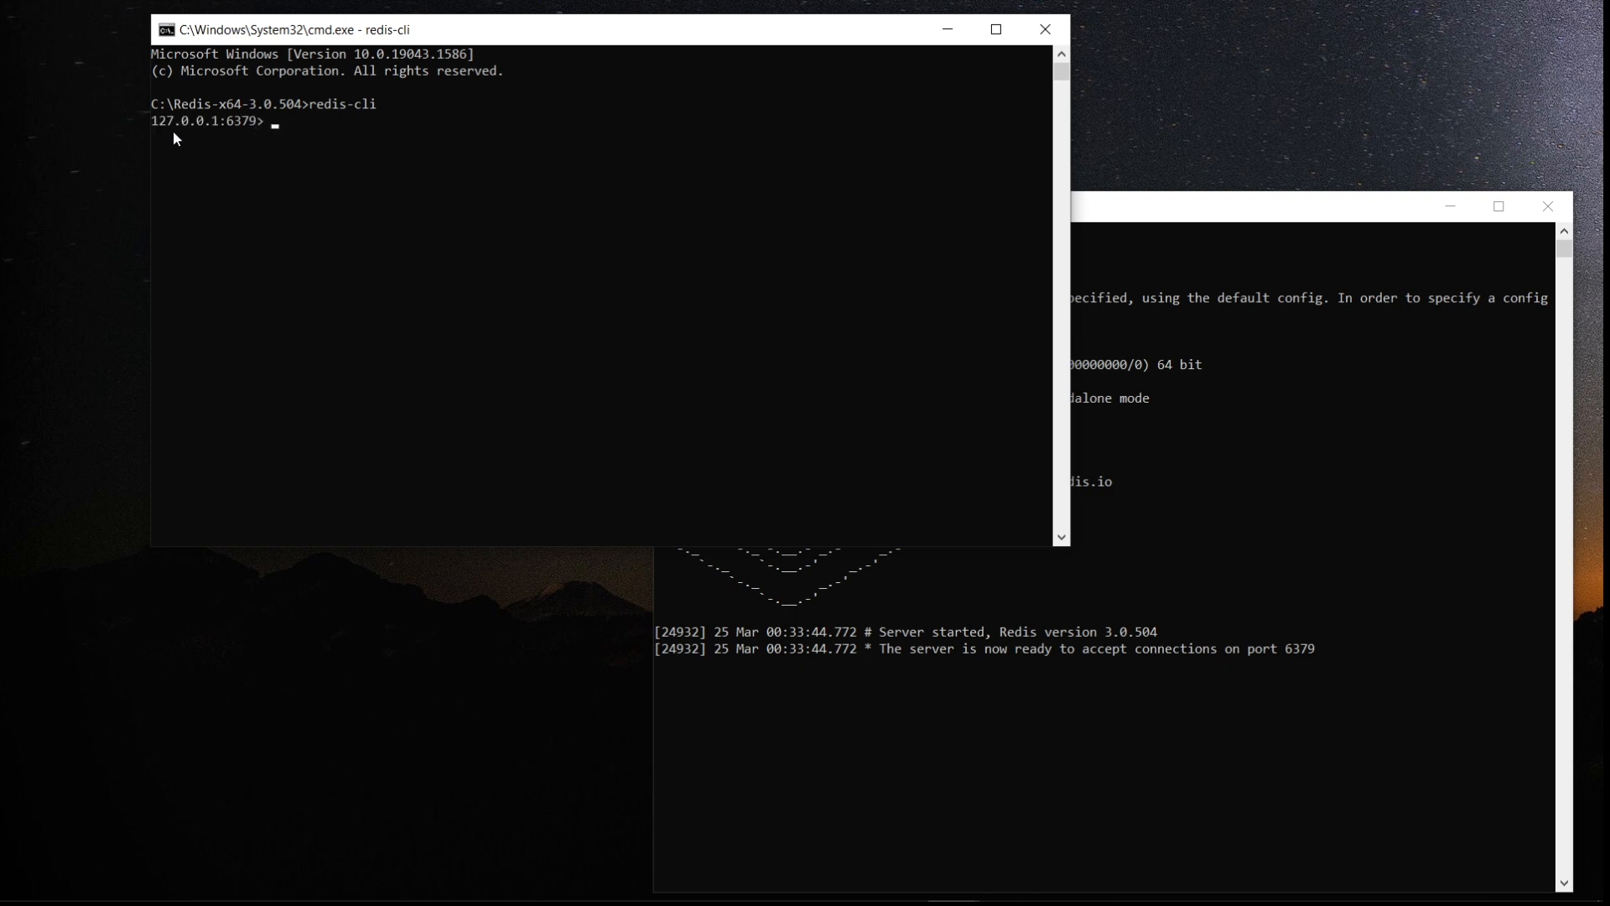
{"action": "mouse_move", "coordinate": [254, 136]}
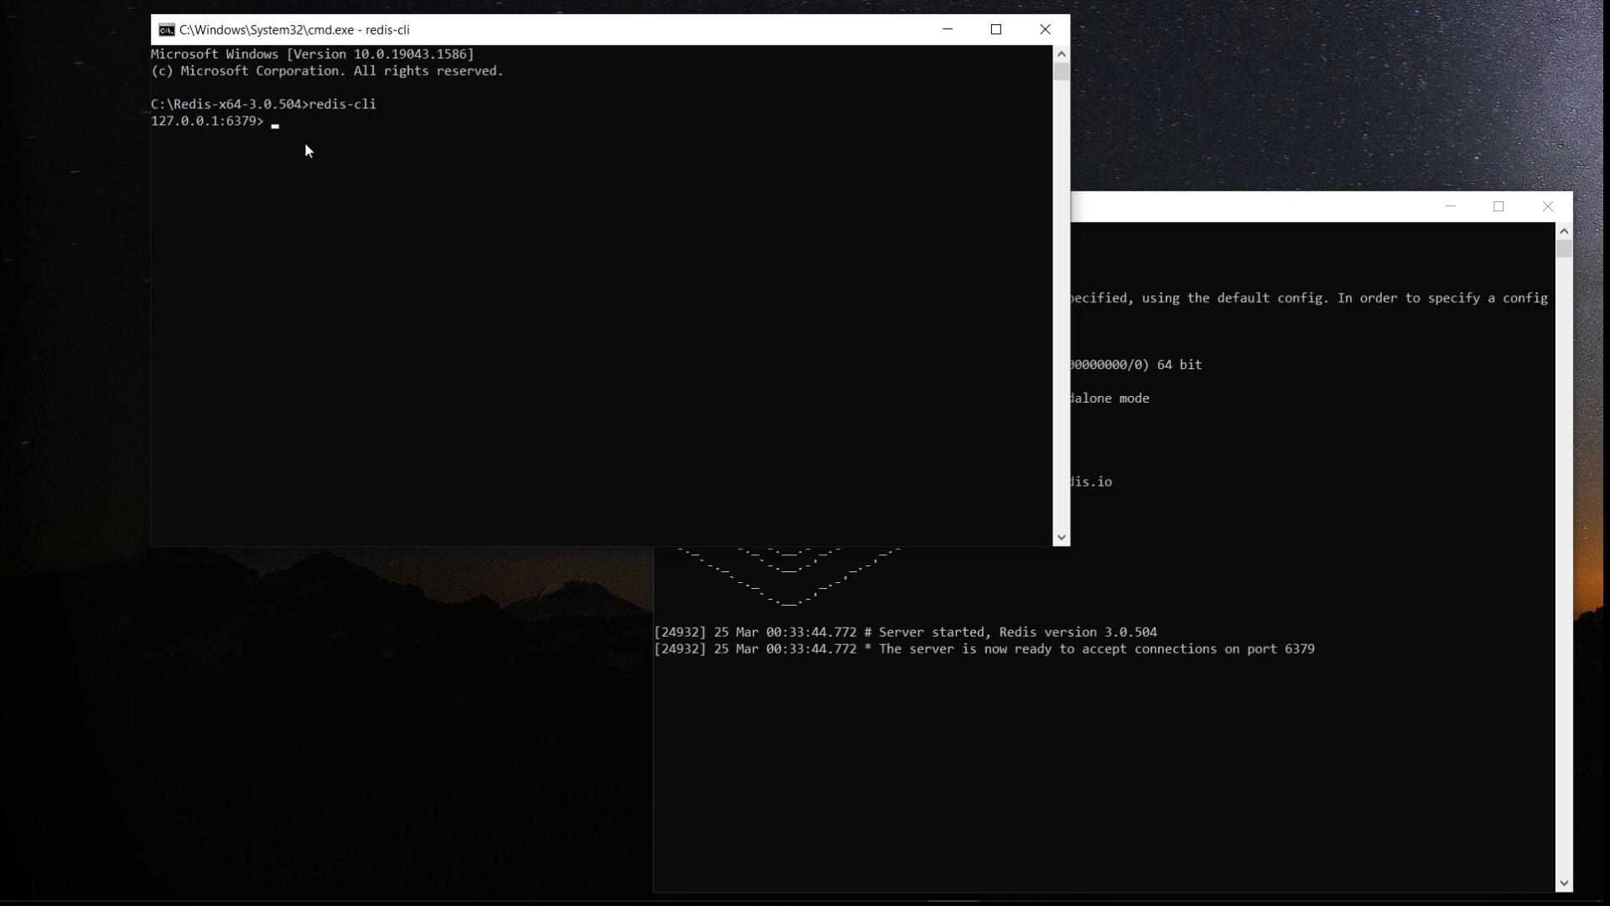
{"action": "type", "text": "PING"}
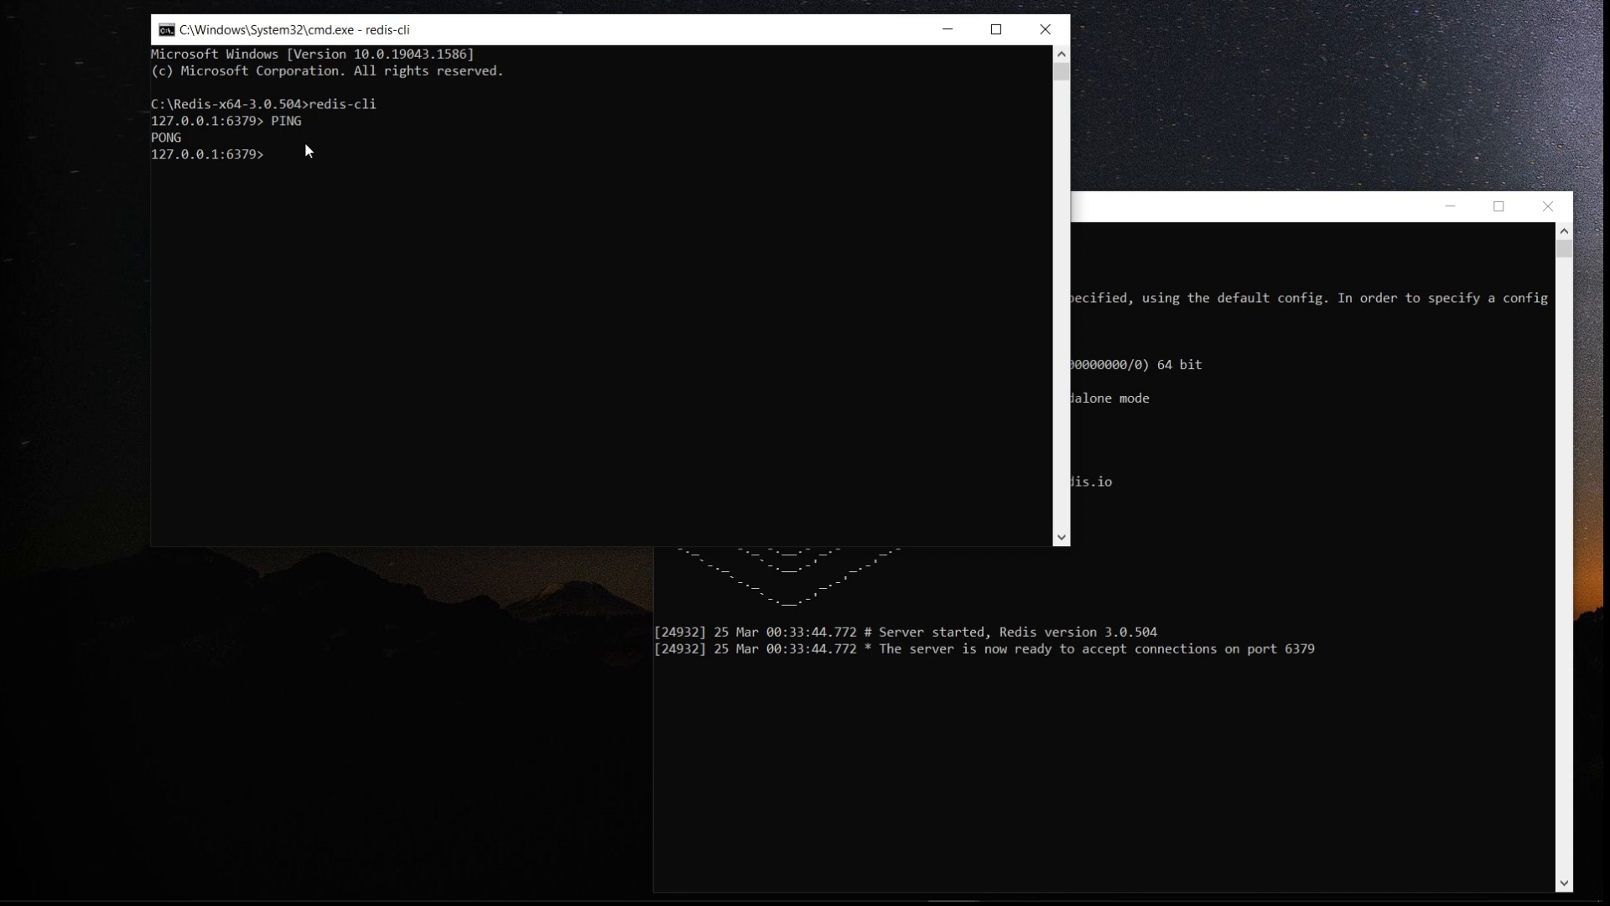
{"action": "mouse_move", "coordinate": [301, 163]}
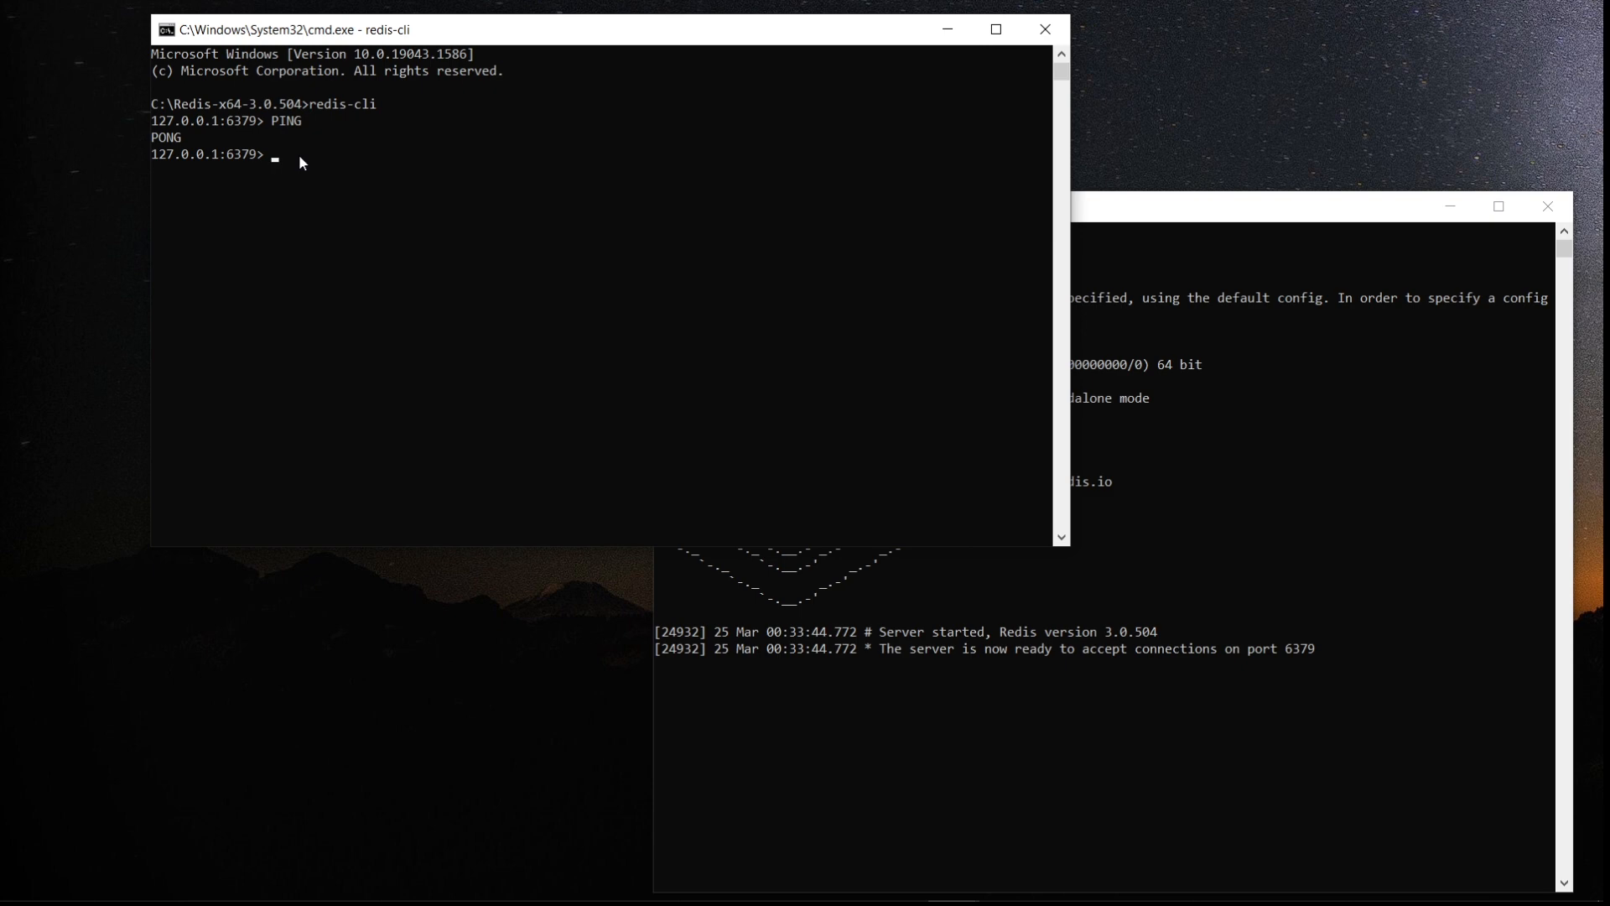
{"action": "mouse_move", "coordinate": [243, 167]}
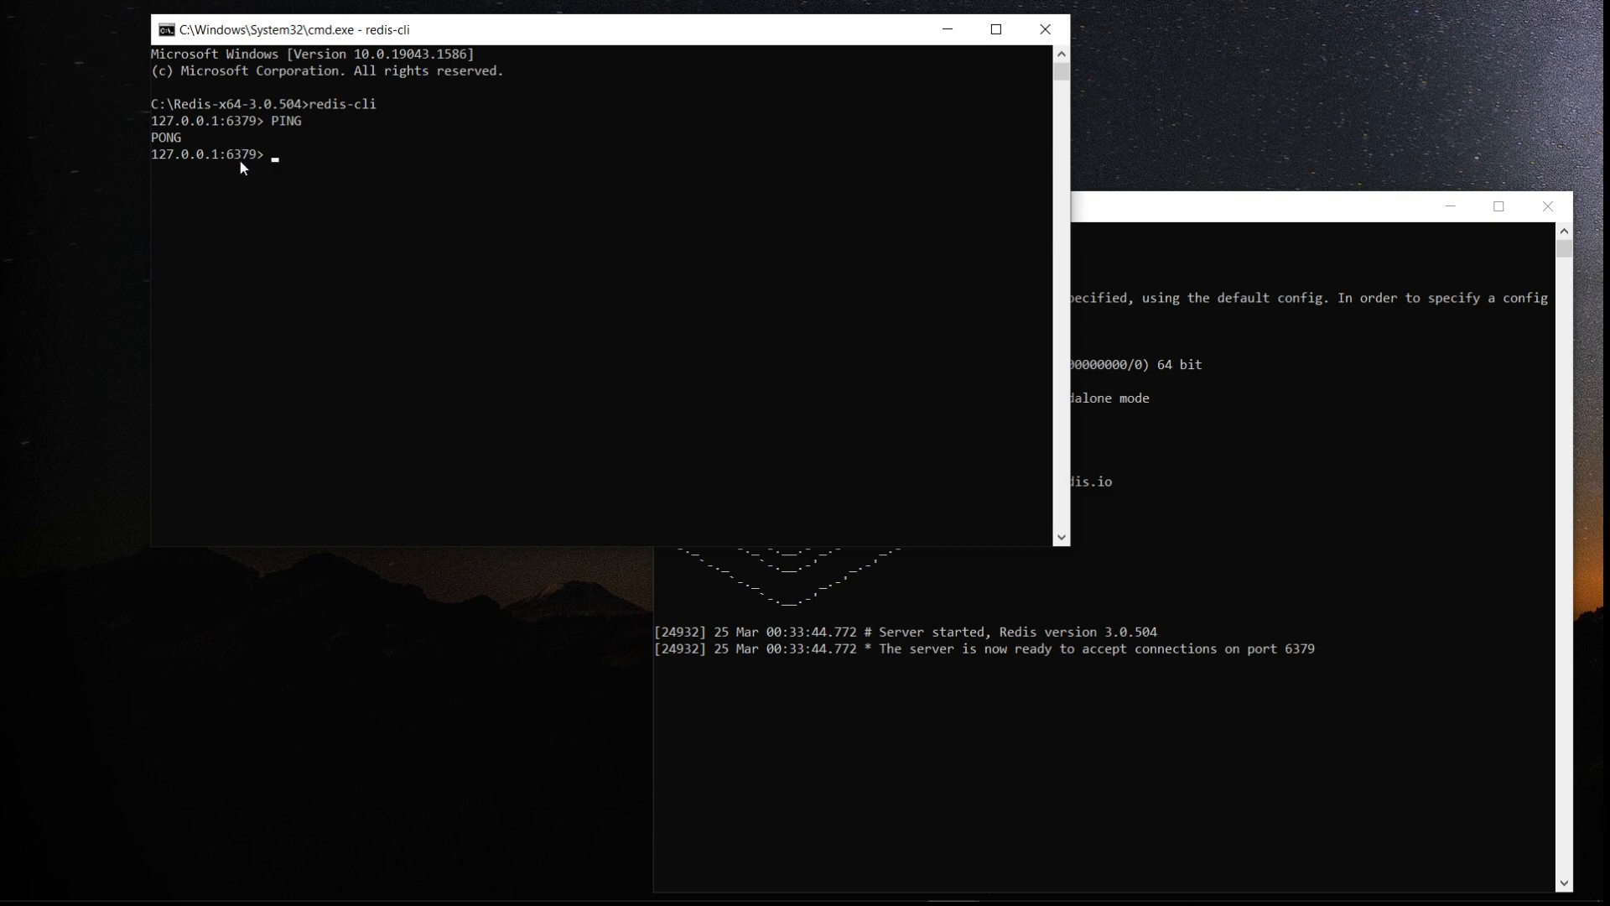
{"action": "mouse_move", "coordinate": [258, 164]}
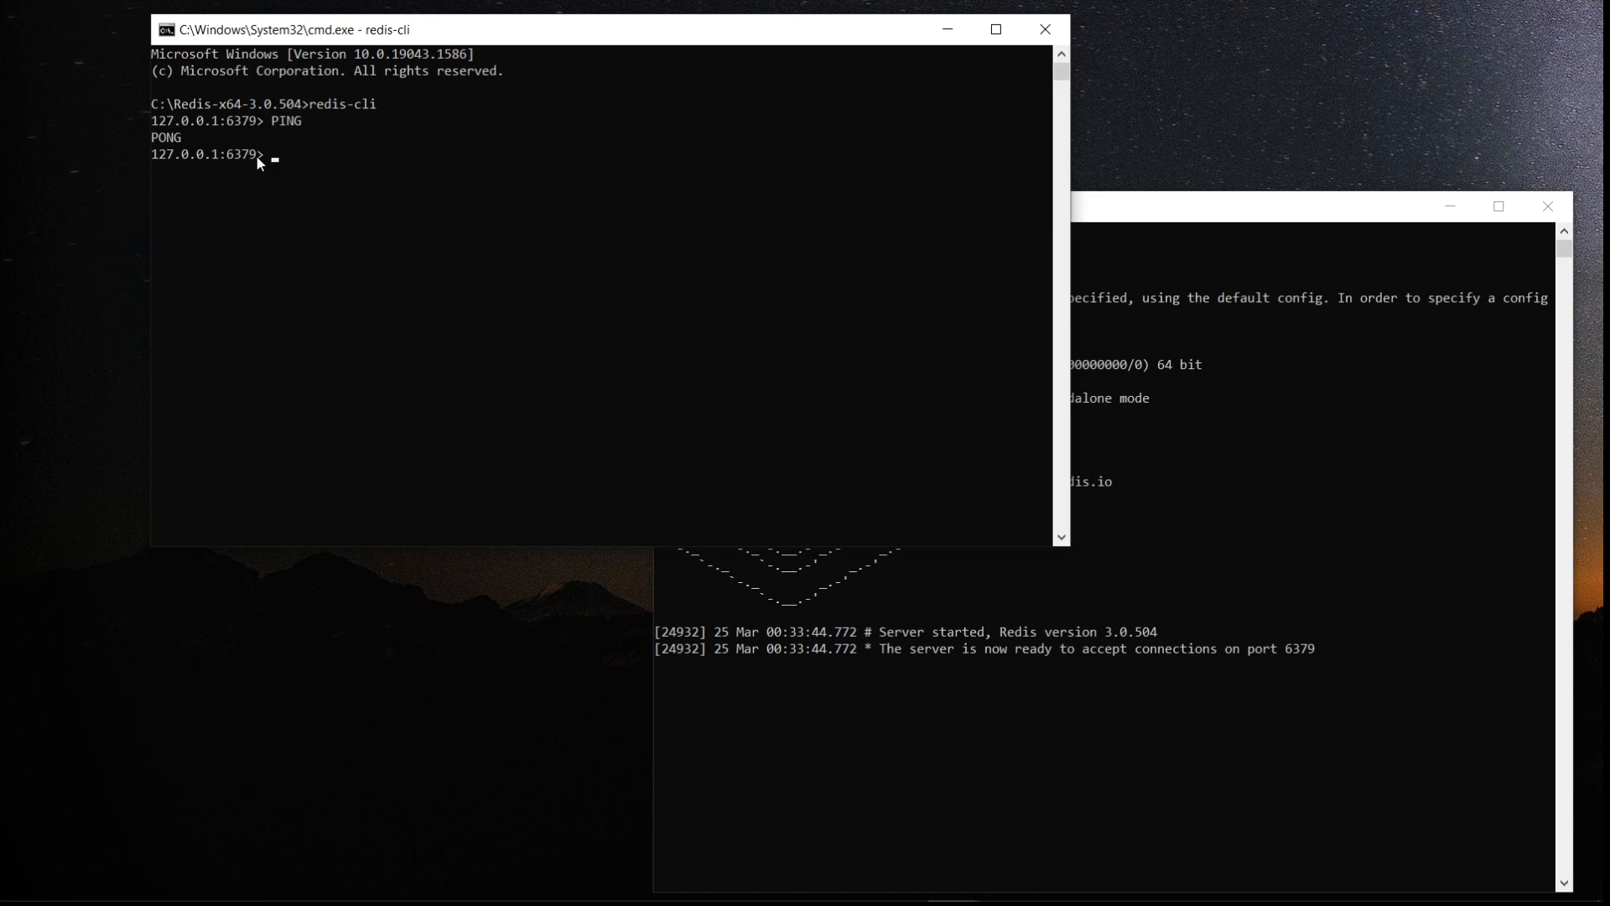
{"action": "mouse_move", "coordinate": [285, 170]}
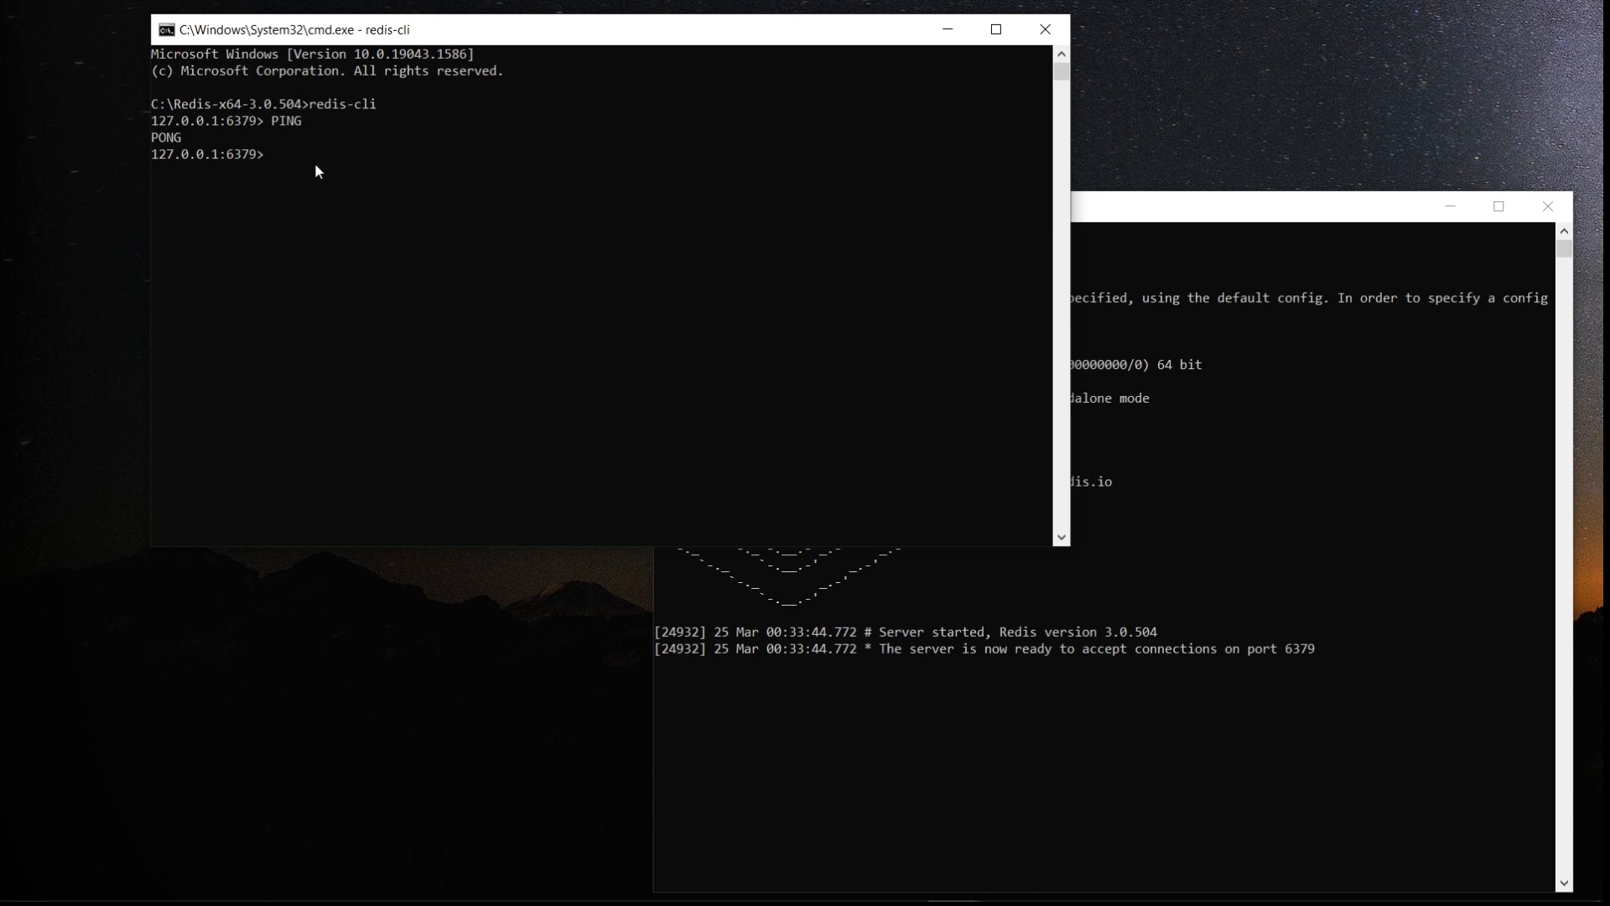
Run INFO SERVER to list version 3.0.504 and port 6379, then begin a clear
{"action": "type", "text": "IN"}
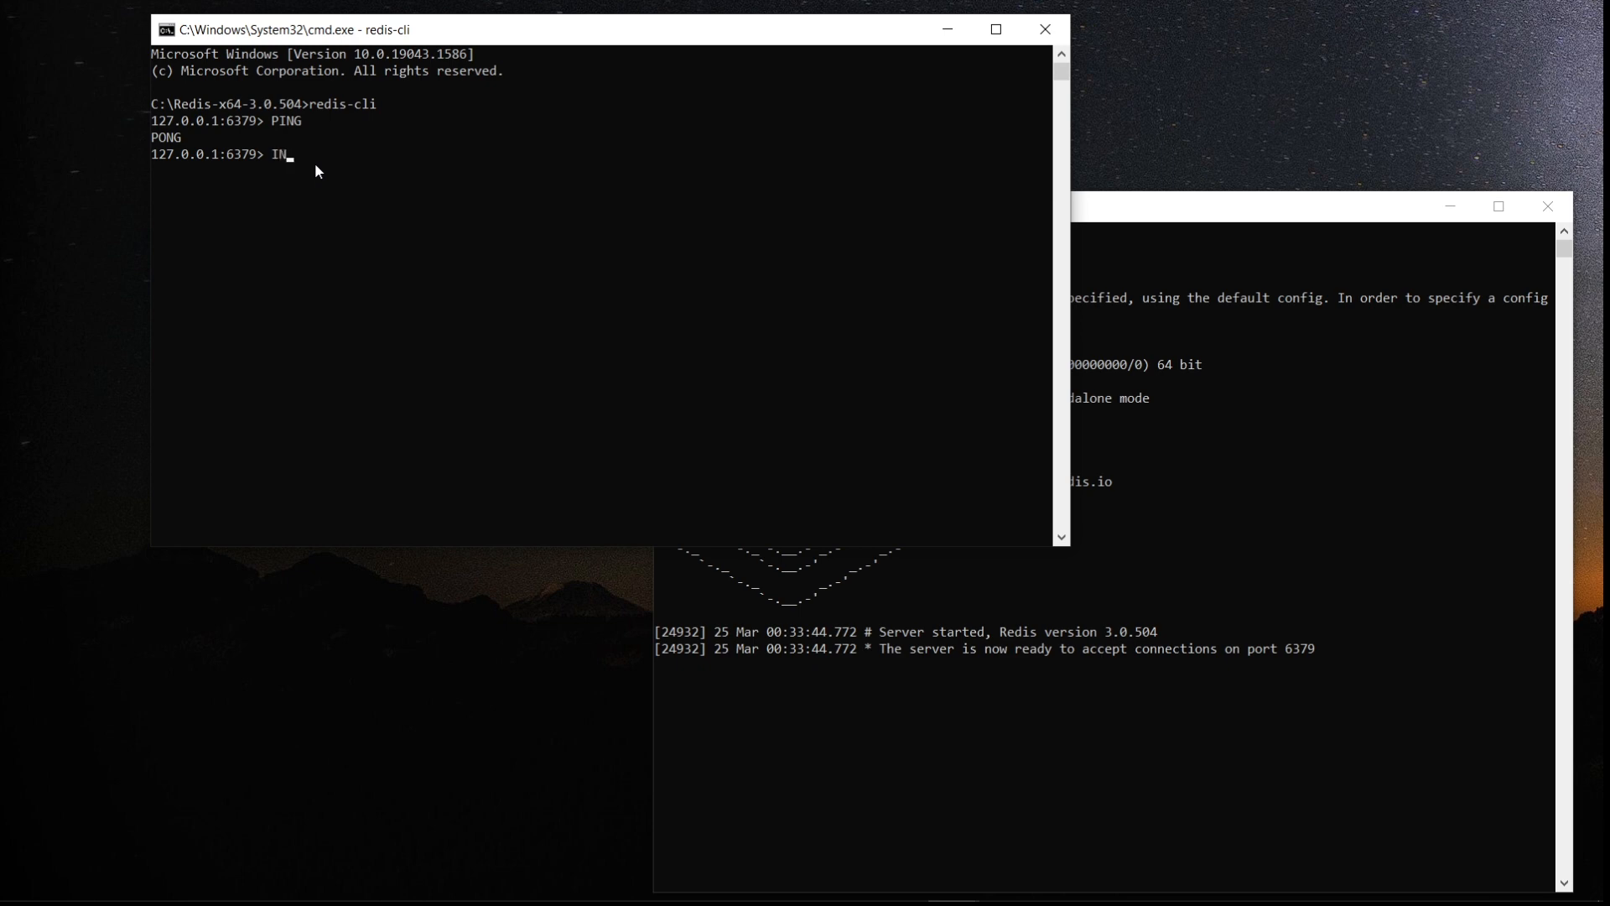
{"action": "type", "text": "FO SERVER"}
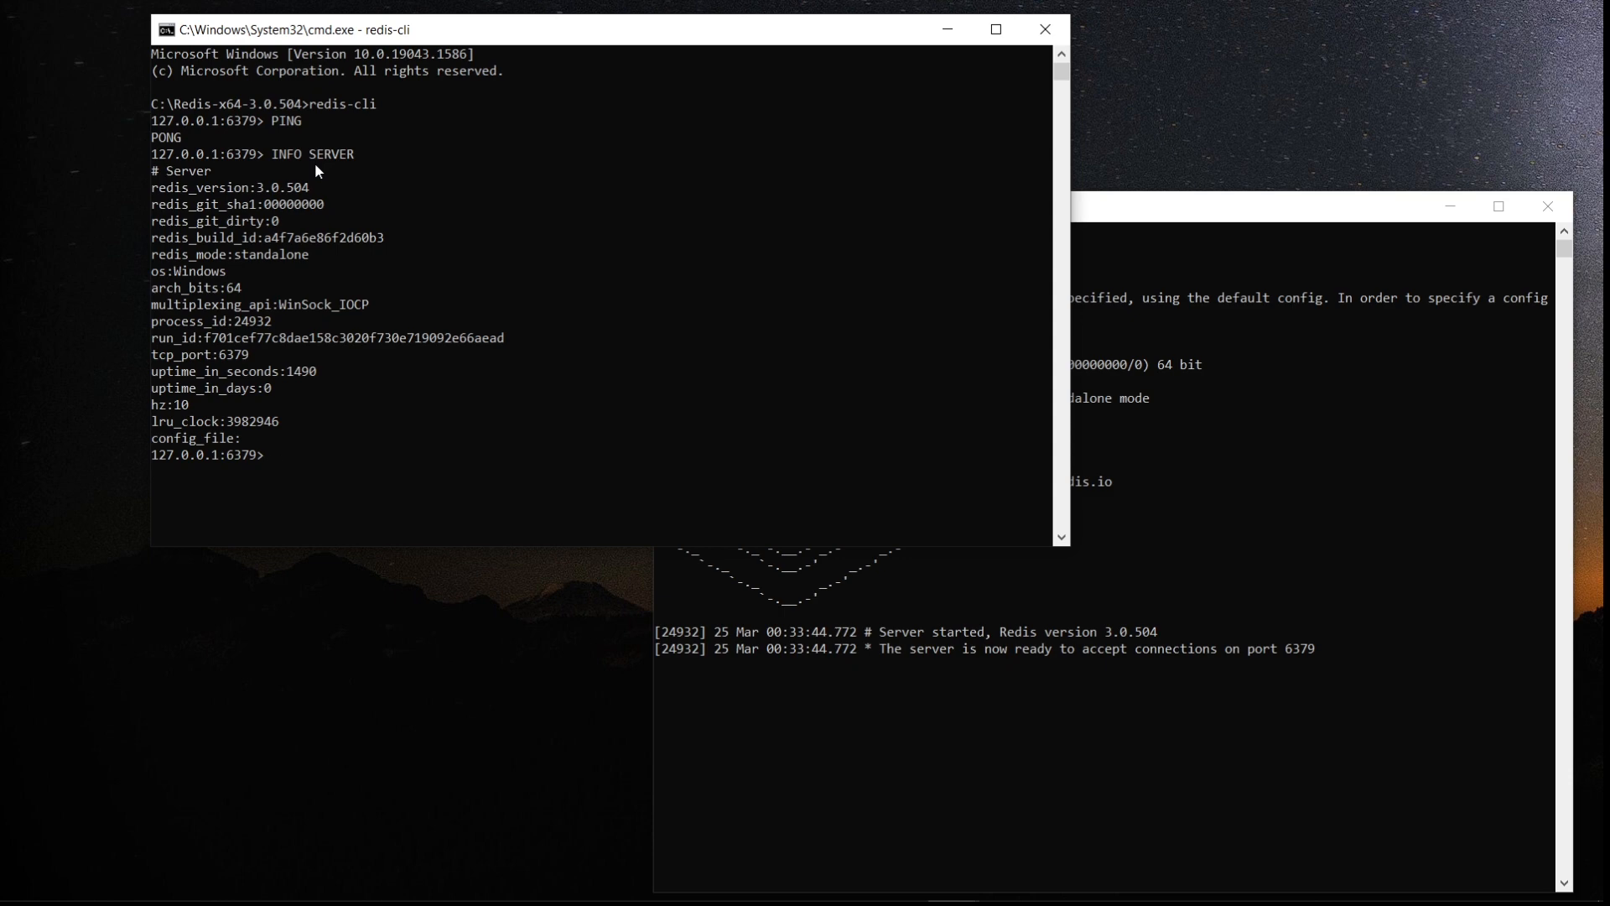
{"action": "type", "text": "cl"}
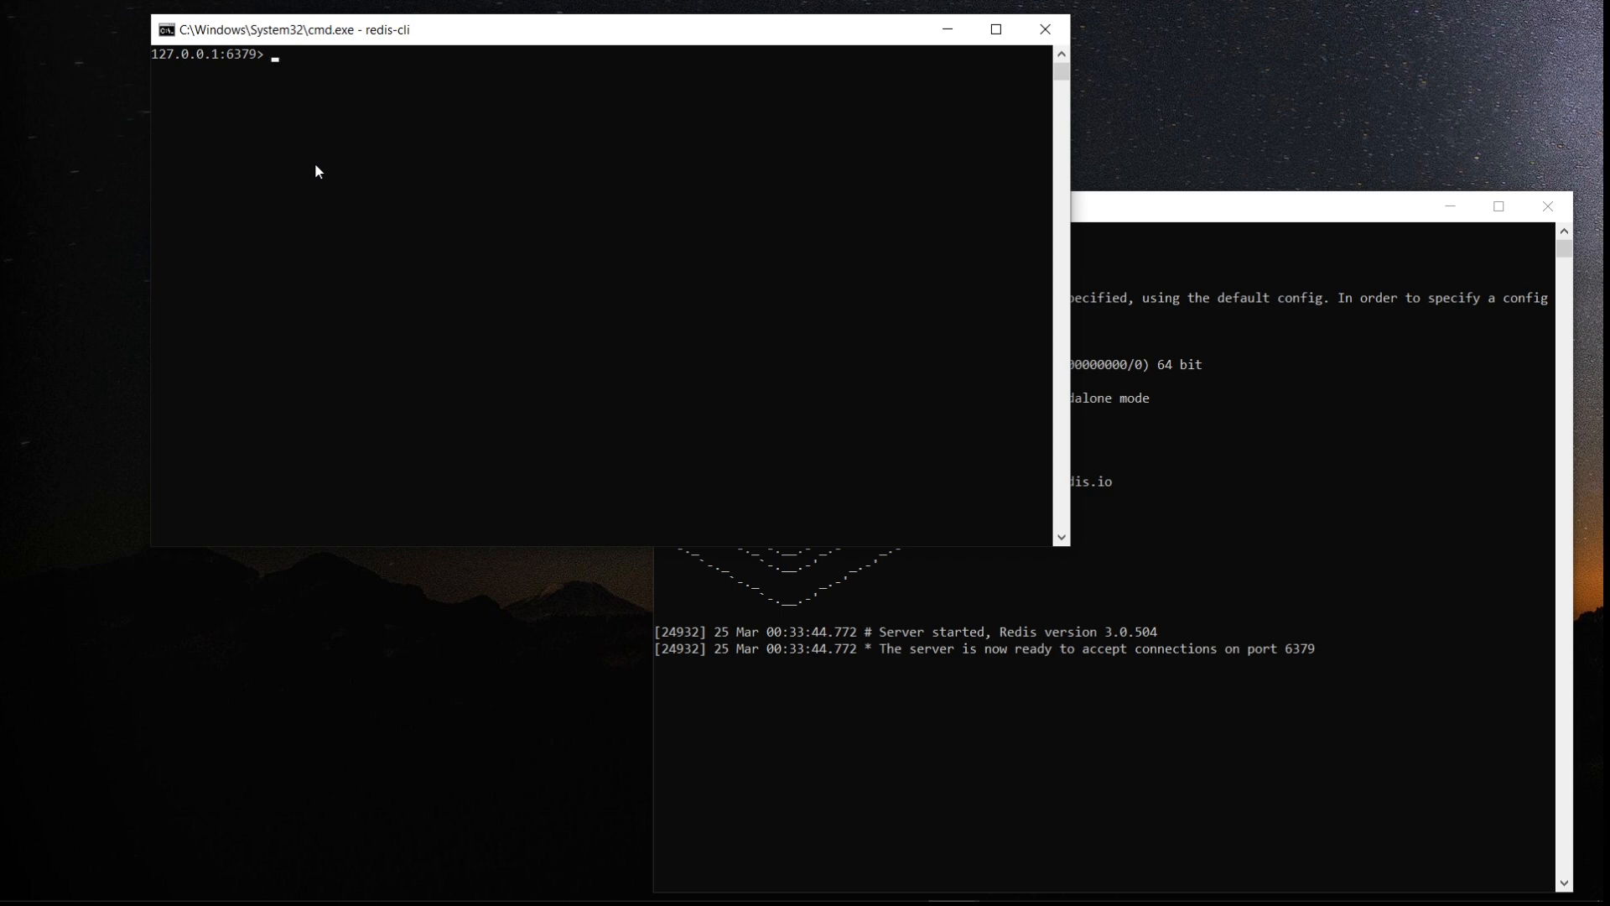
Begin a SET command at the fresh redis-cli prompt
{"action": "type", "text": "SET"}
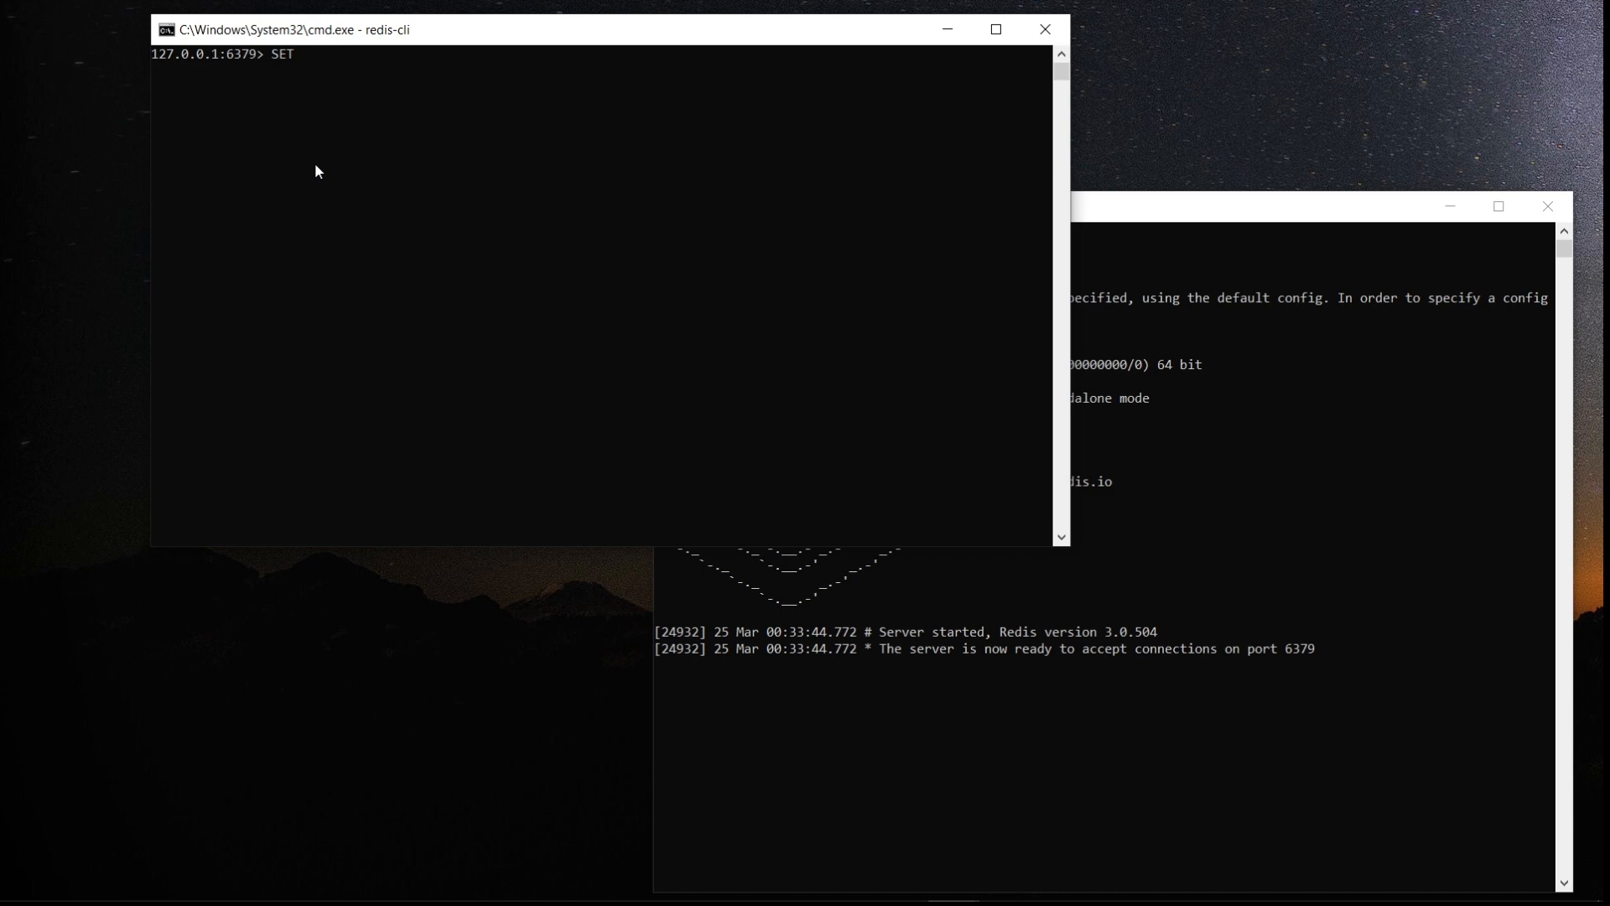
Store world under the keys hello and hell with SET, each answered OK
{"action": "type", "text": "hello"}
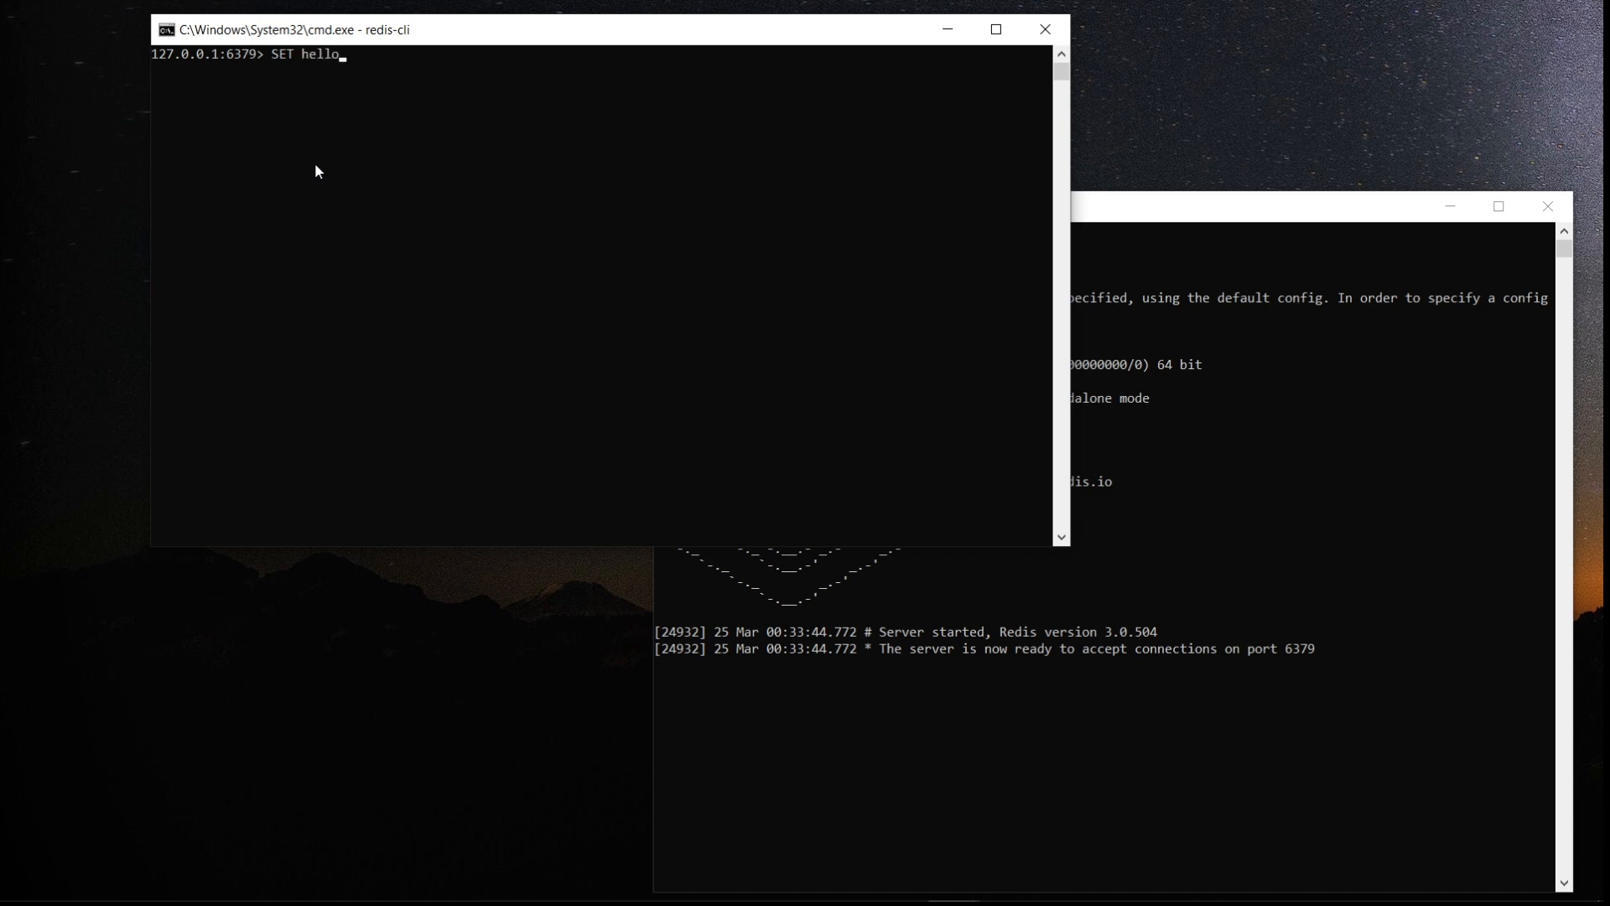
{"action": "type", "text": "wo"}
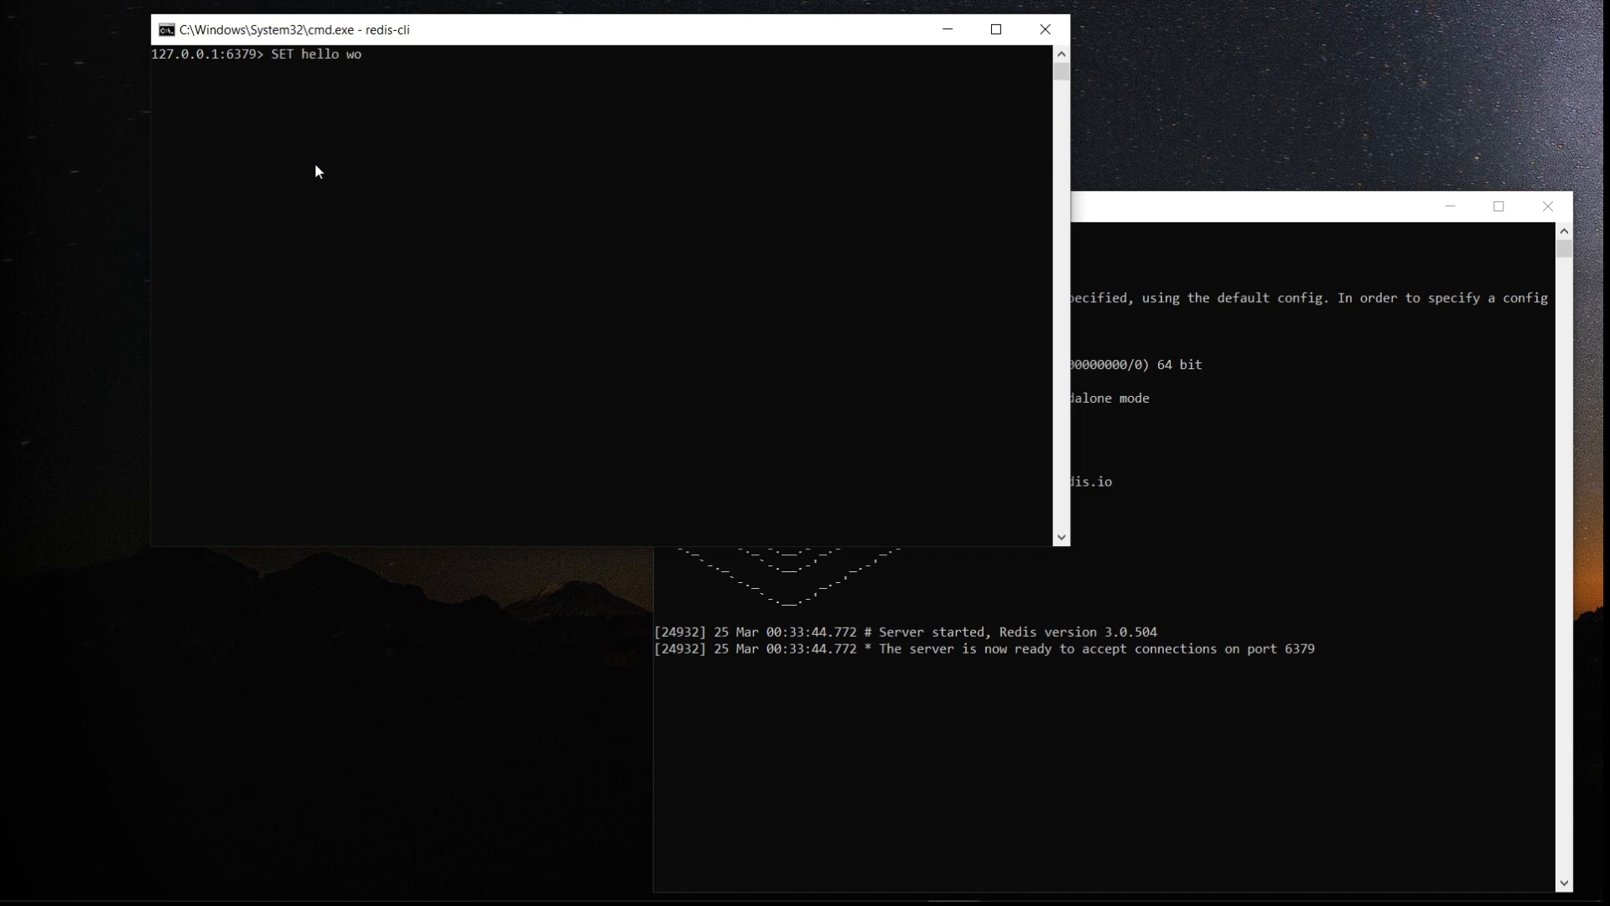
{"action": "key", "text": "enter"}
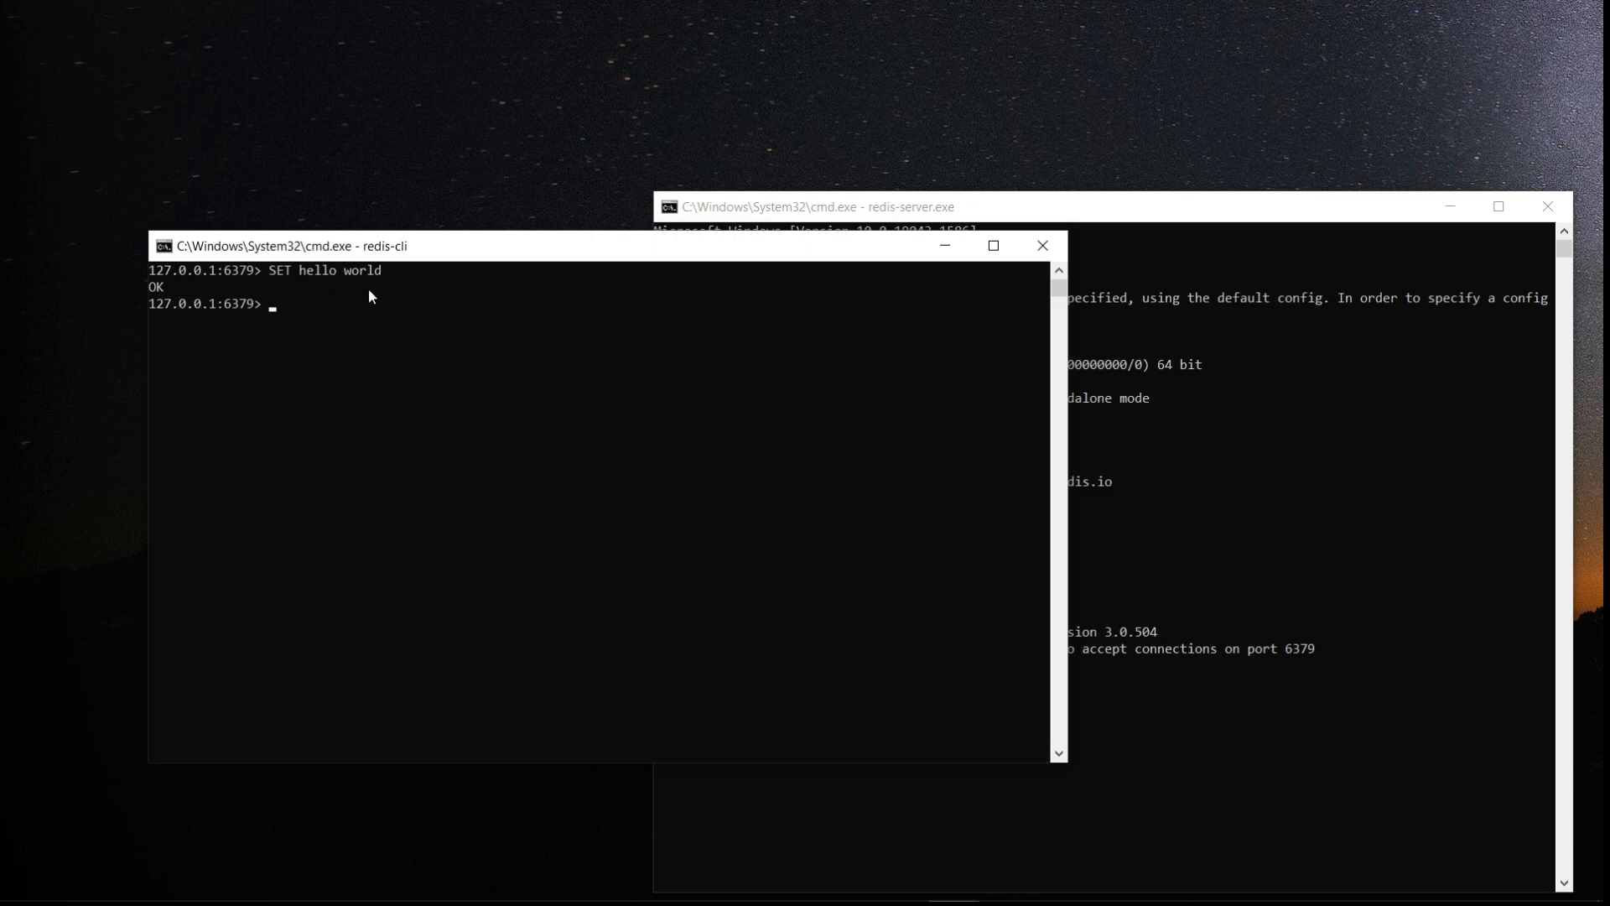
{"action": "mouse_move", "coordinate": [367, 344]}
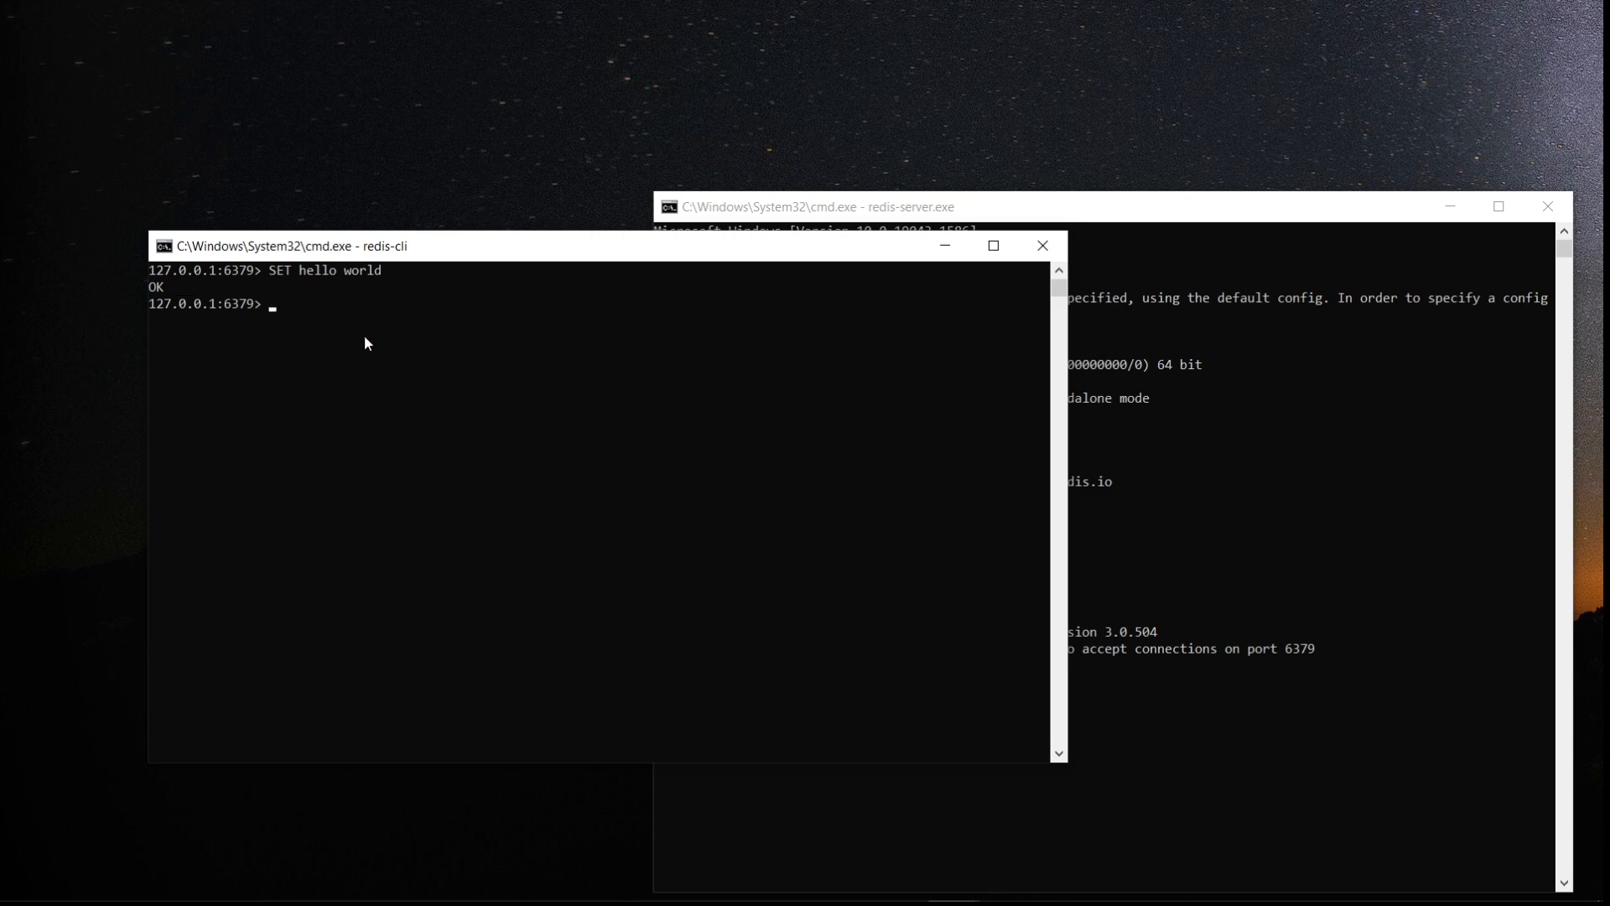
{"action": "type", "text": "SET"}
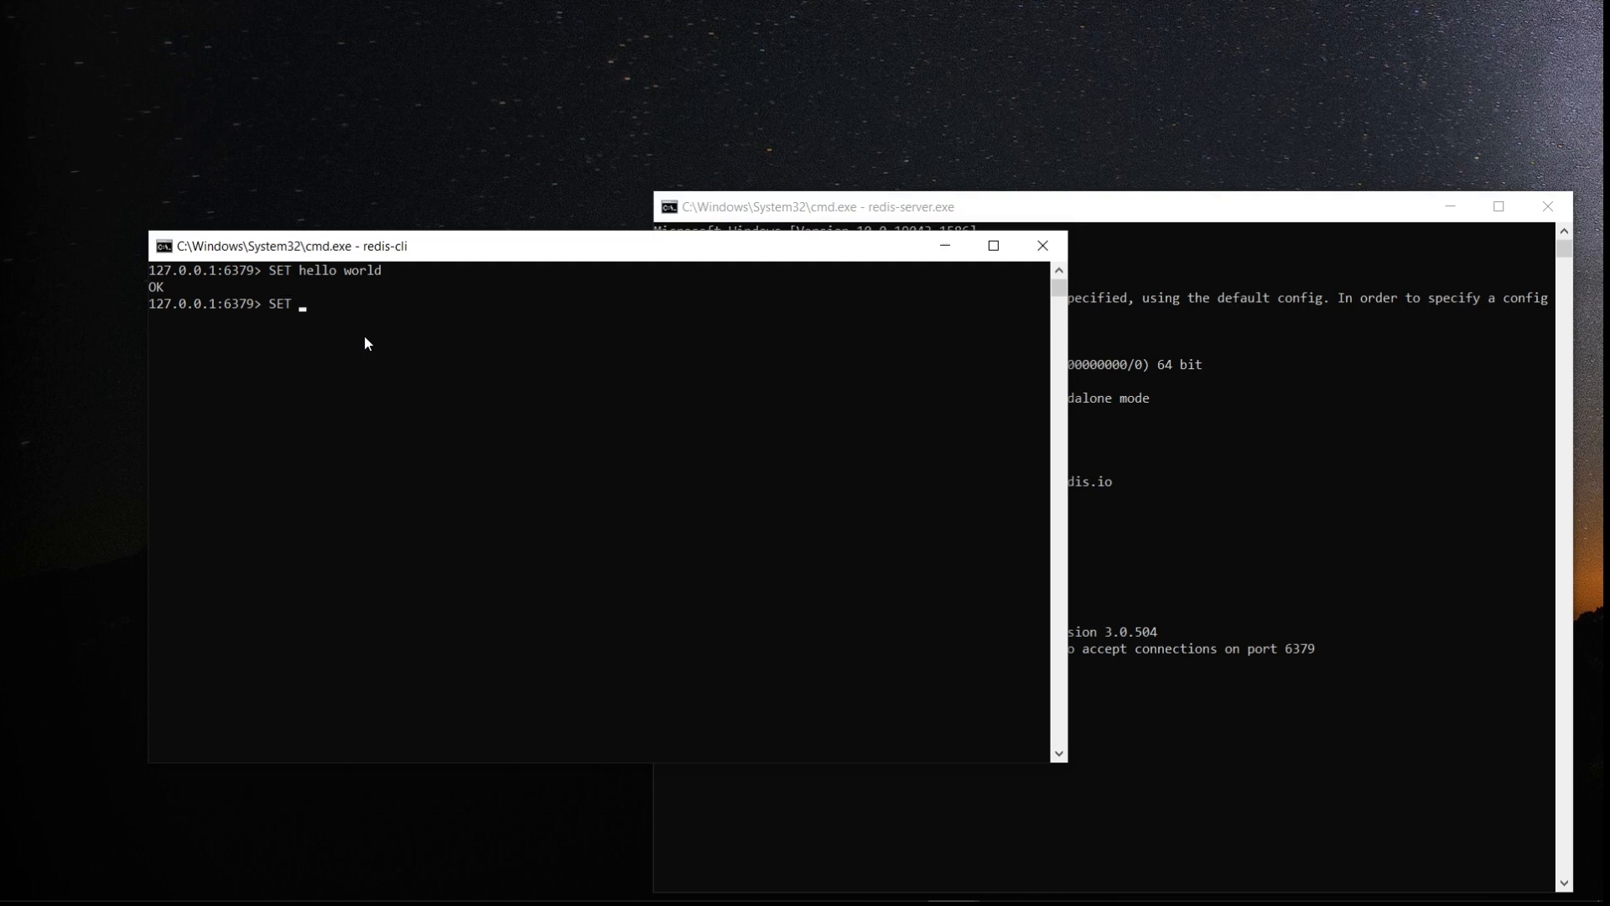
{"action": "type", "text": "he"}
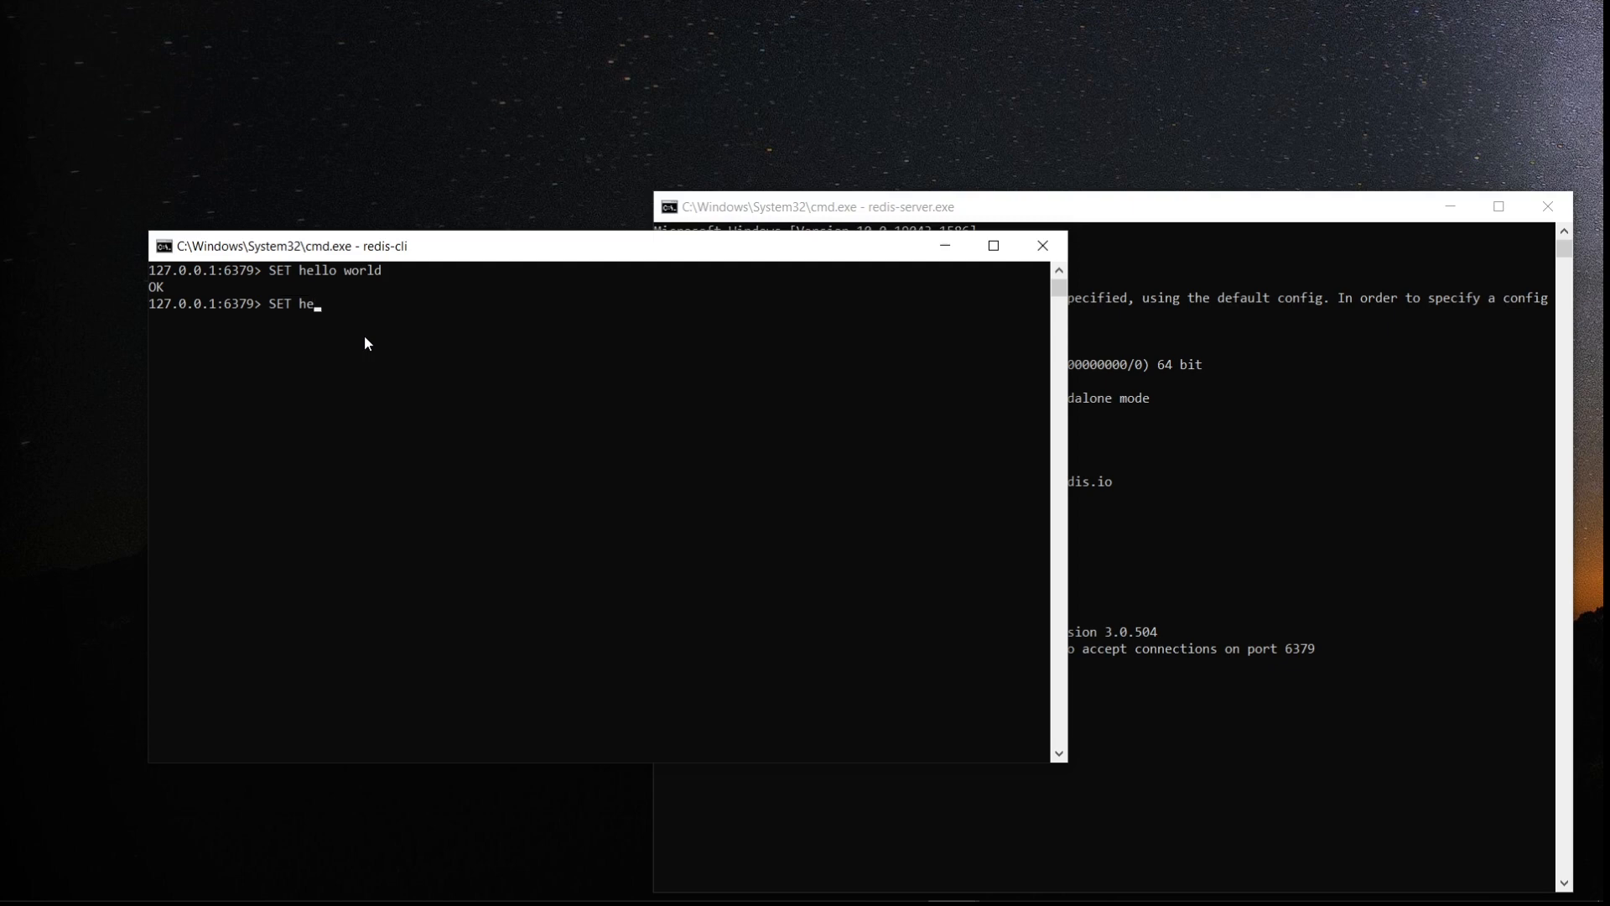
{"action": "type", "text": "ll"}
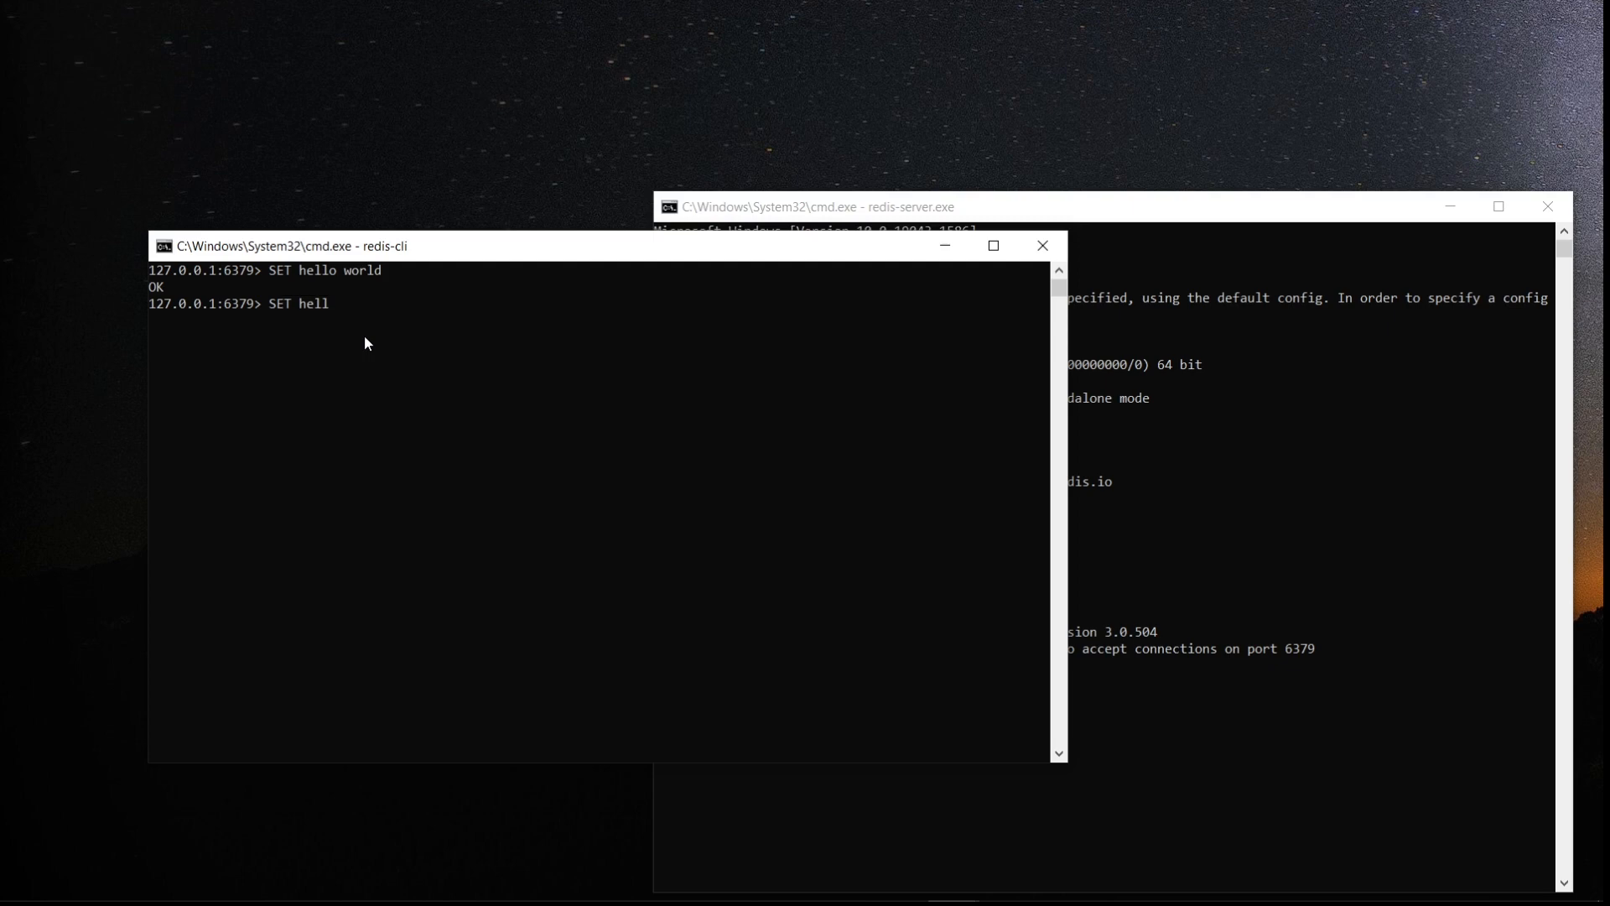
{"action": "type", "text": "world"}
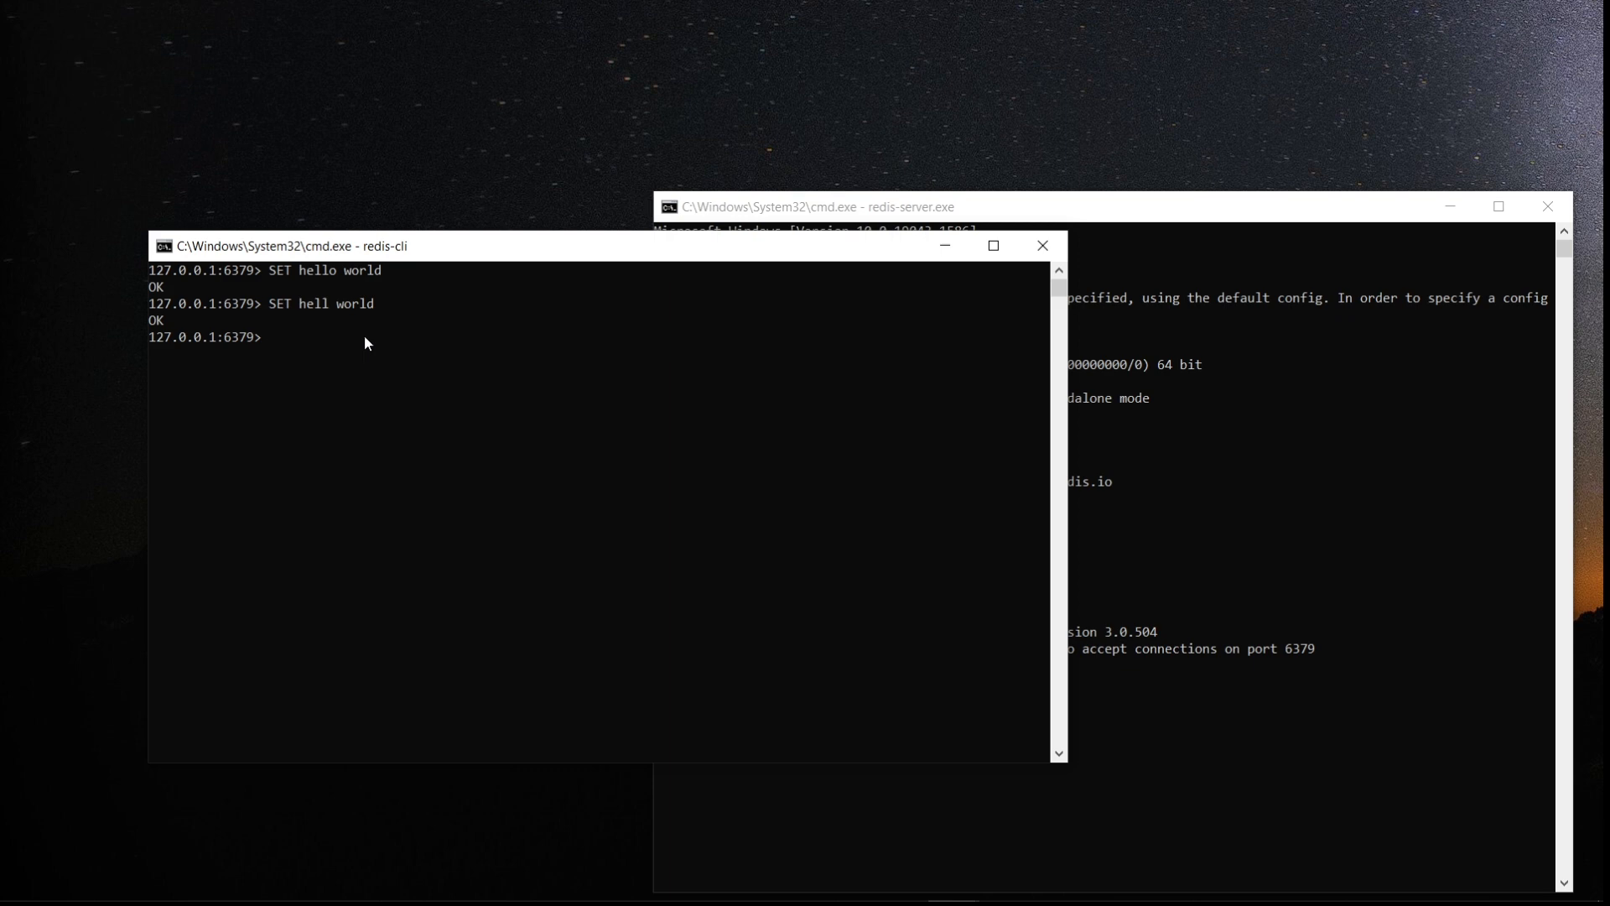
Read back hello with GET (returns world) and list keys matching hel*
{"action": "type", "text": "GET"}
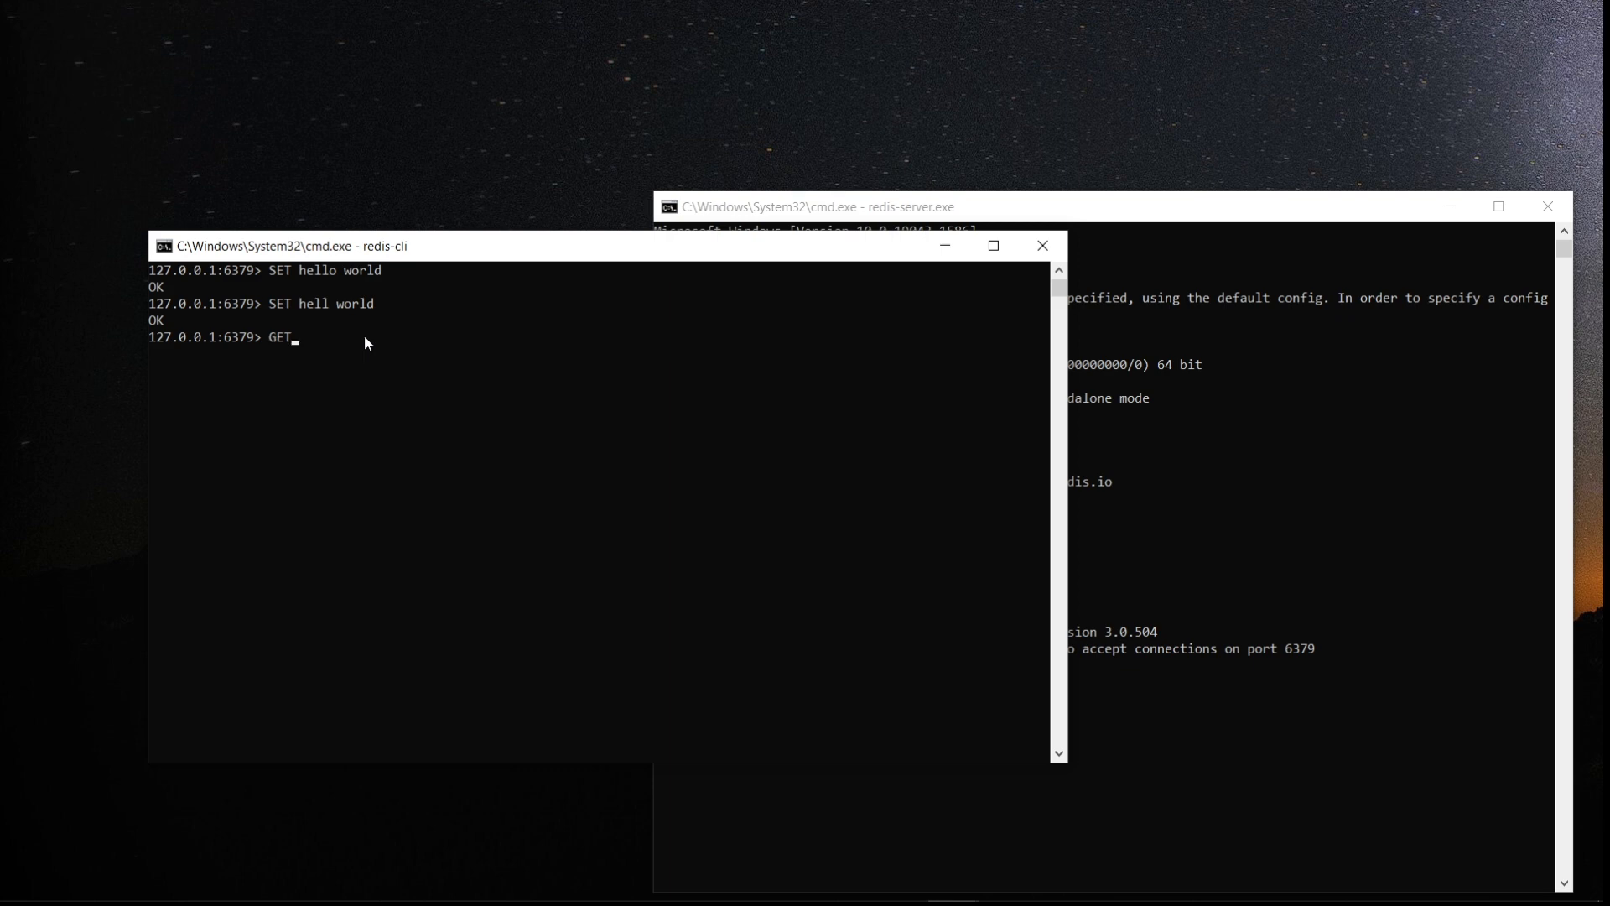
{"action": "type", "text": "hello"}
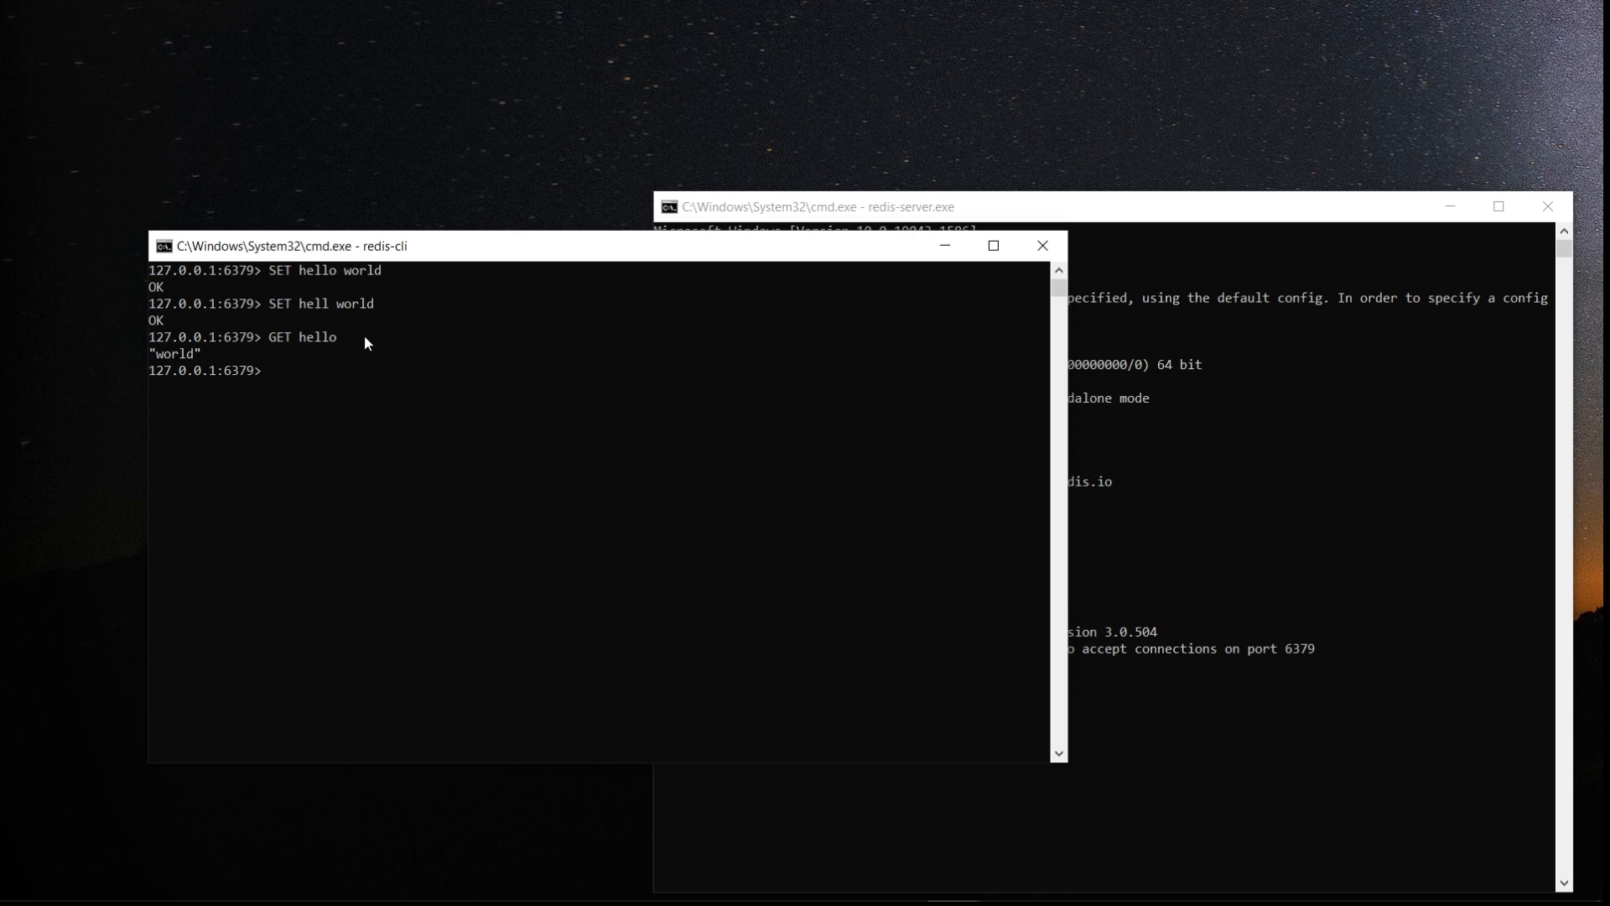
{"action": "type", "text": "KEYS"}
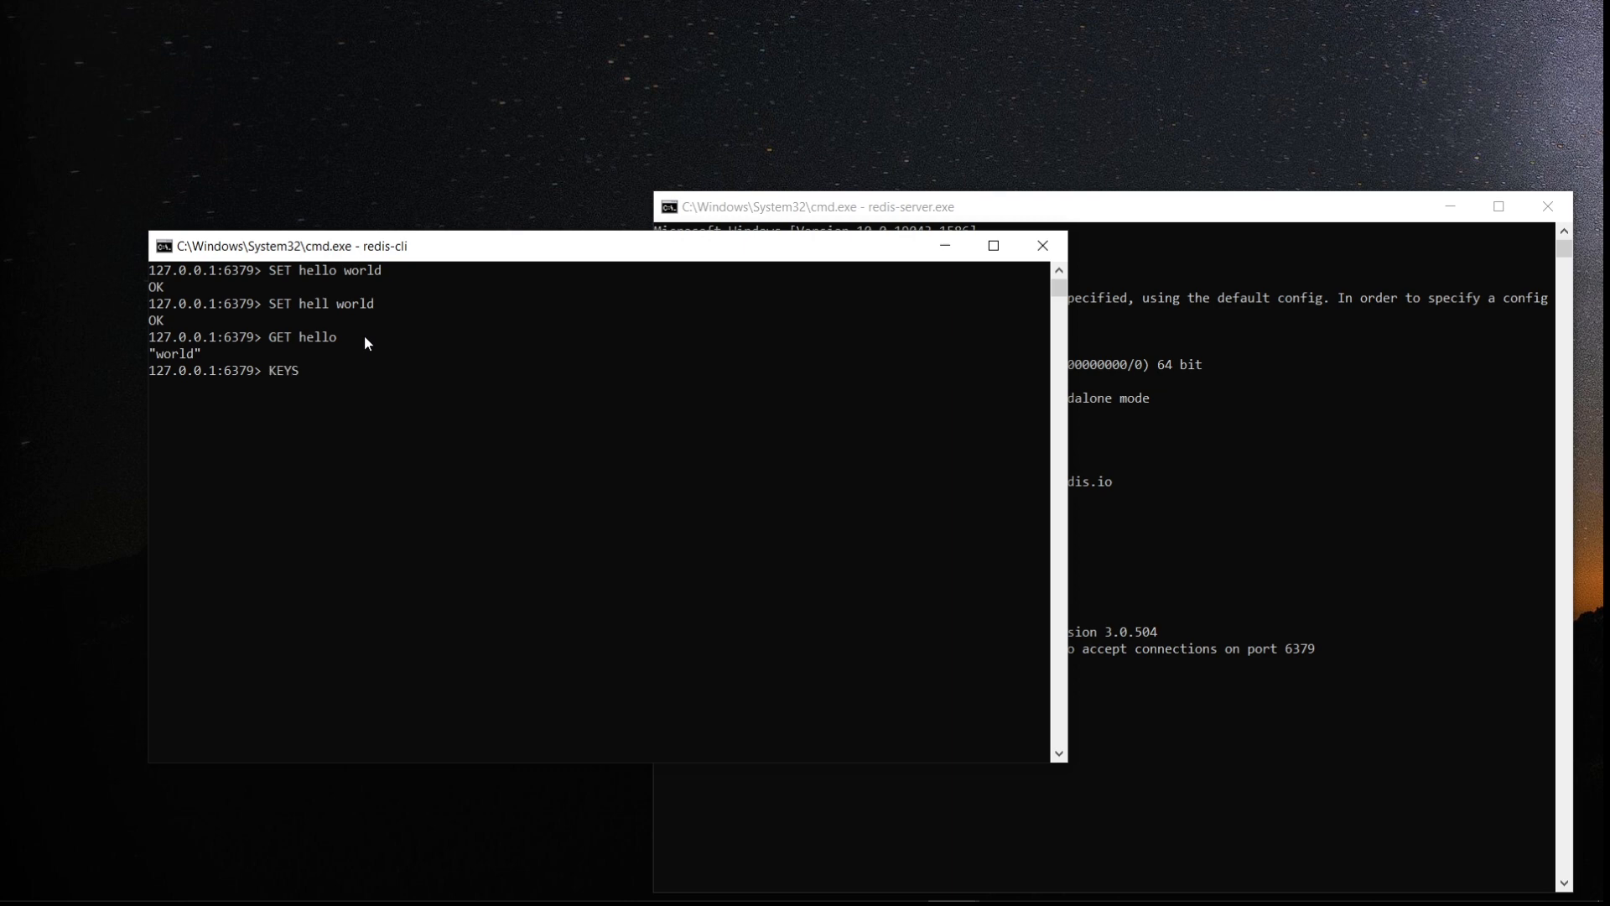
{"action": "type", "text": "hel*"}
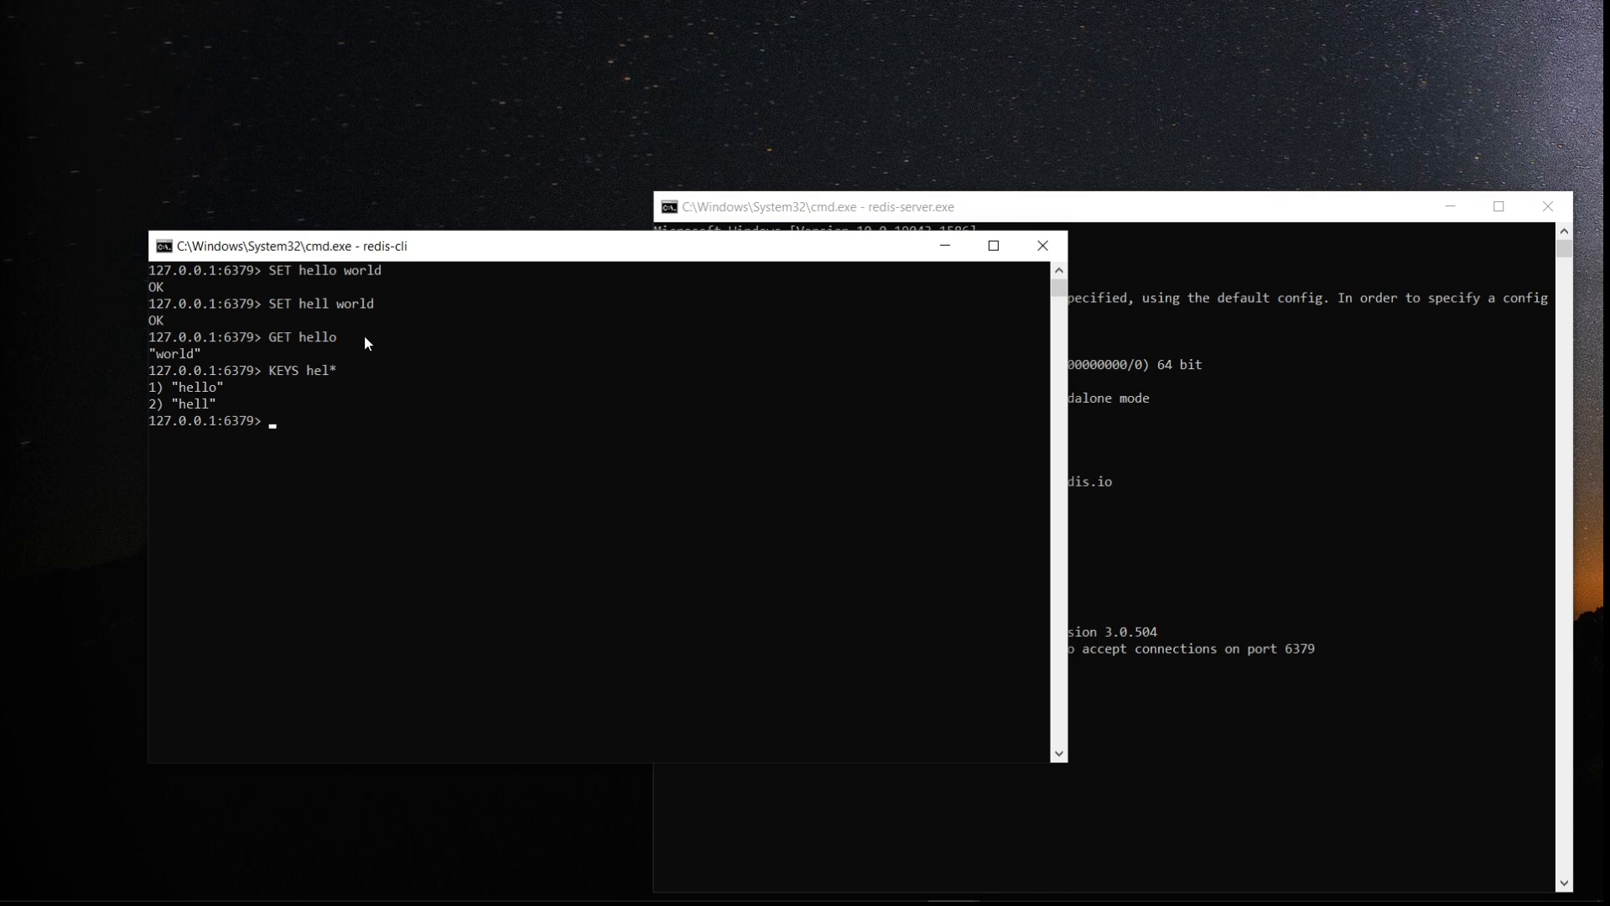
Store world under key hel, then list KEYS hel* showing hel, hello and hell
{"action": "type", "text": "SET he"}
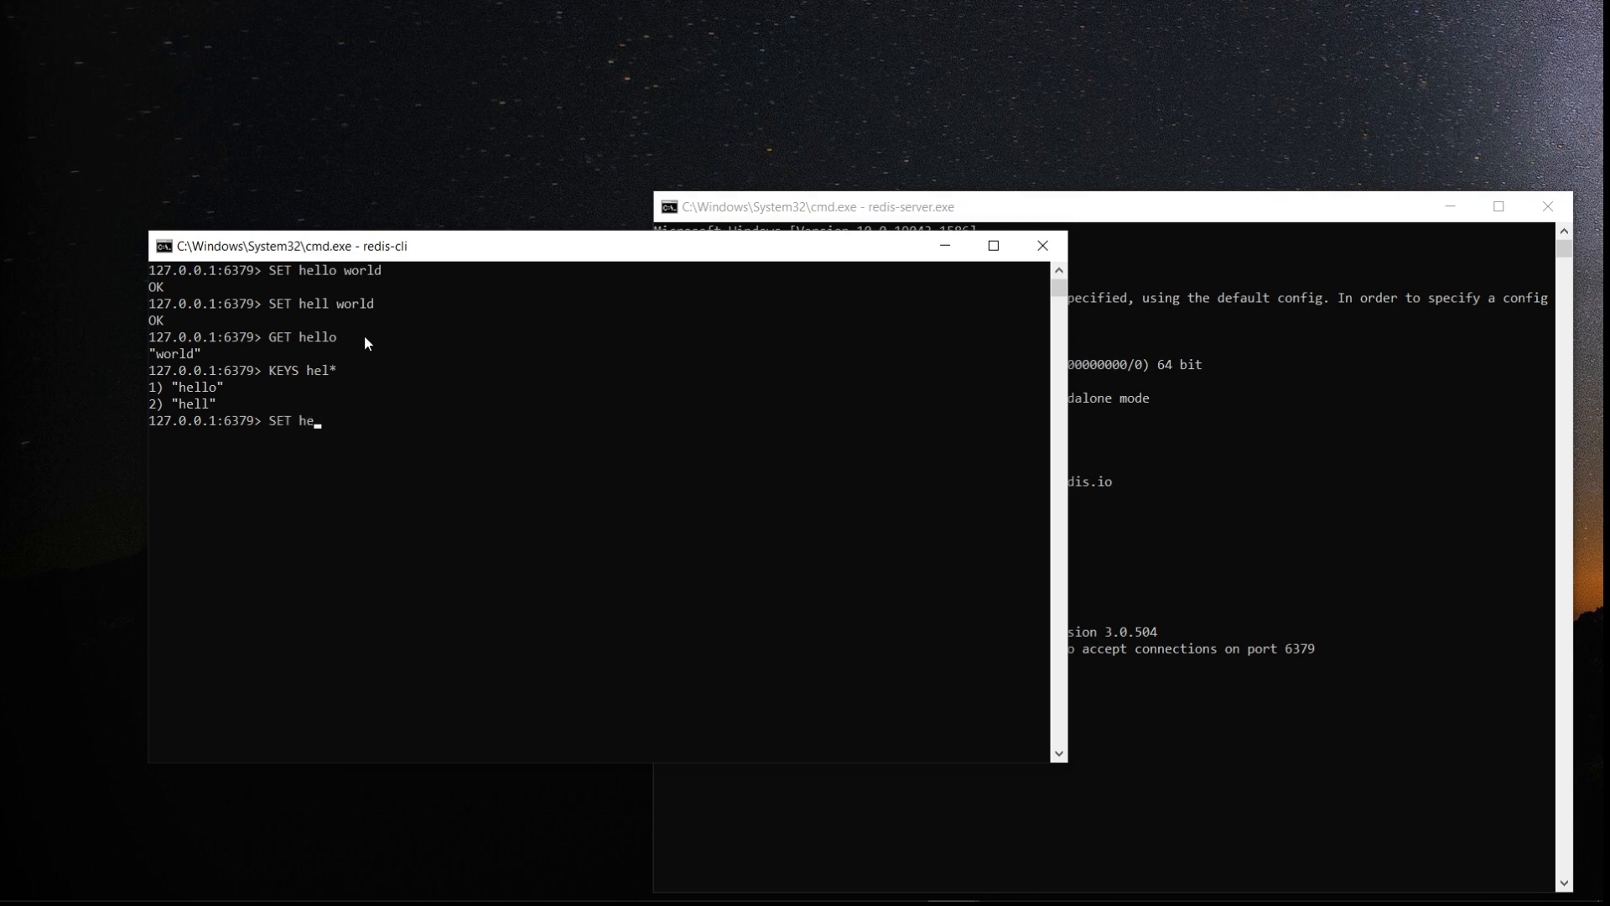
{"action": "type", "text": "l"}
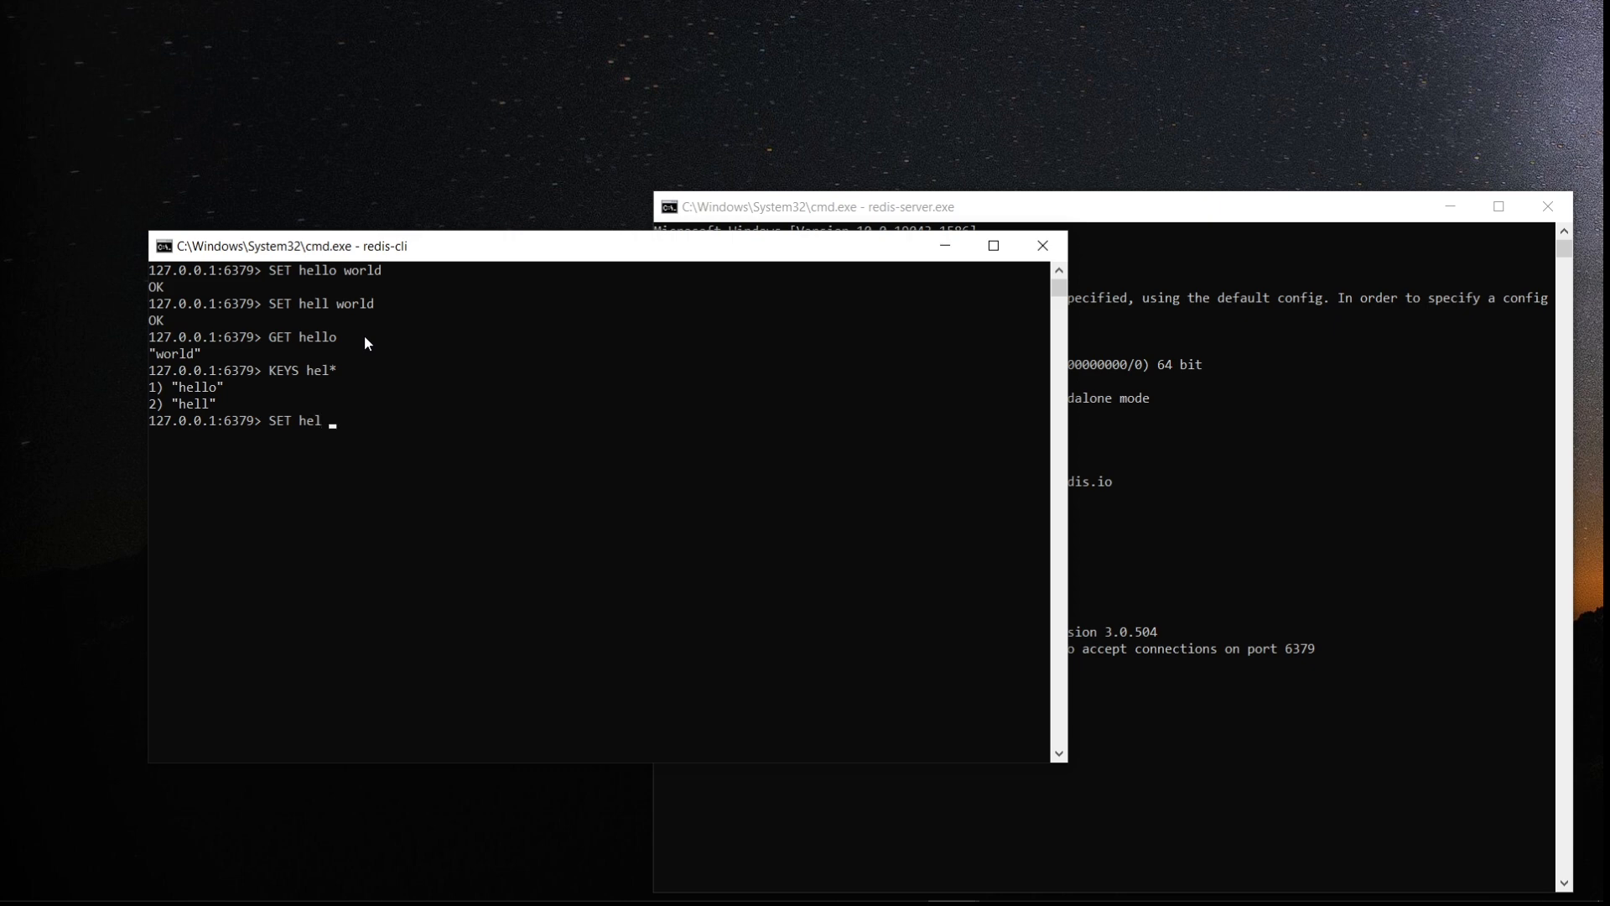
{"action": "type", "text": "world"}
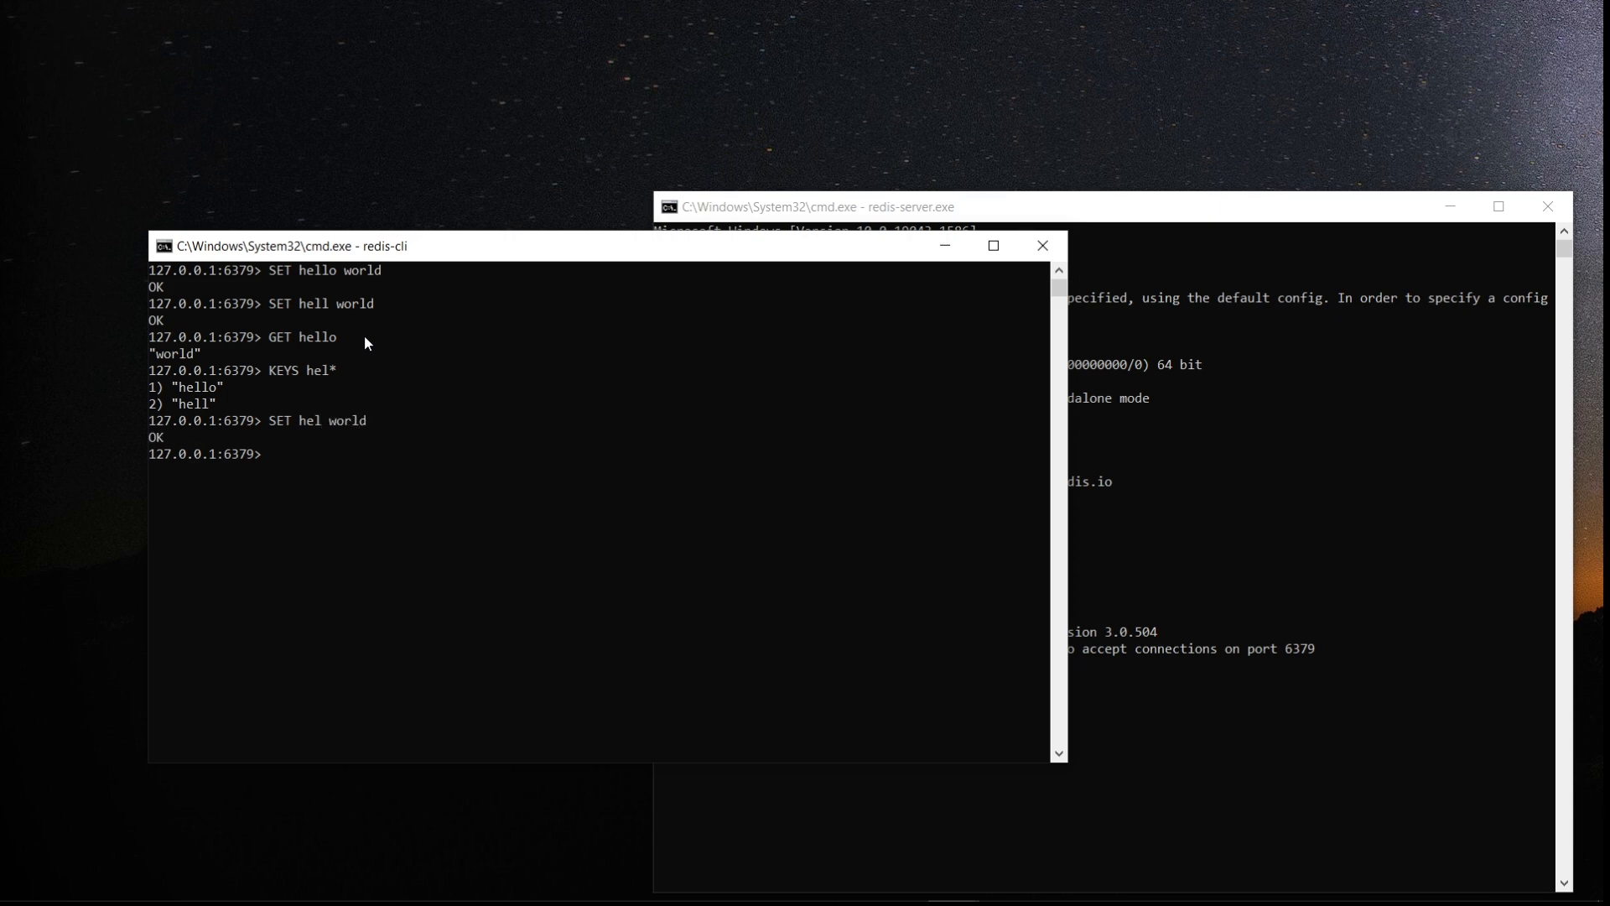
{"action": "type", "text": "KEYS"}
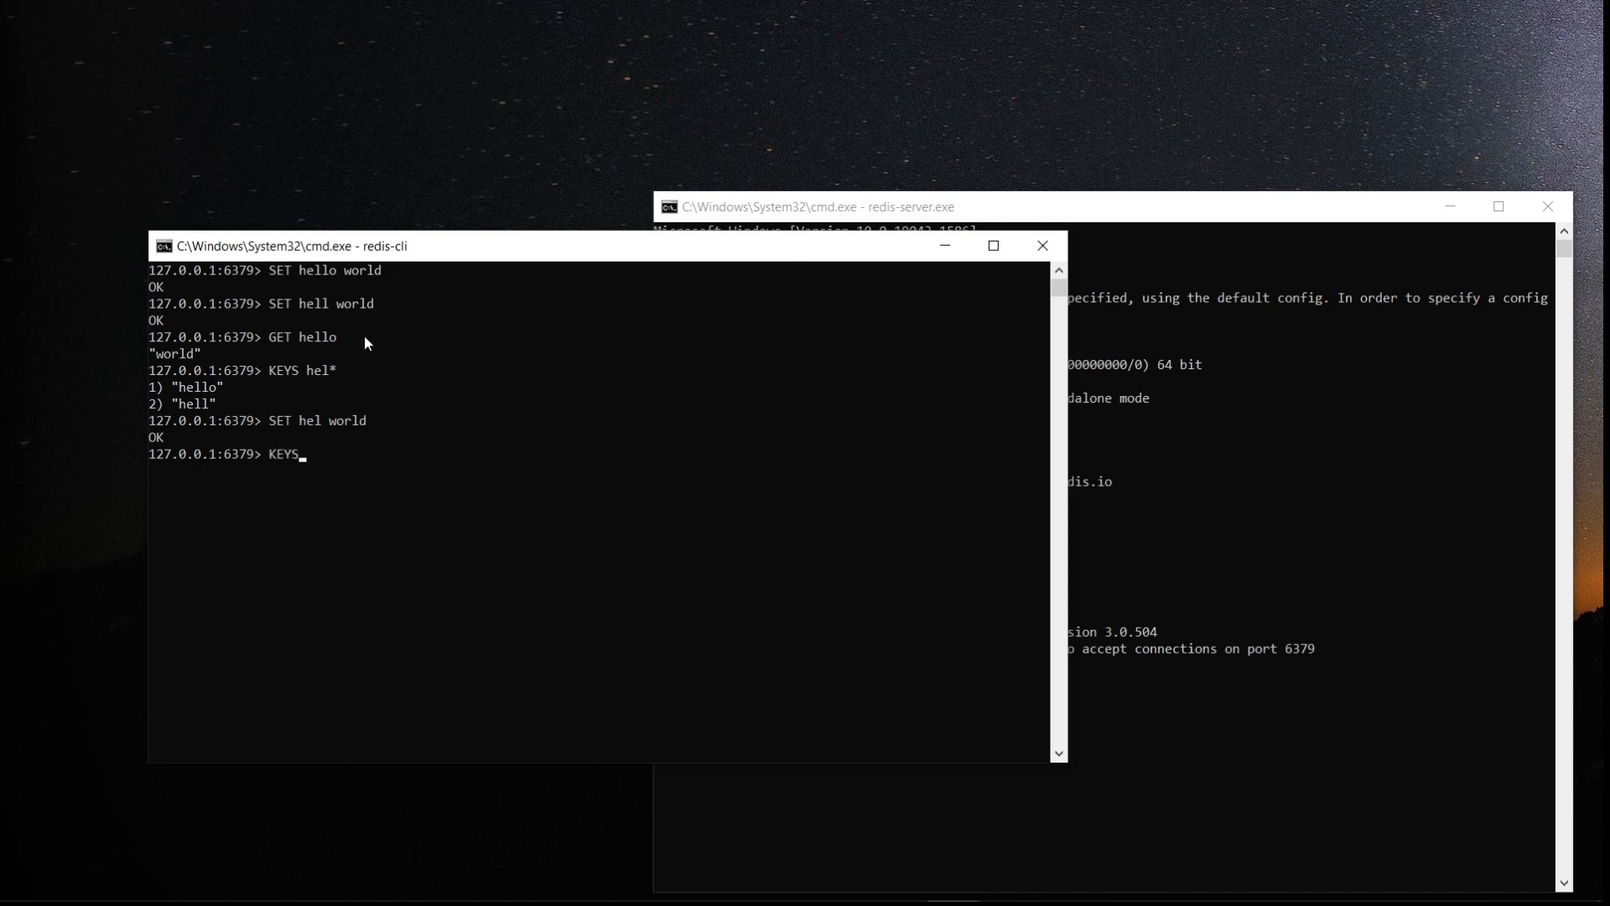
{"action": "type", "text": "hel*"}
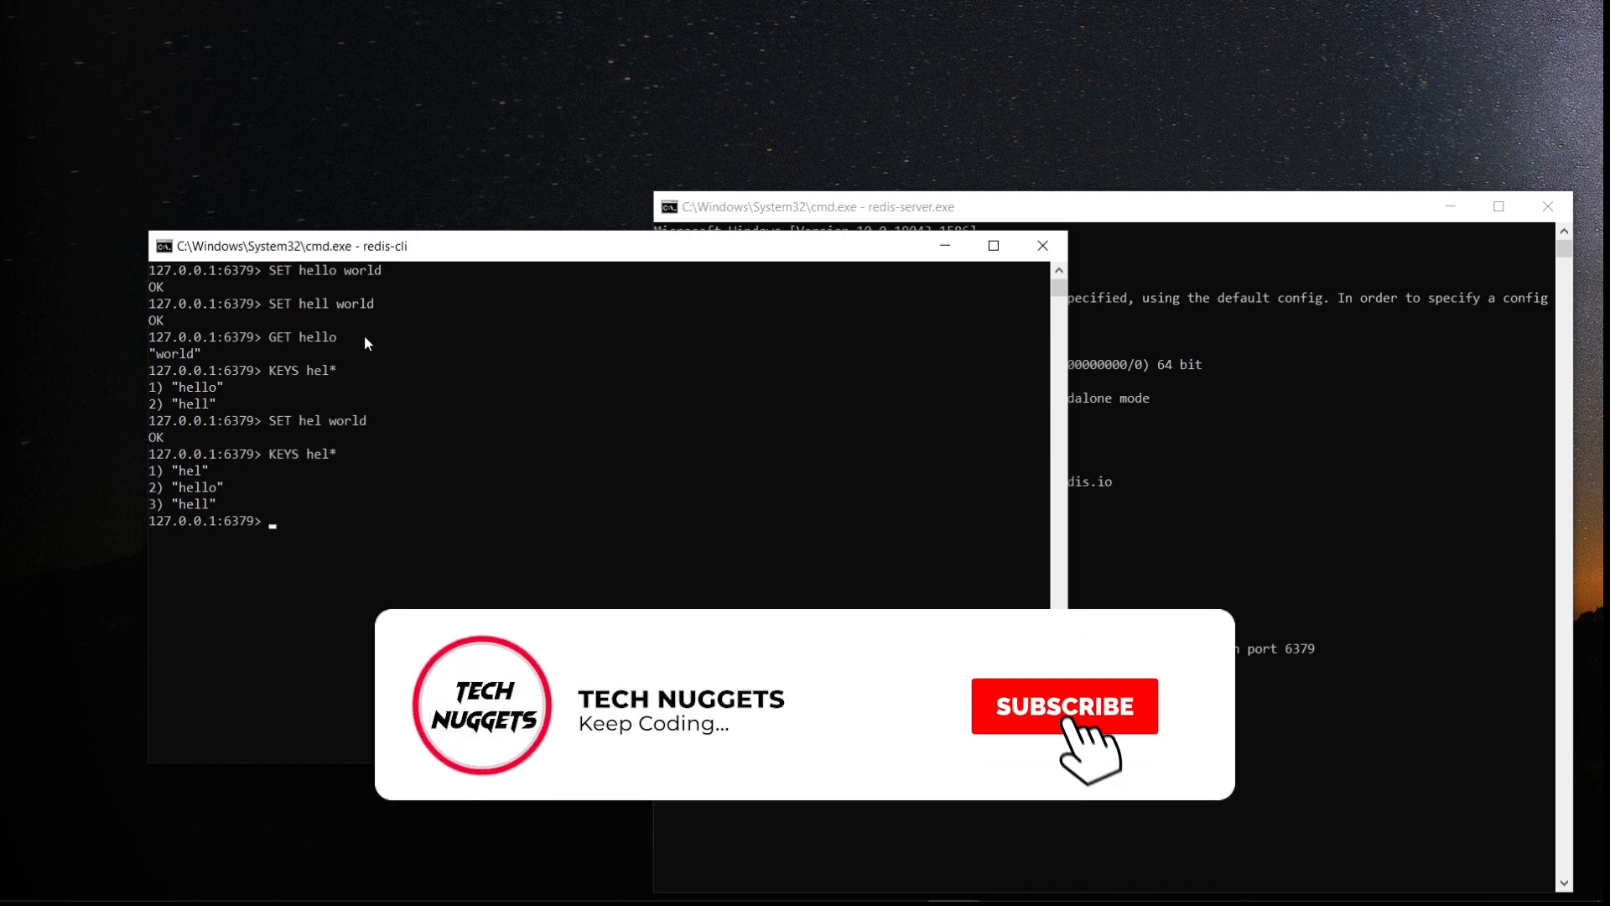
{"action": "left_click", "coordinate": [1063, 706]}
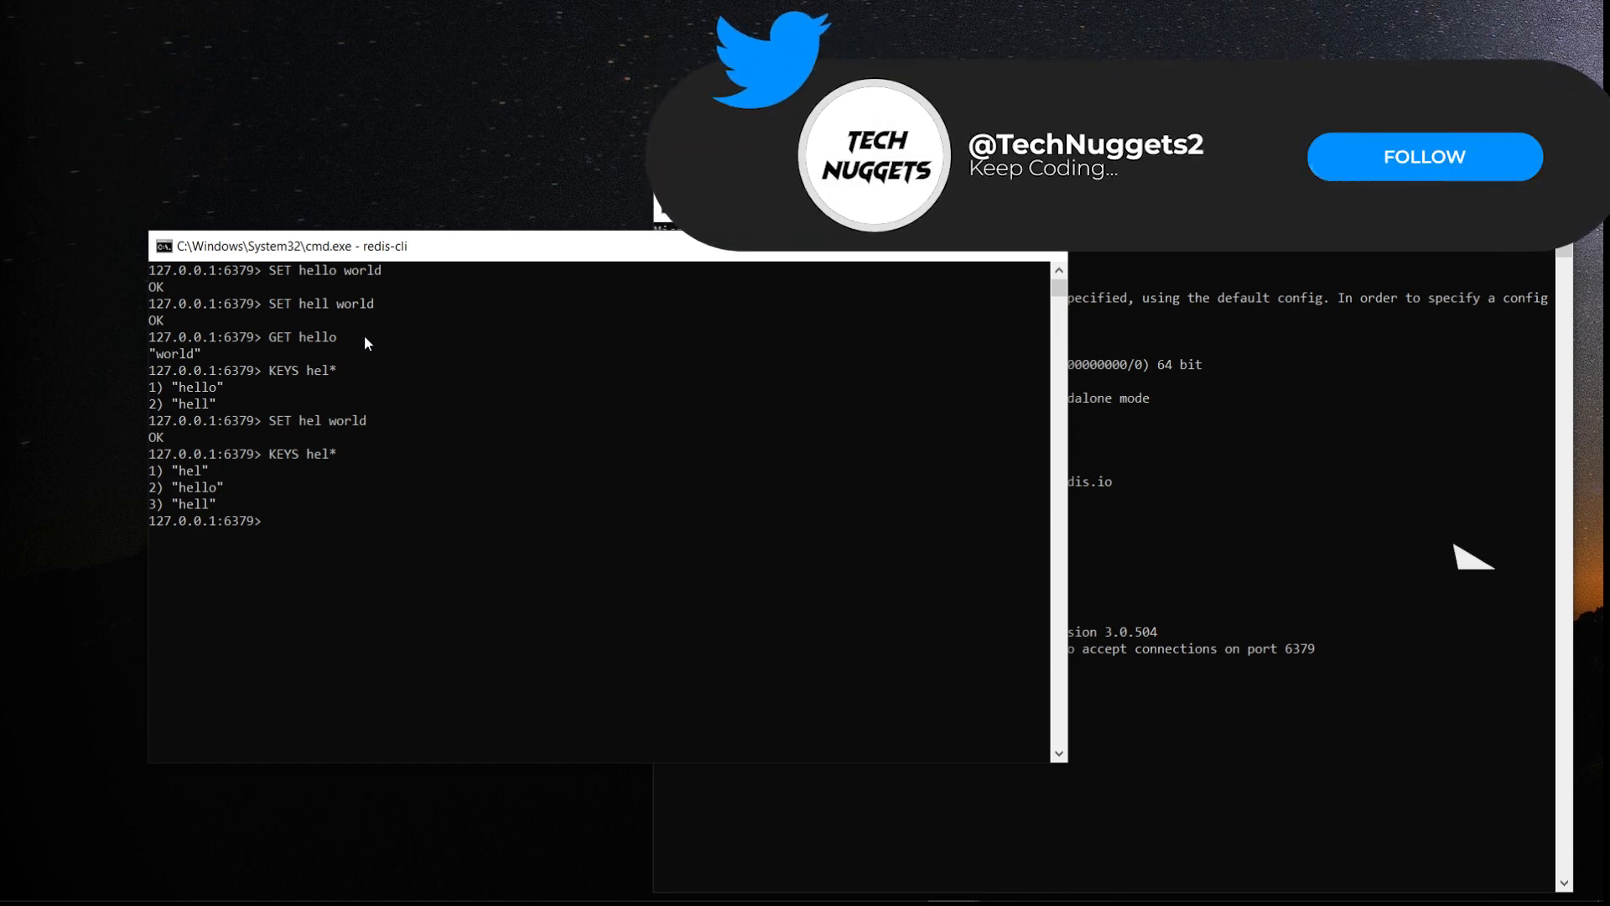
{"action": "left_click", "coordinate": [1422, 156]}
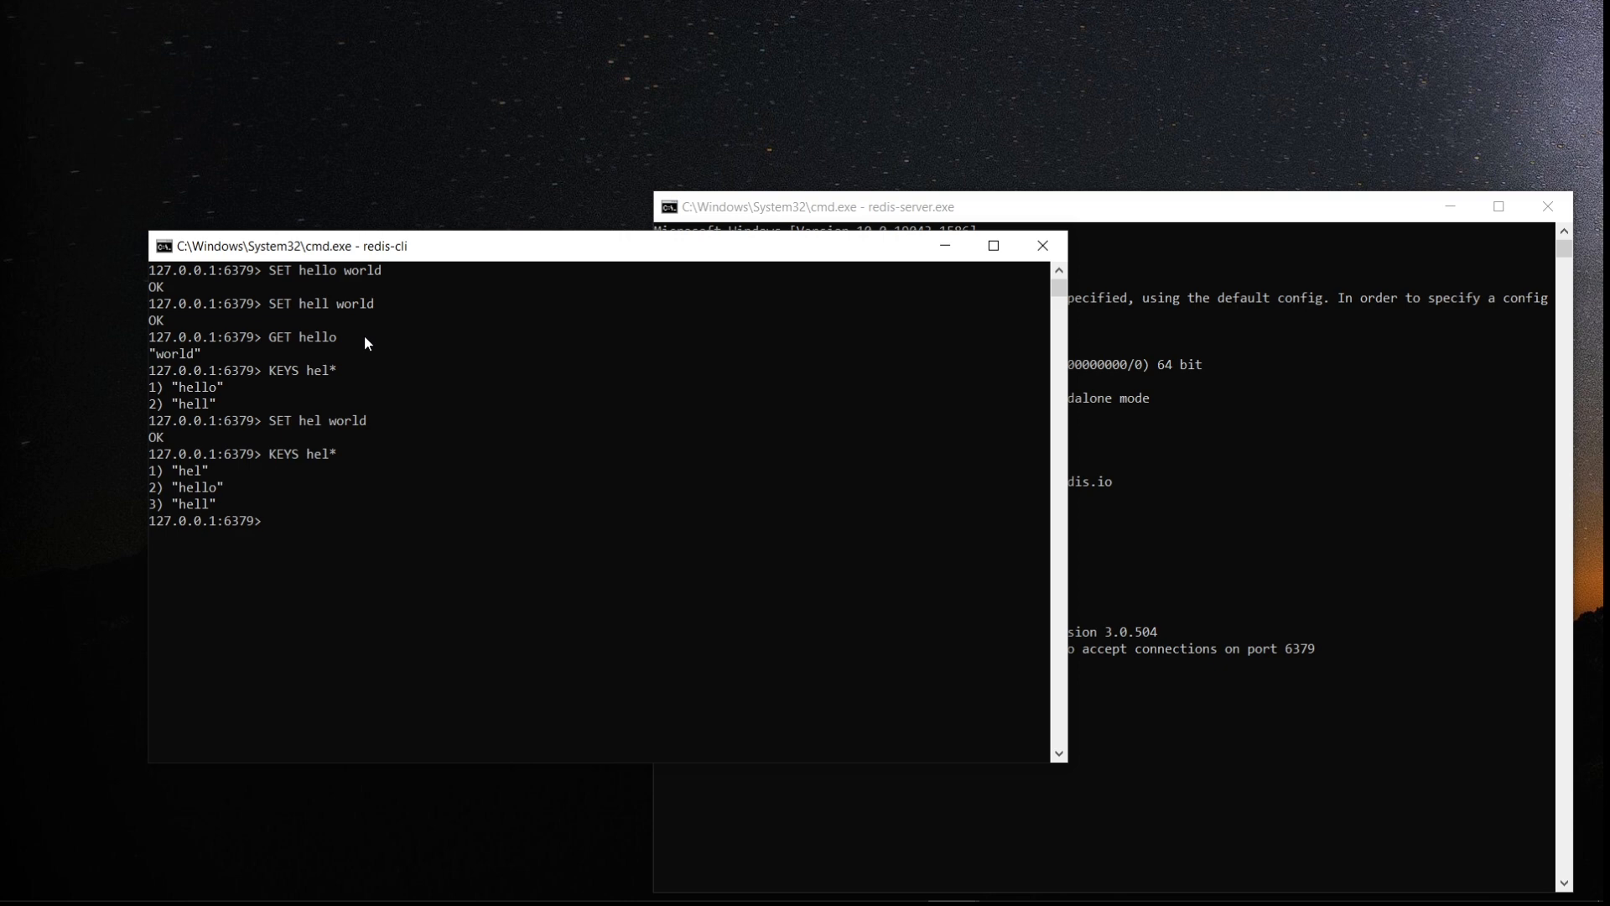
Delete key hell and confirm with KEYS hel* that hello and hel remain
{"action": "type", "text": "DE"}
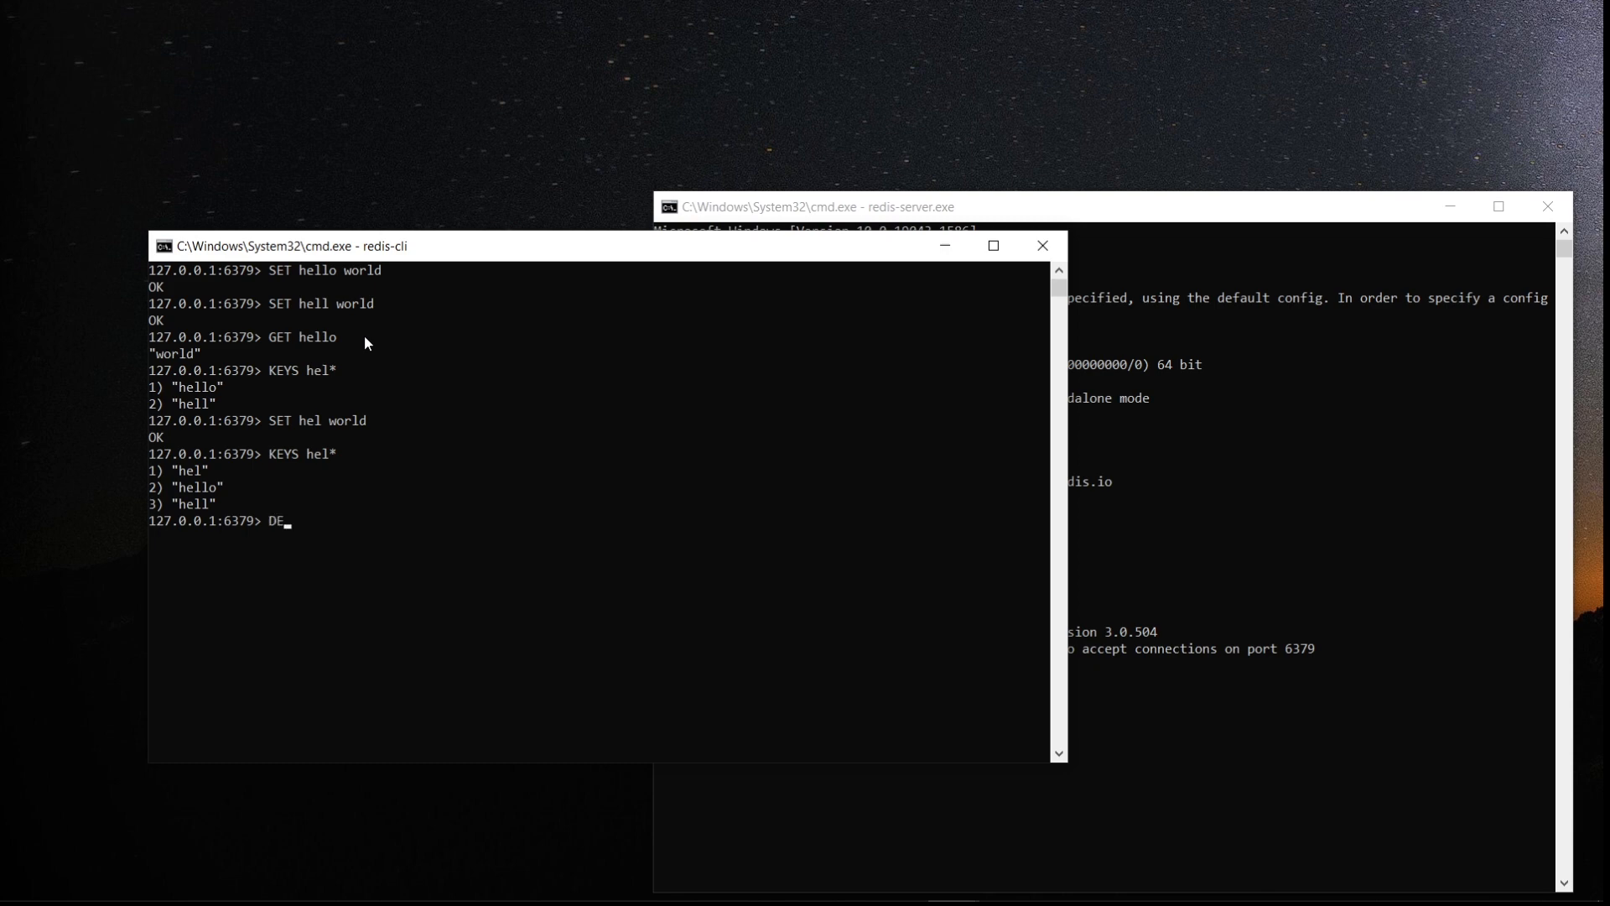
{"action": "type", "text": "L"}
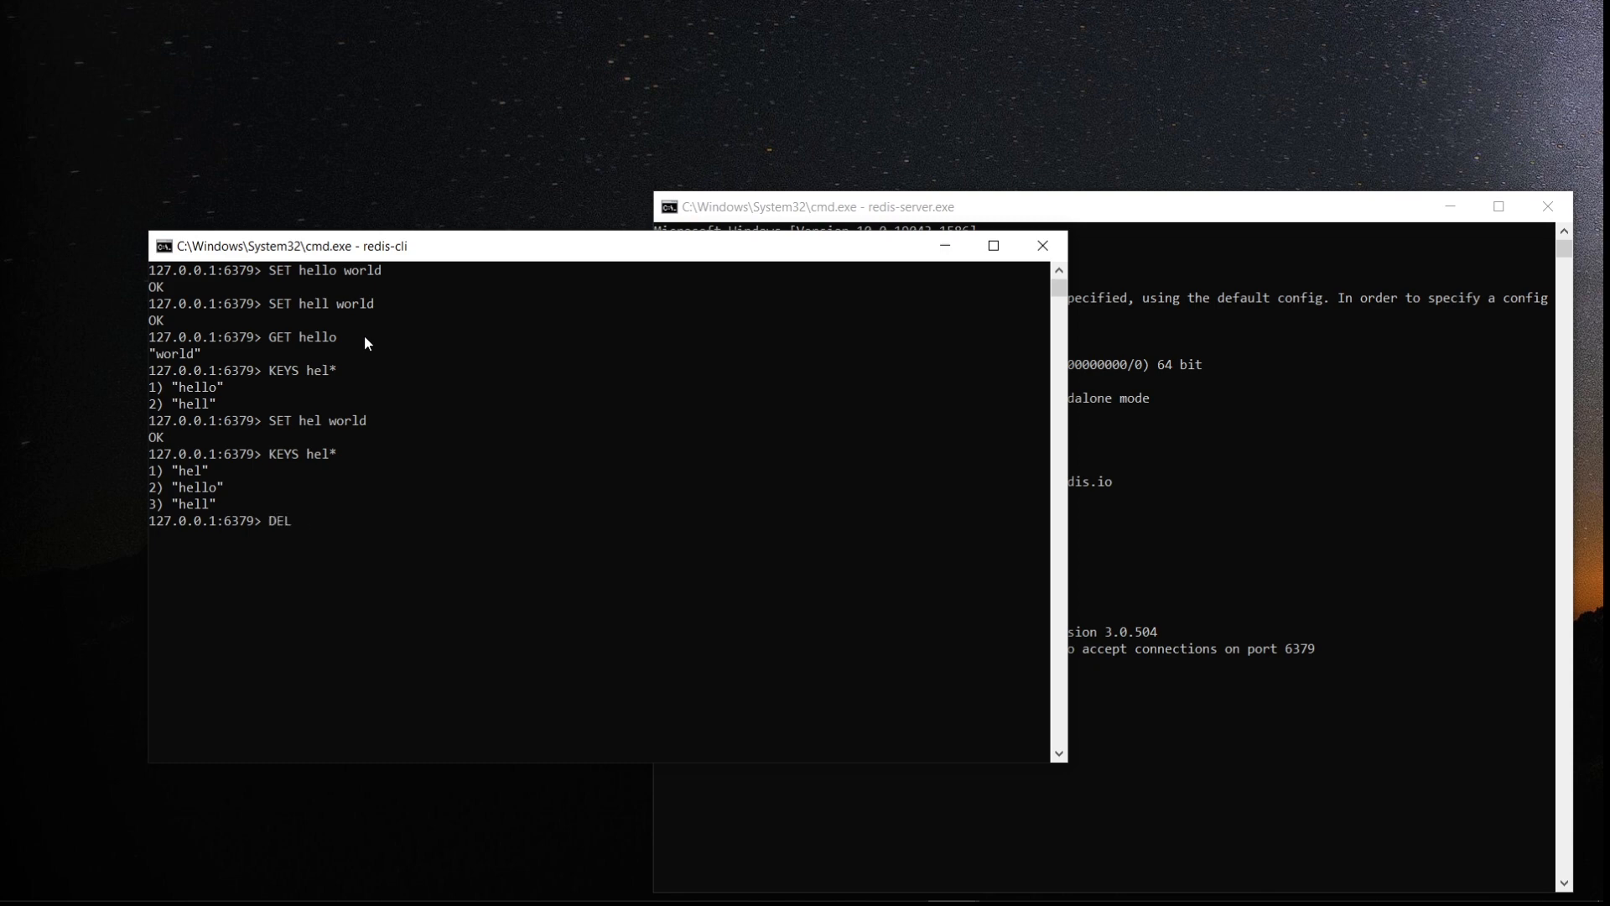
{"action": "type", "text": "hell"}
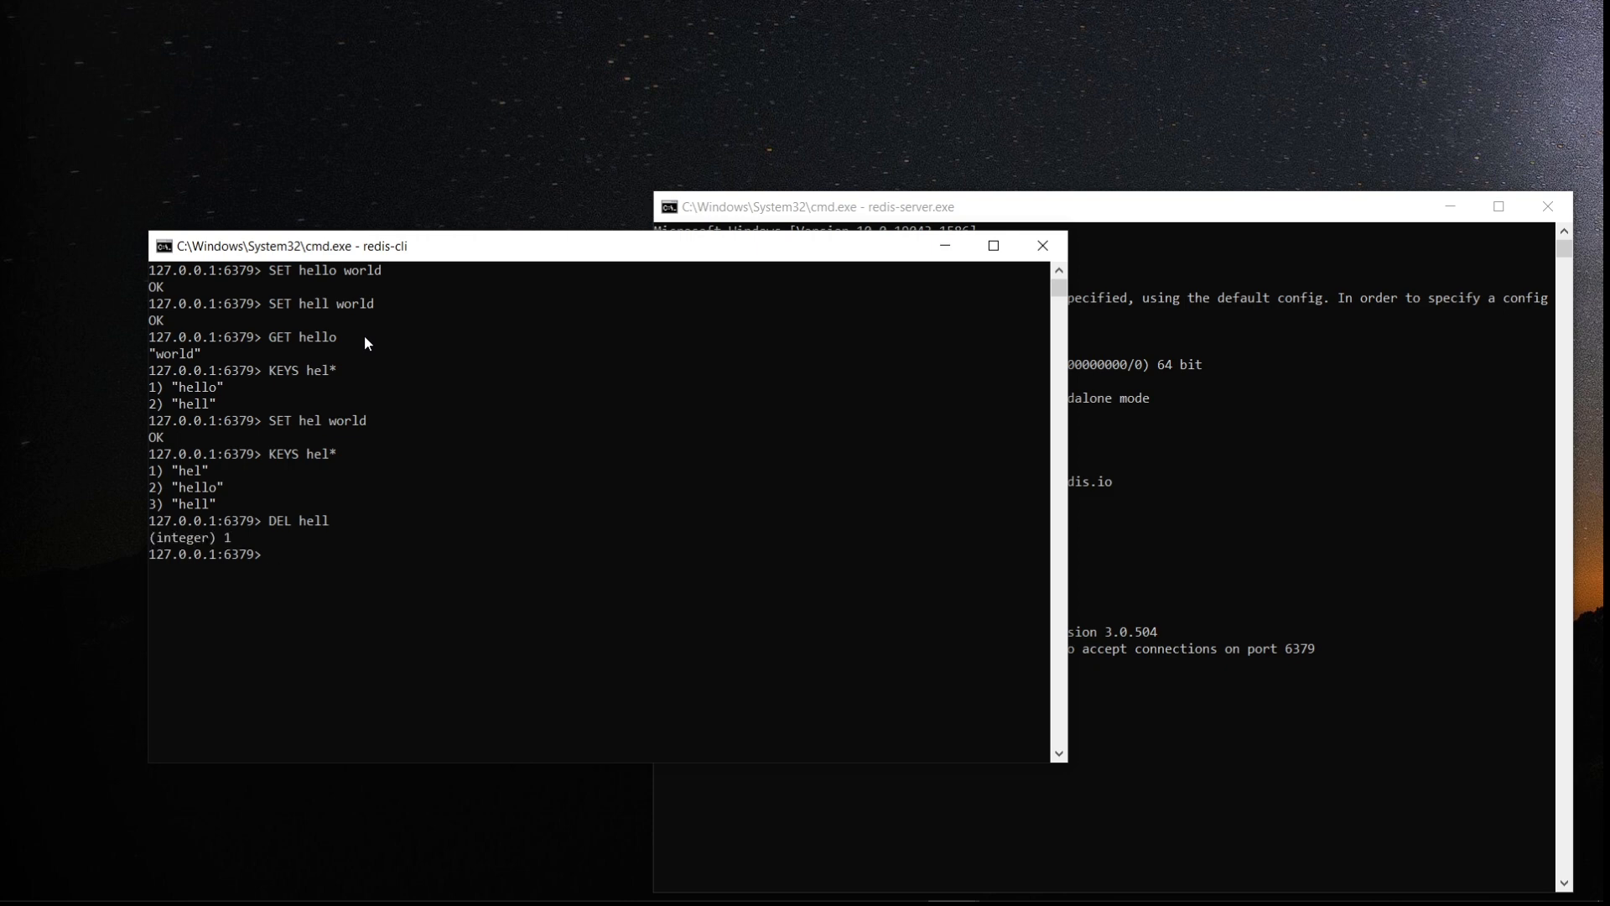
{"action": "type", "text": "KEY"}
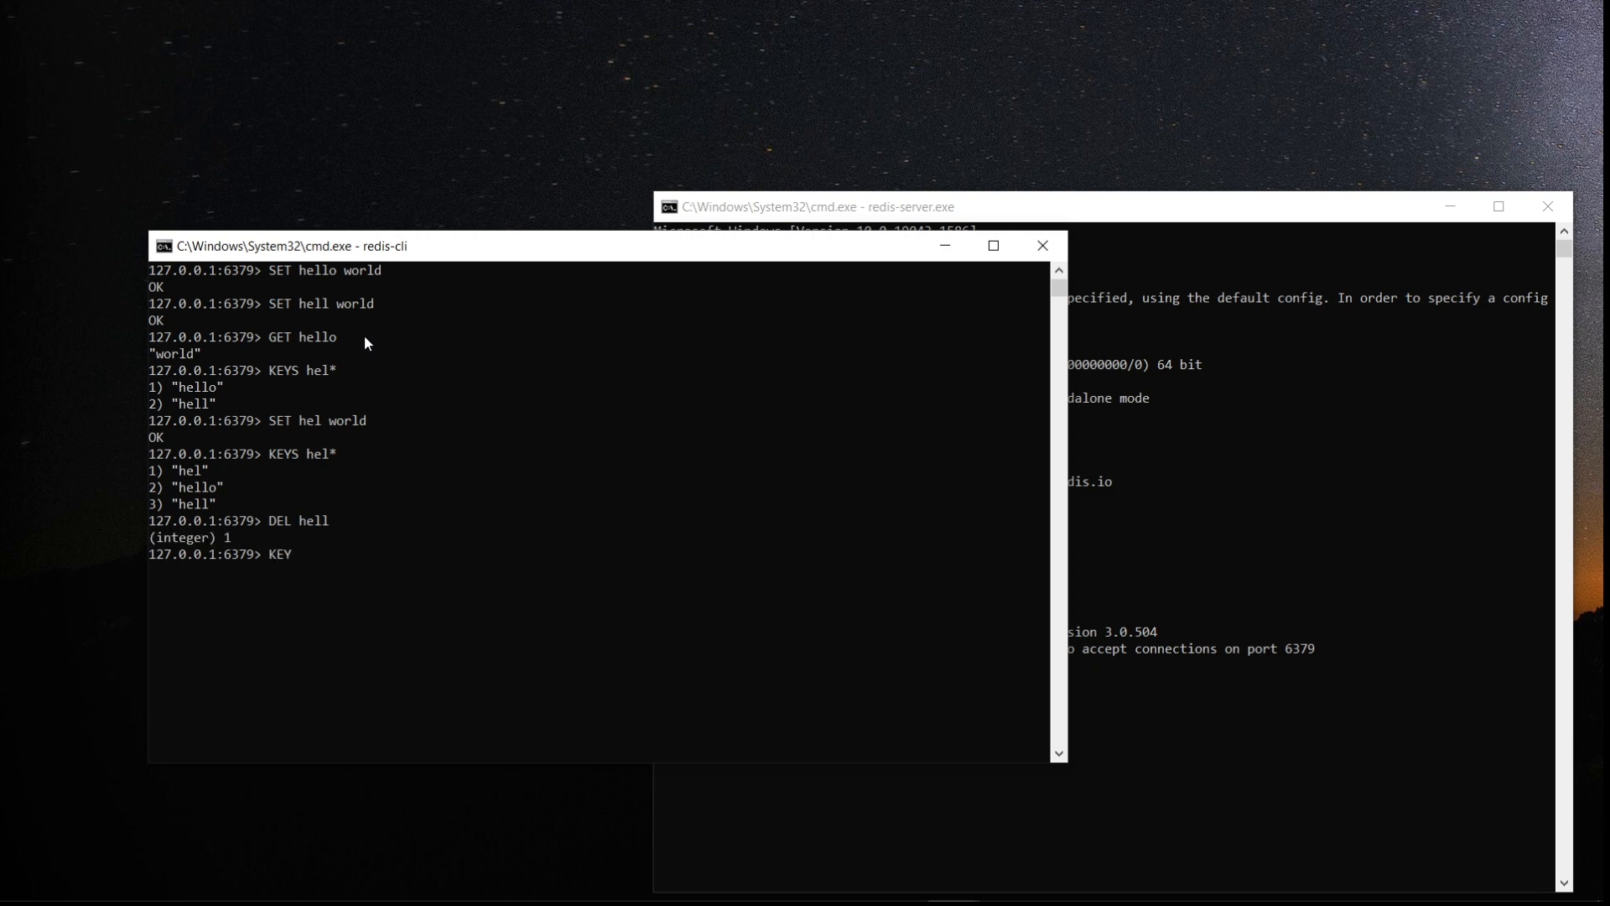
{"action": "type", "text": "S hel*"}
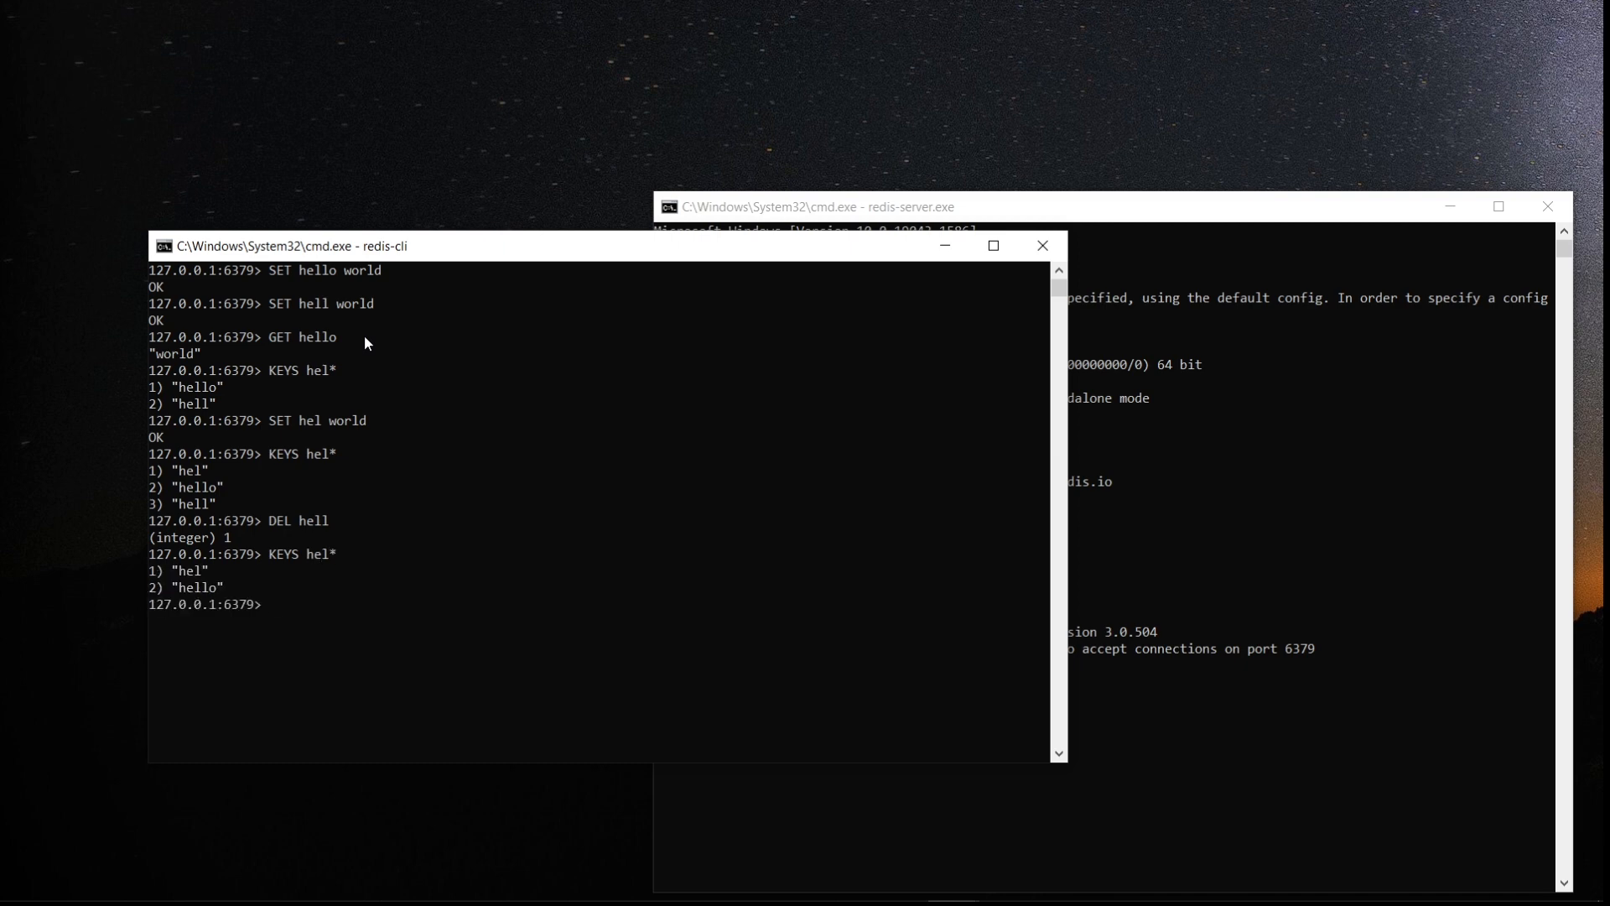
Delete key hel so KEYS hel* lists only hello, then begin typing FLUSH
{"action": "type", "text": "D"}
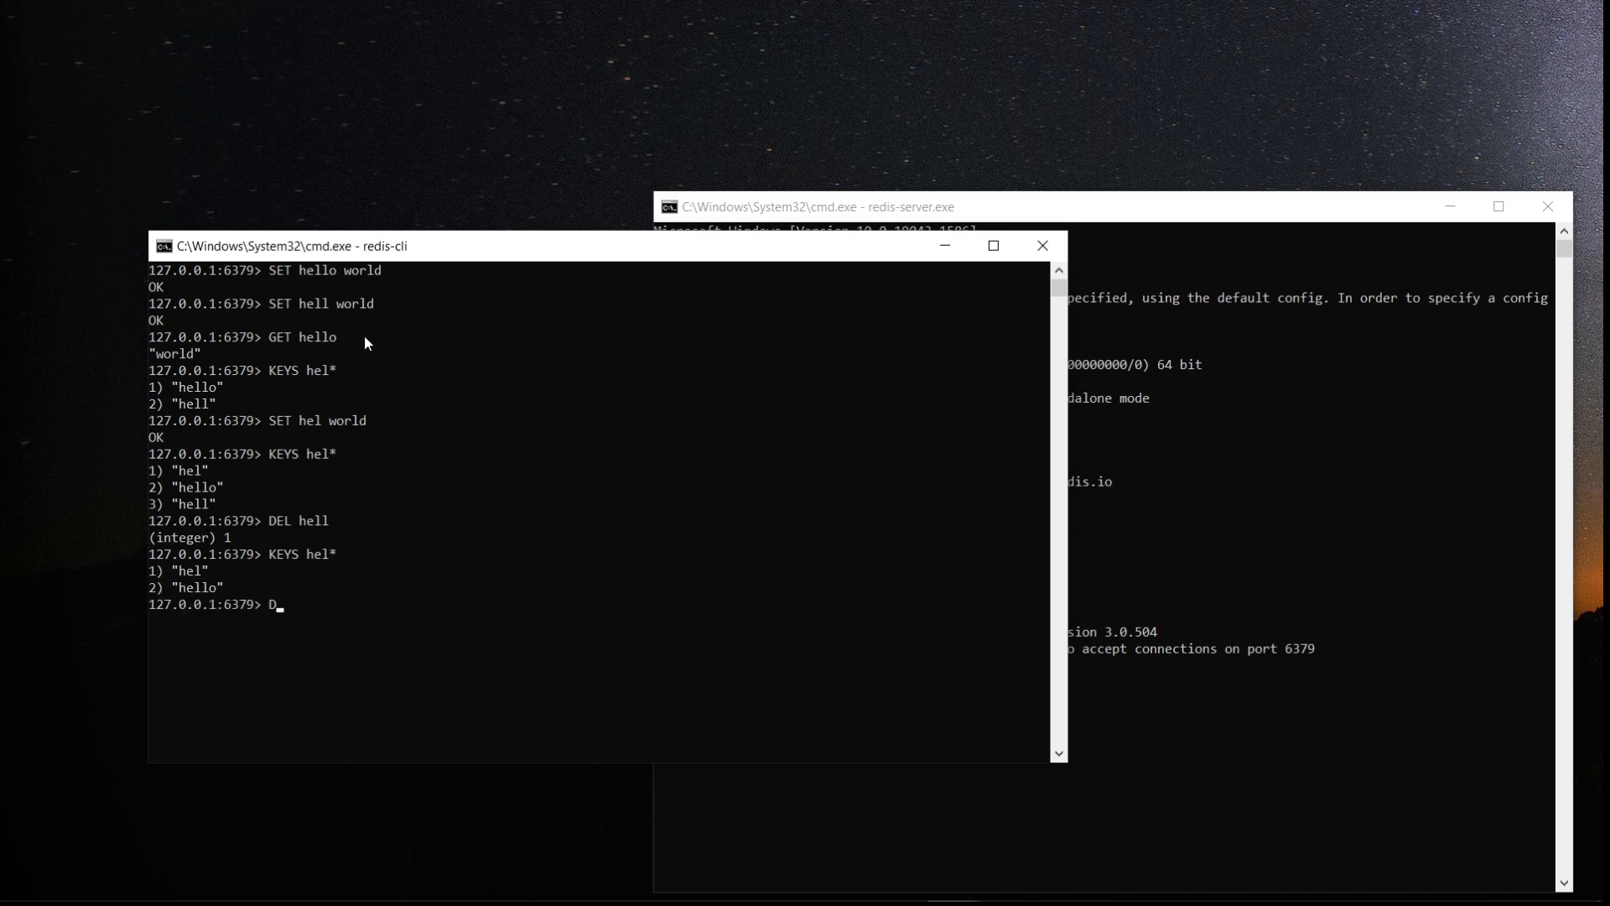
{"action": "type", "text": "EL hel"}
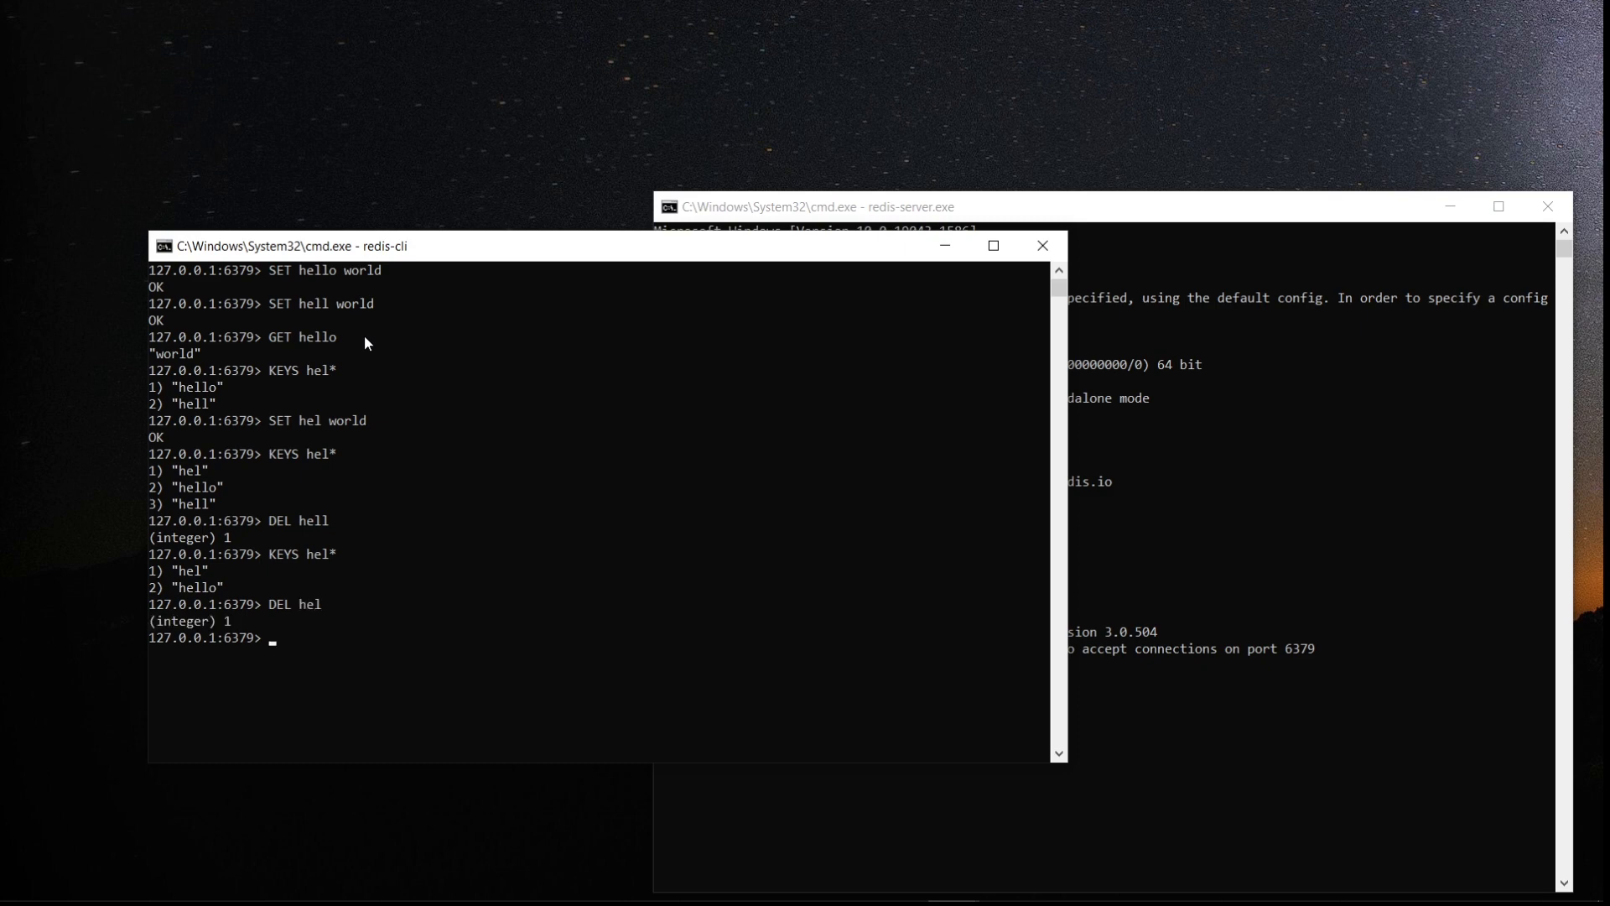
{"action": "type", "text": "KEYS"}
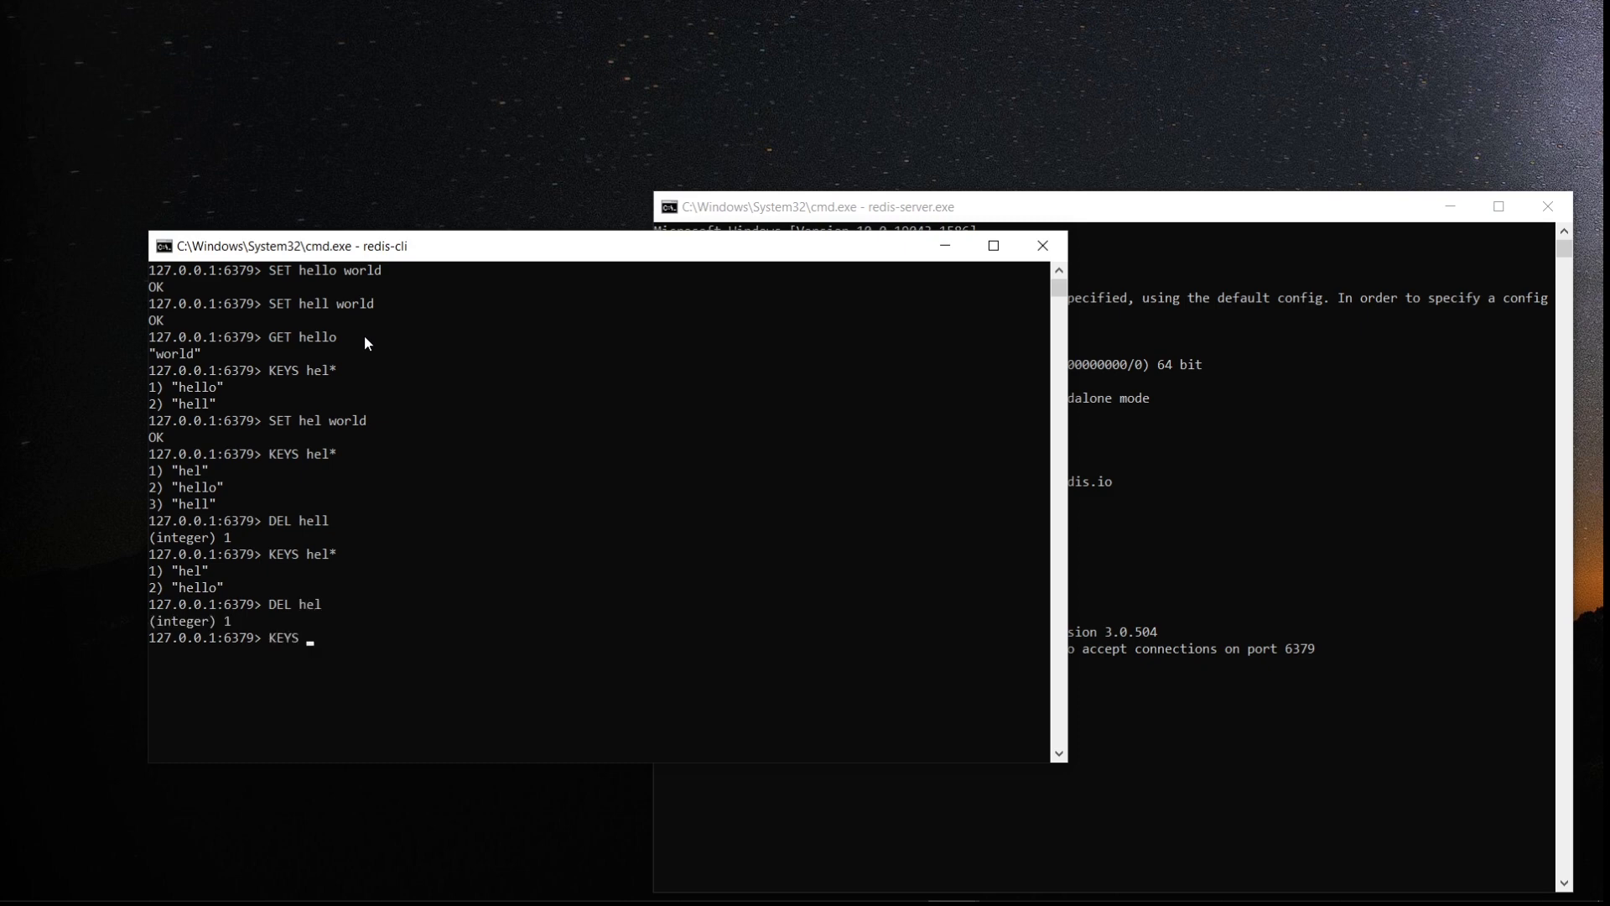
{"action": "type", "text": "hel*"}
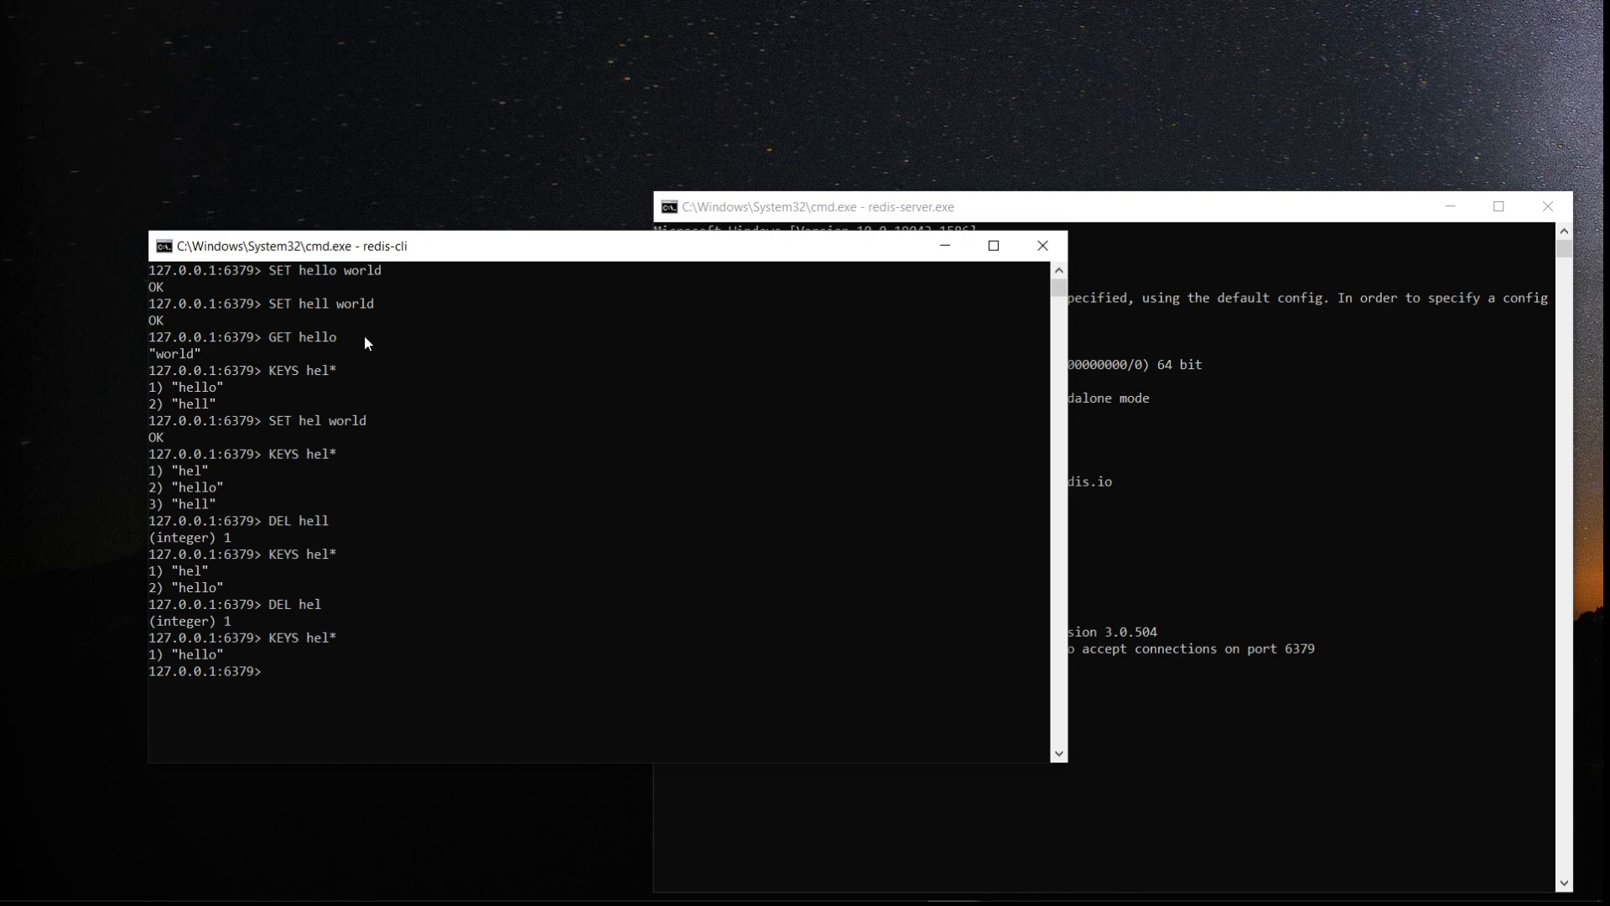
{"action": "type", "text": "FLUSH"}
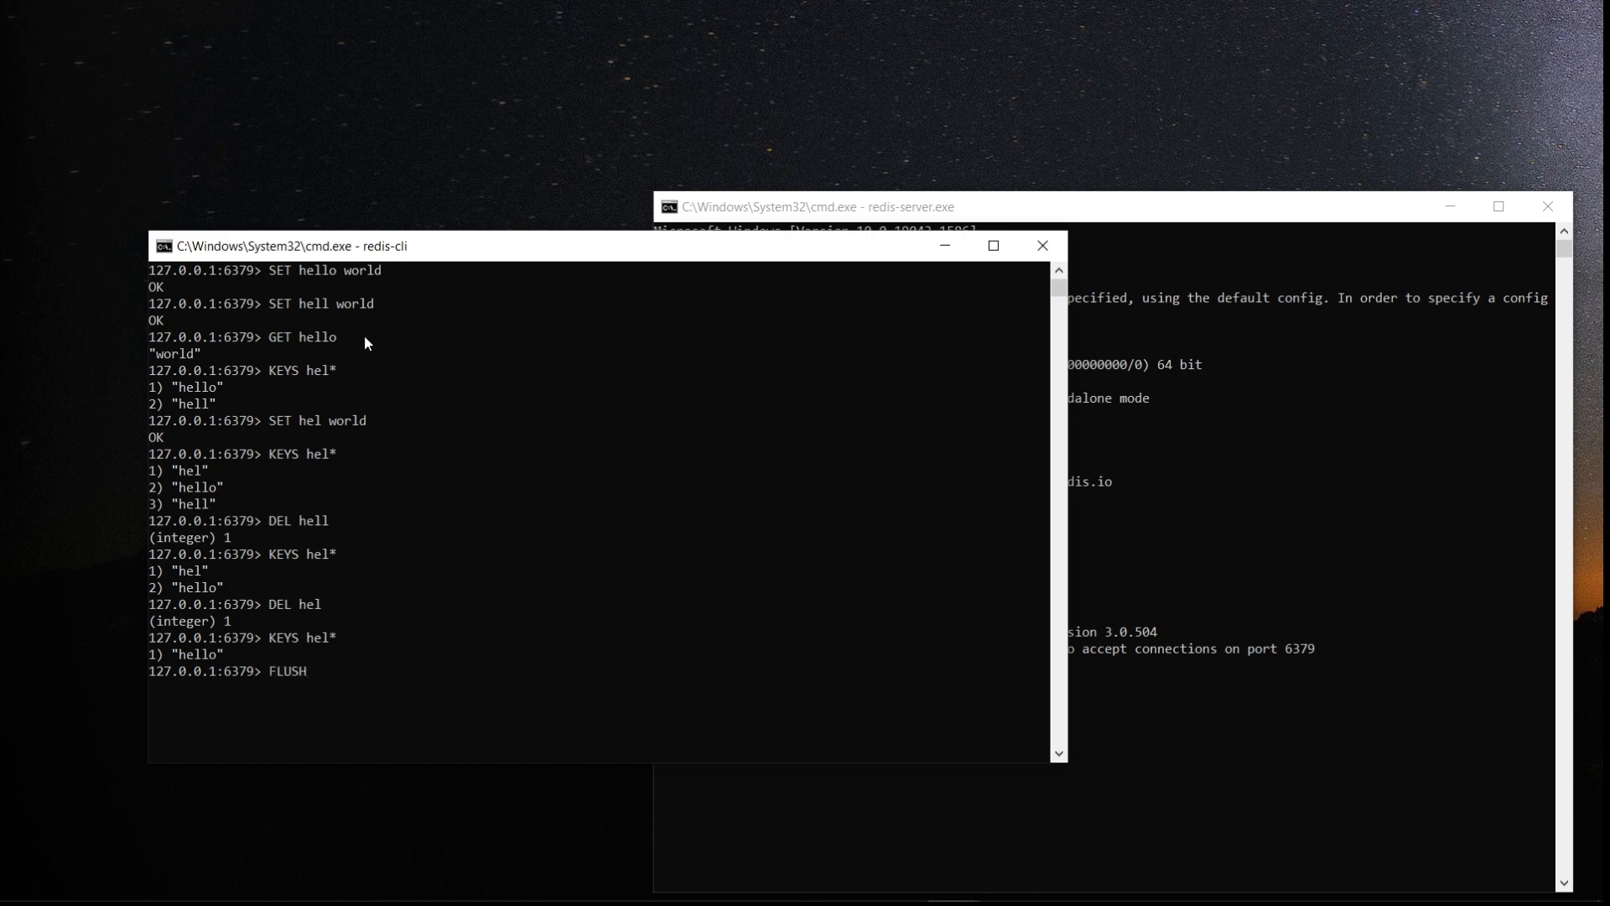